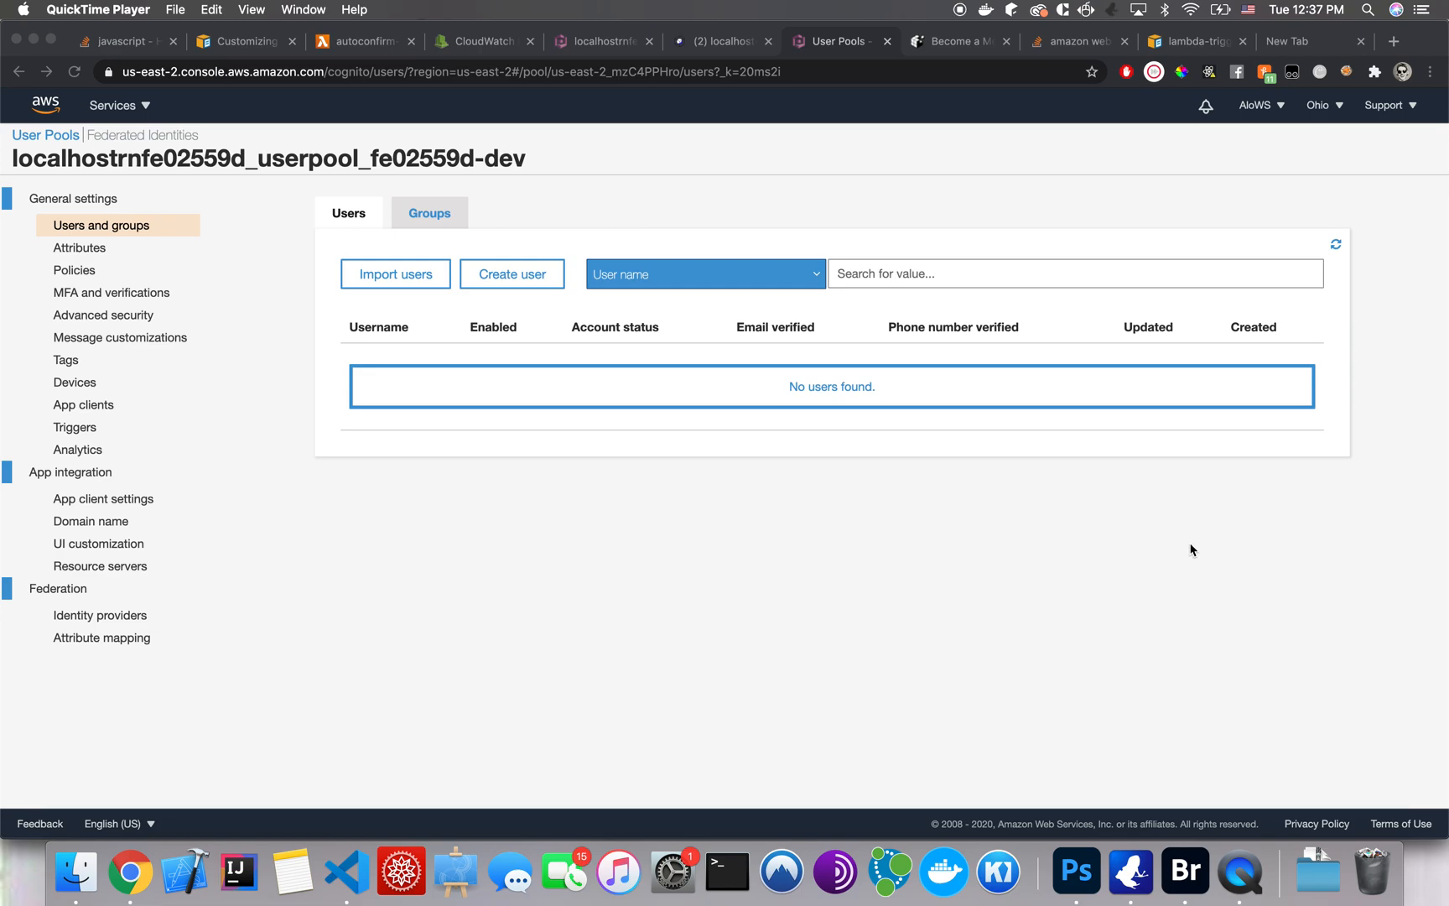
mouse_move(946, 558)
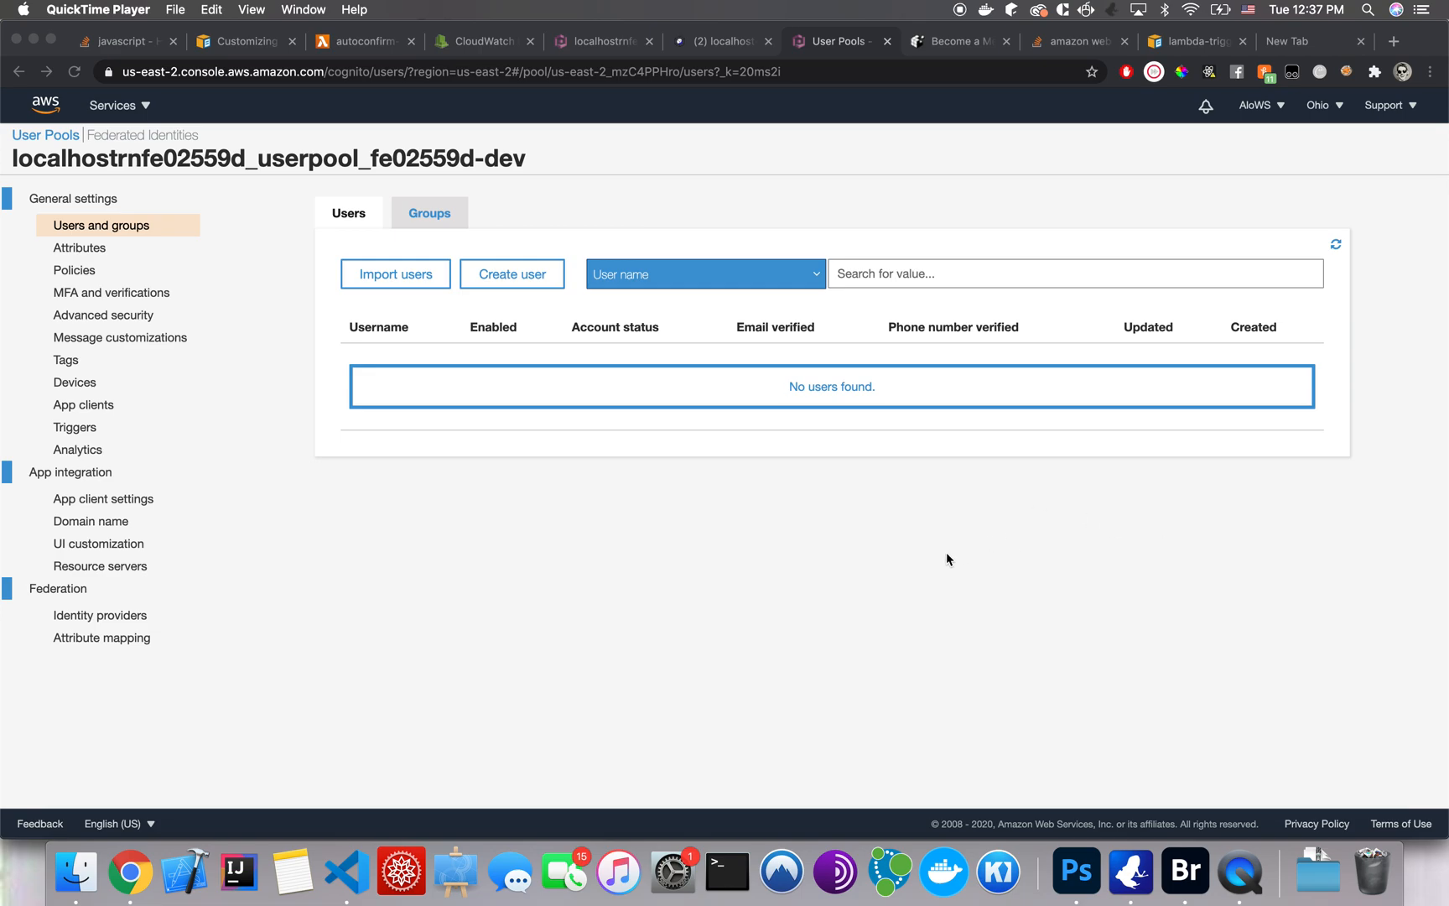
mouse_move(953, 559)
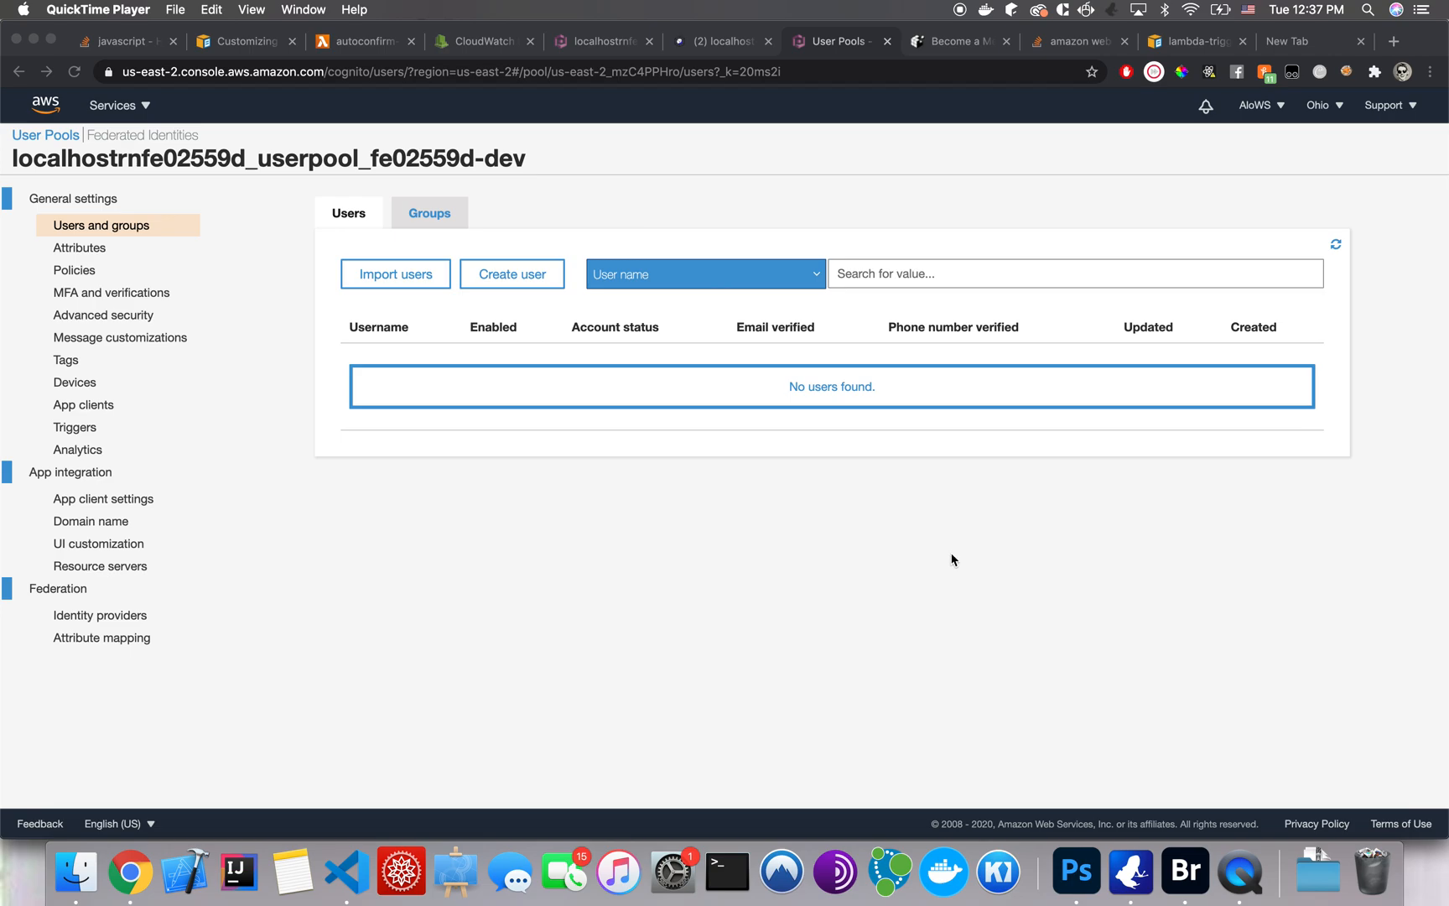
mouse_move(1026, 426)
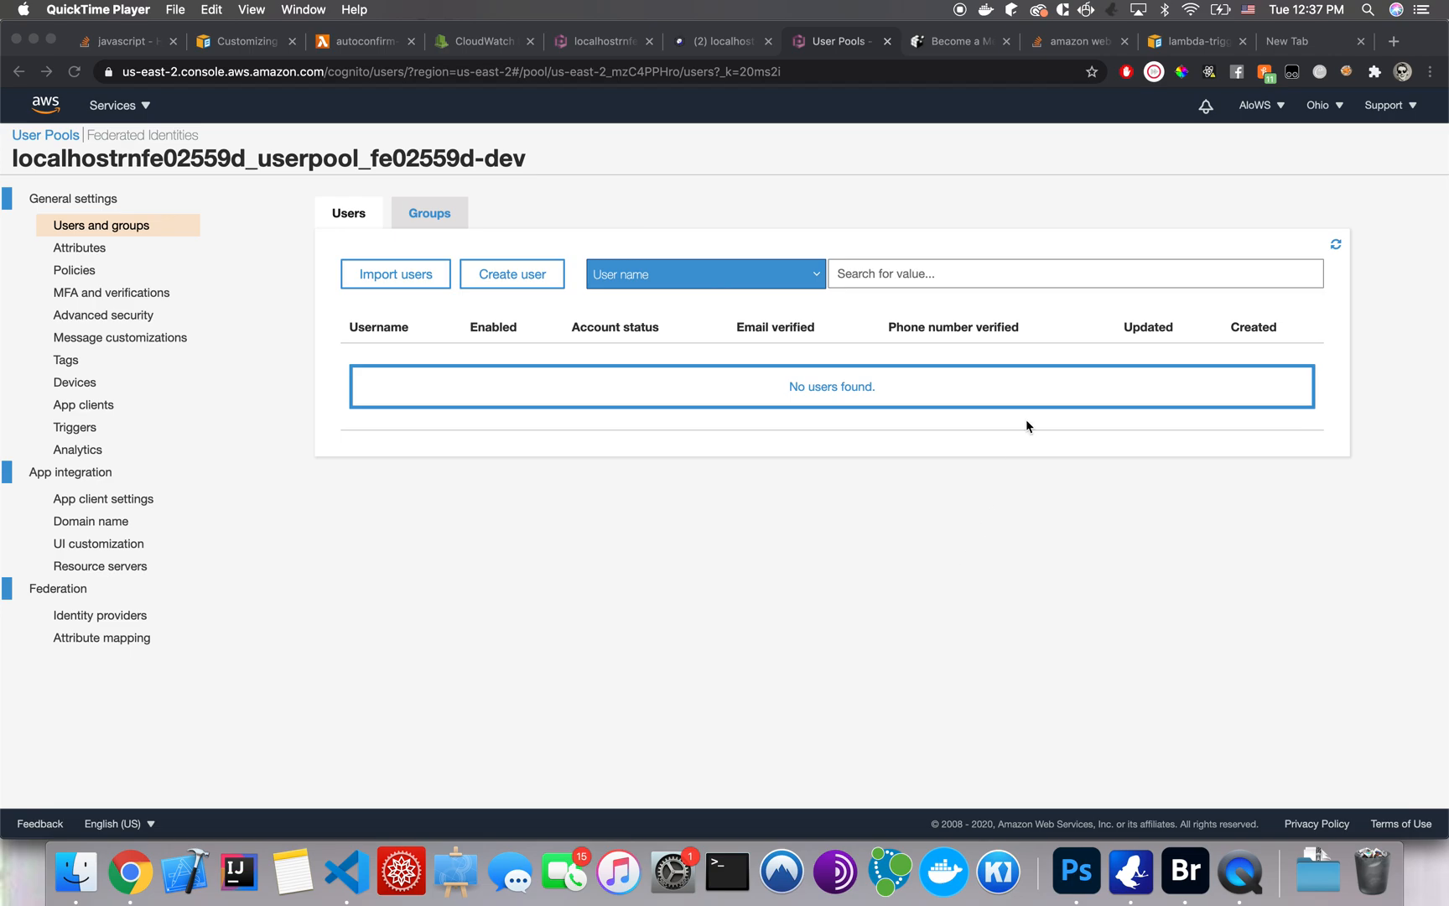
mouse_move(1101, 165)
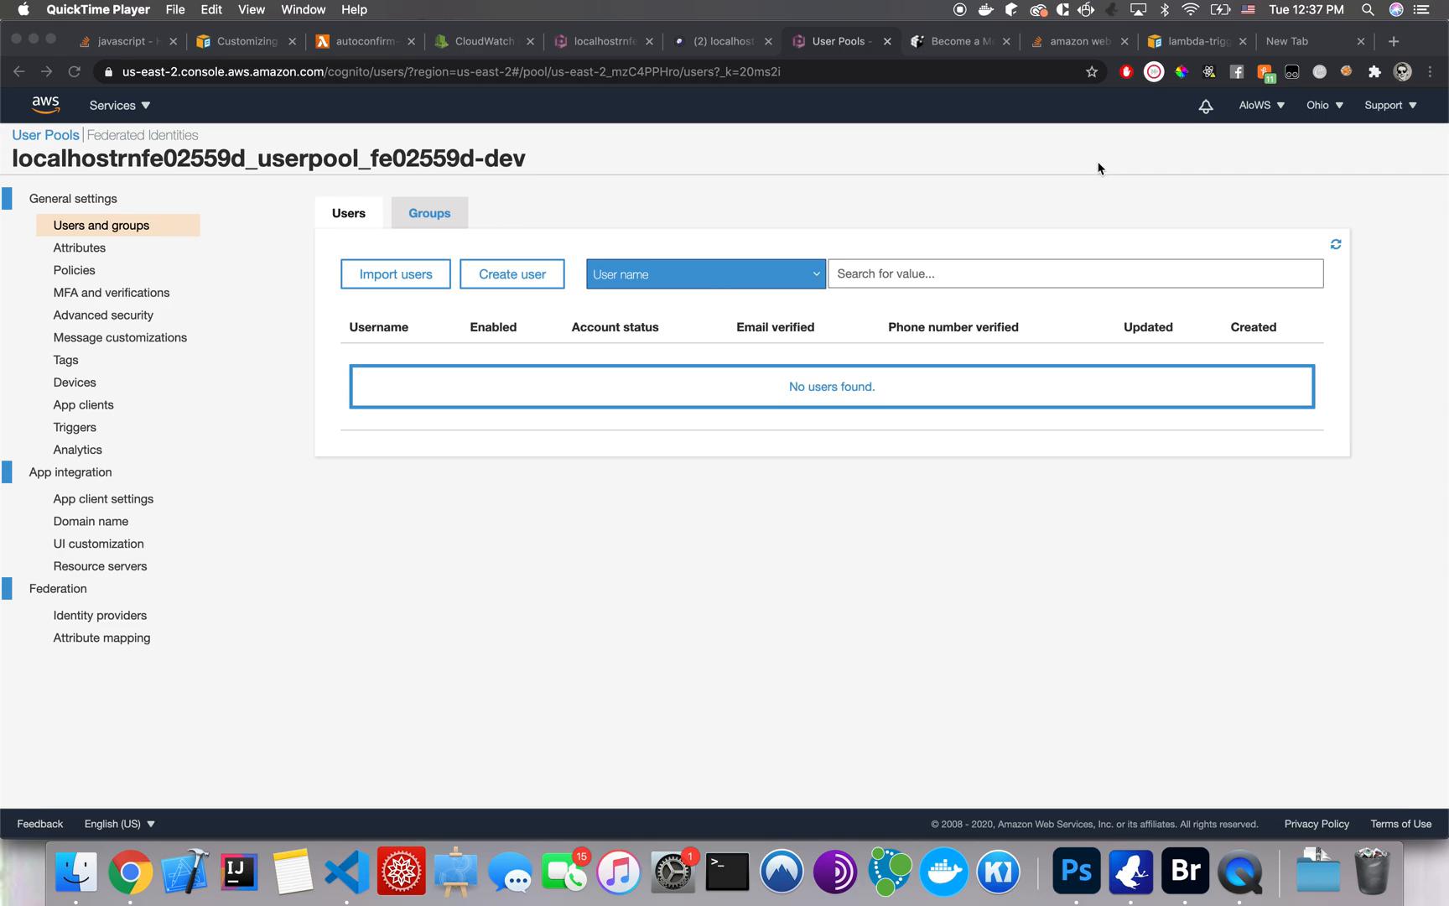
mouse_move(1197, 51)
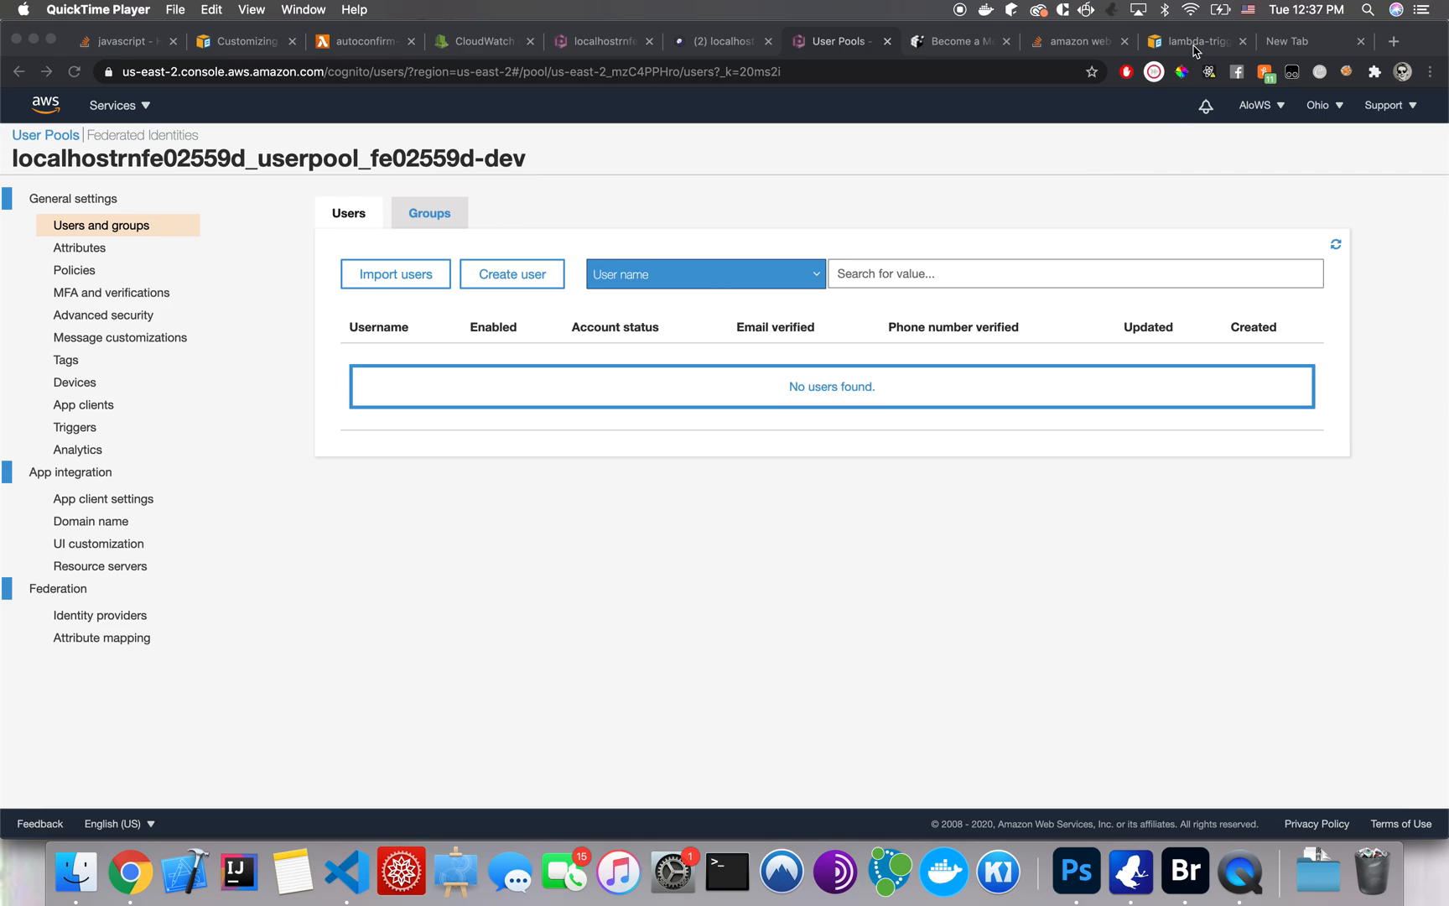
Switch to the lambda-trigger-pre-sign-up-auto-confirm-and-verify.js sample code page in the docs
left_click(1195, 40)
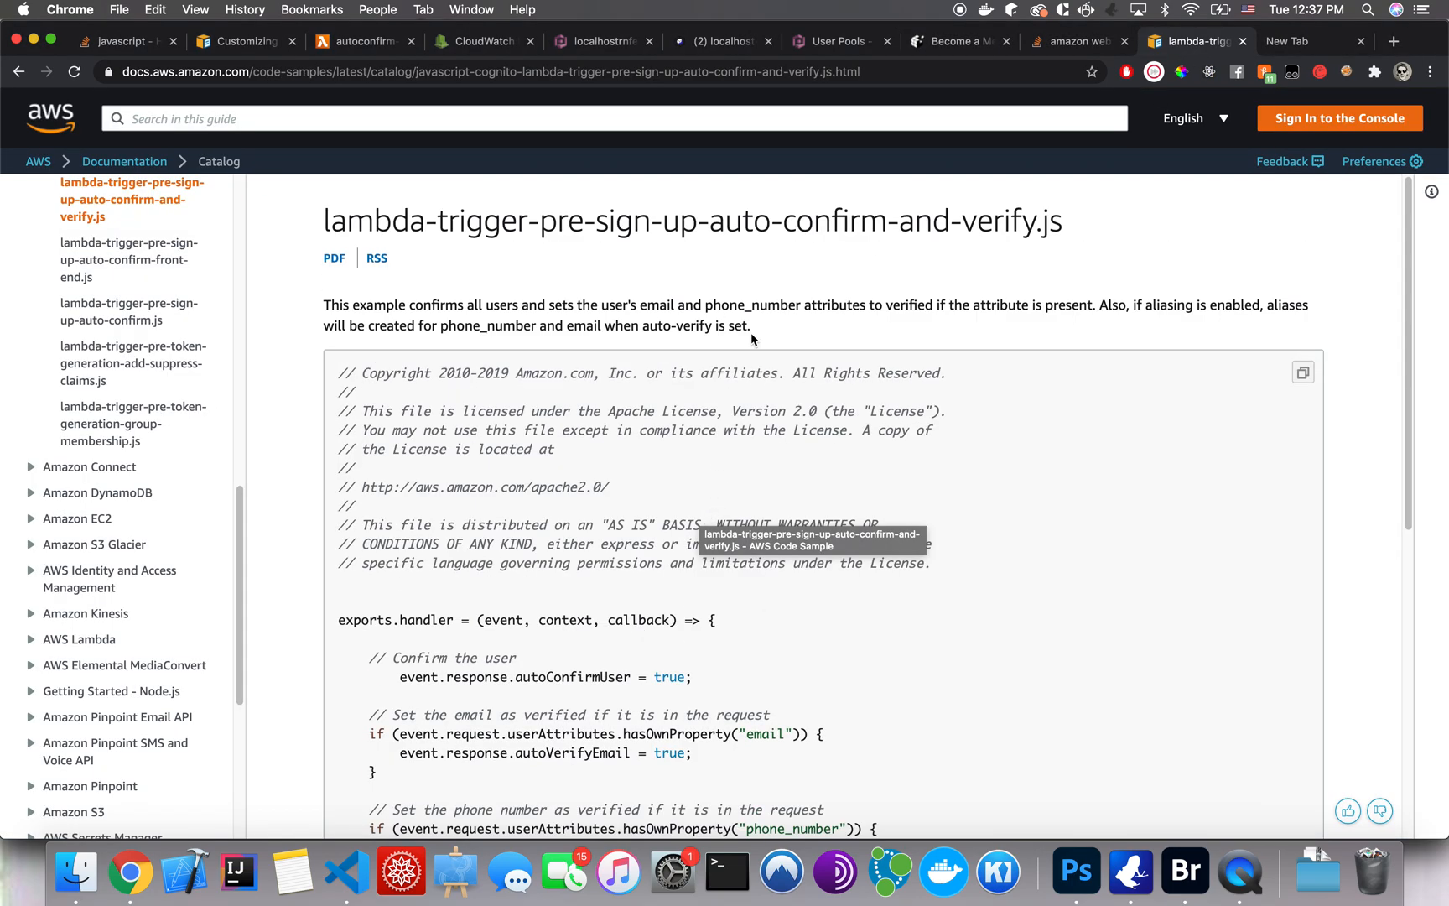
mouse_move(754, 373)
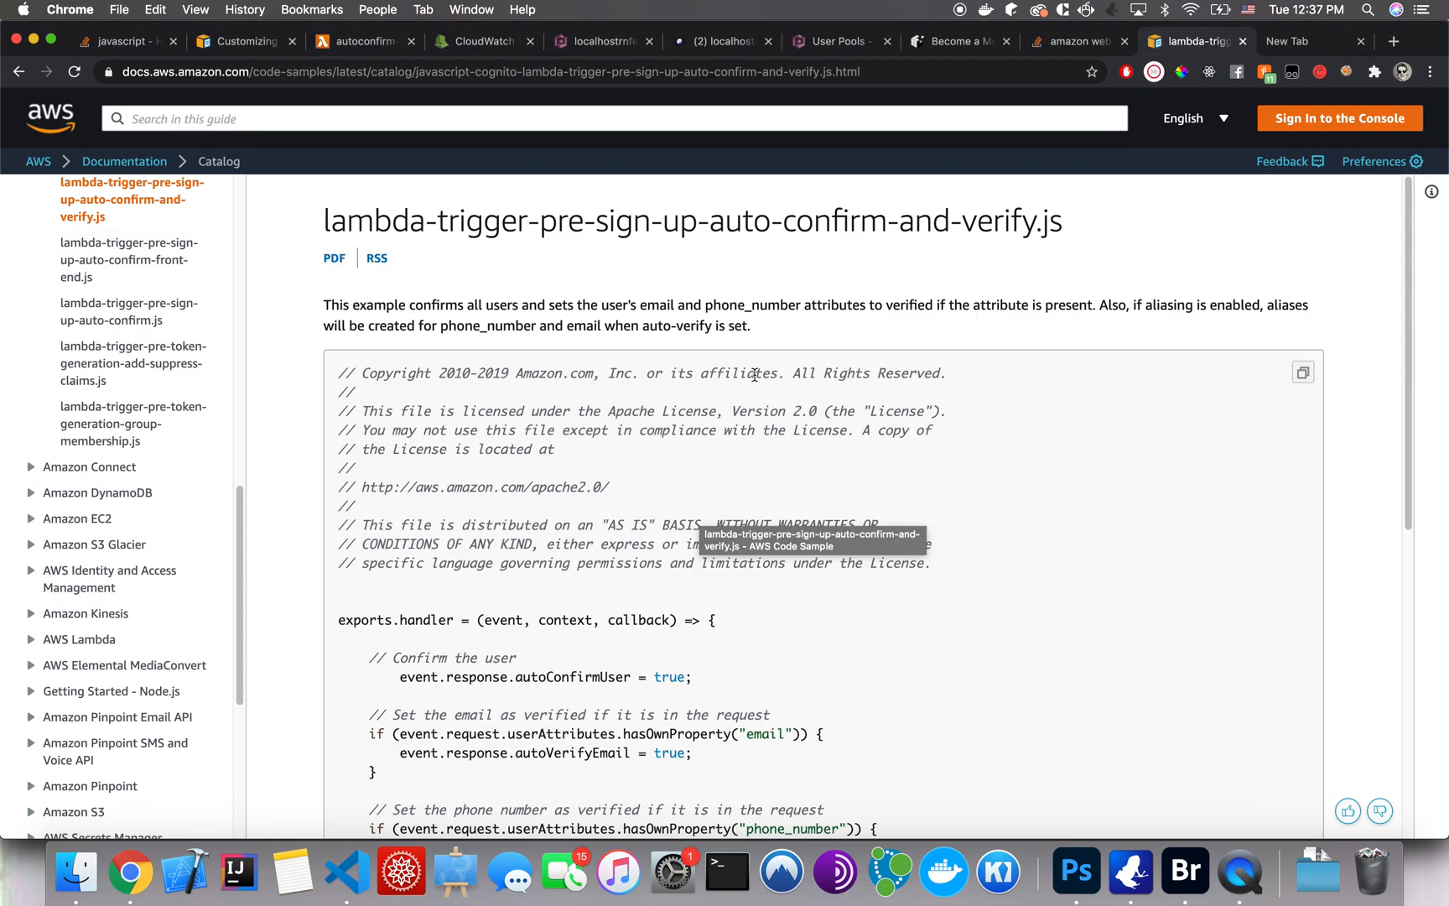
mouse_move(995, 438)
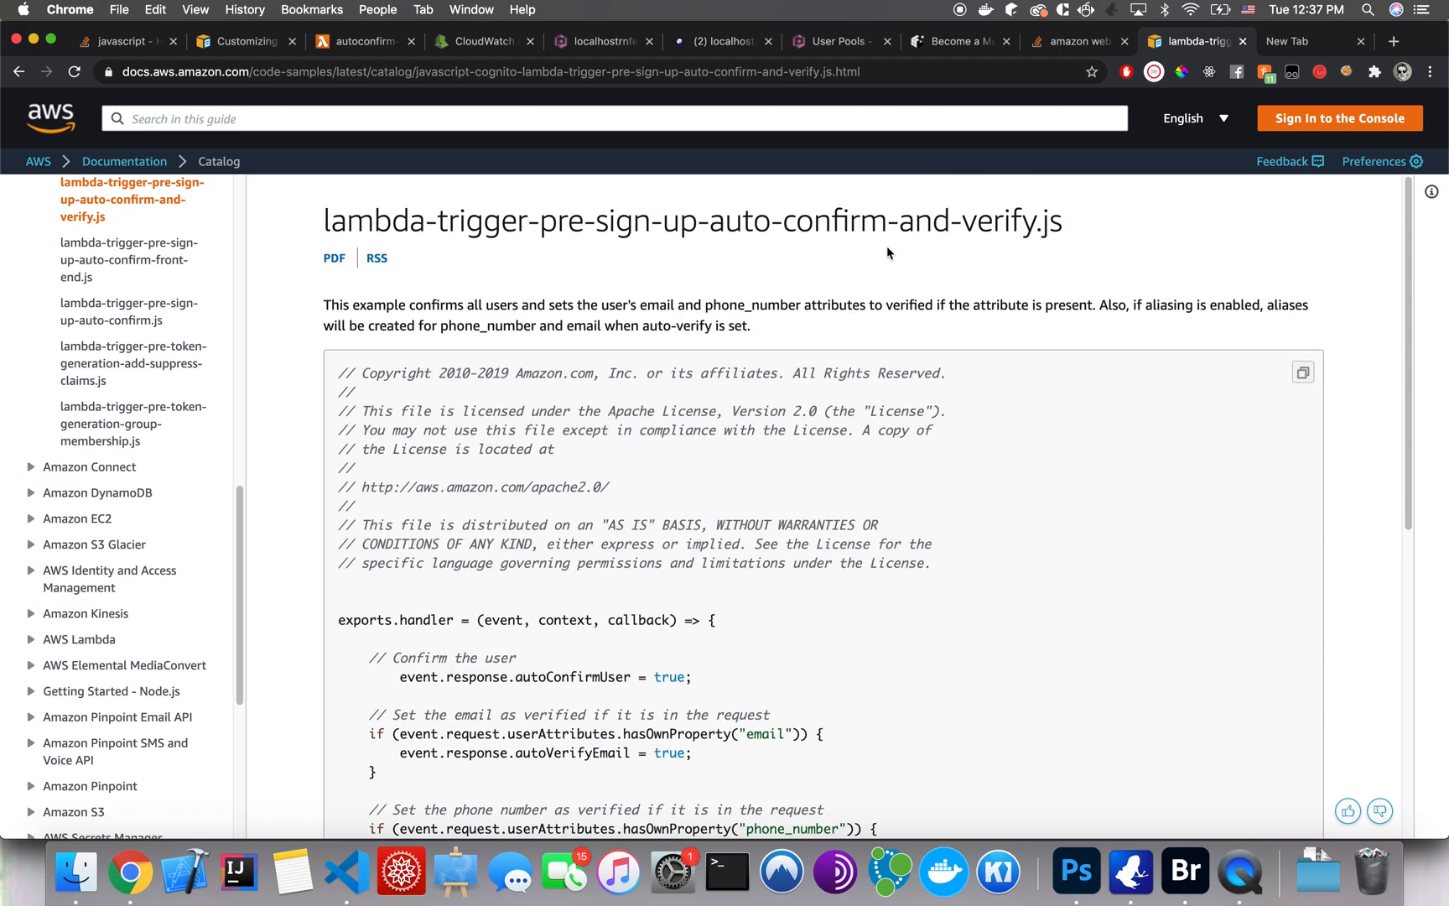
Author the Node.js 12.x function 'autoconfirm-new-user' from scratch in the Lambda dashboard
left_click(363, 40)
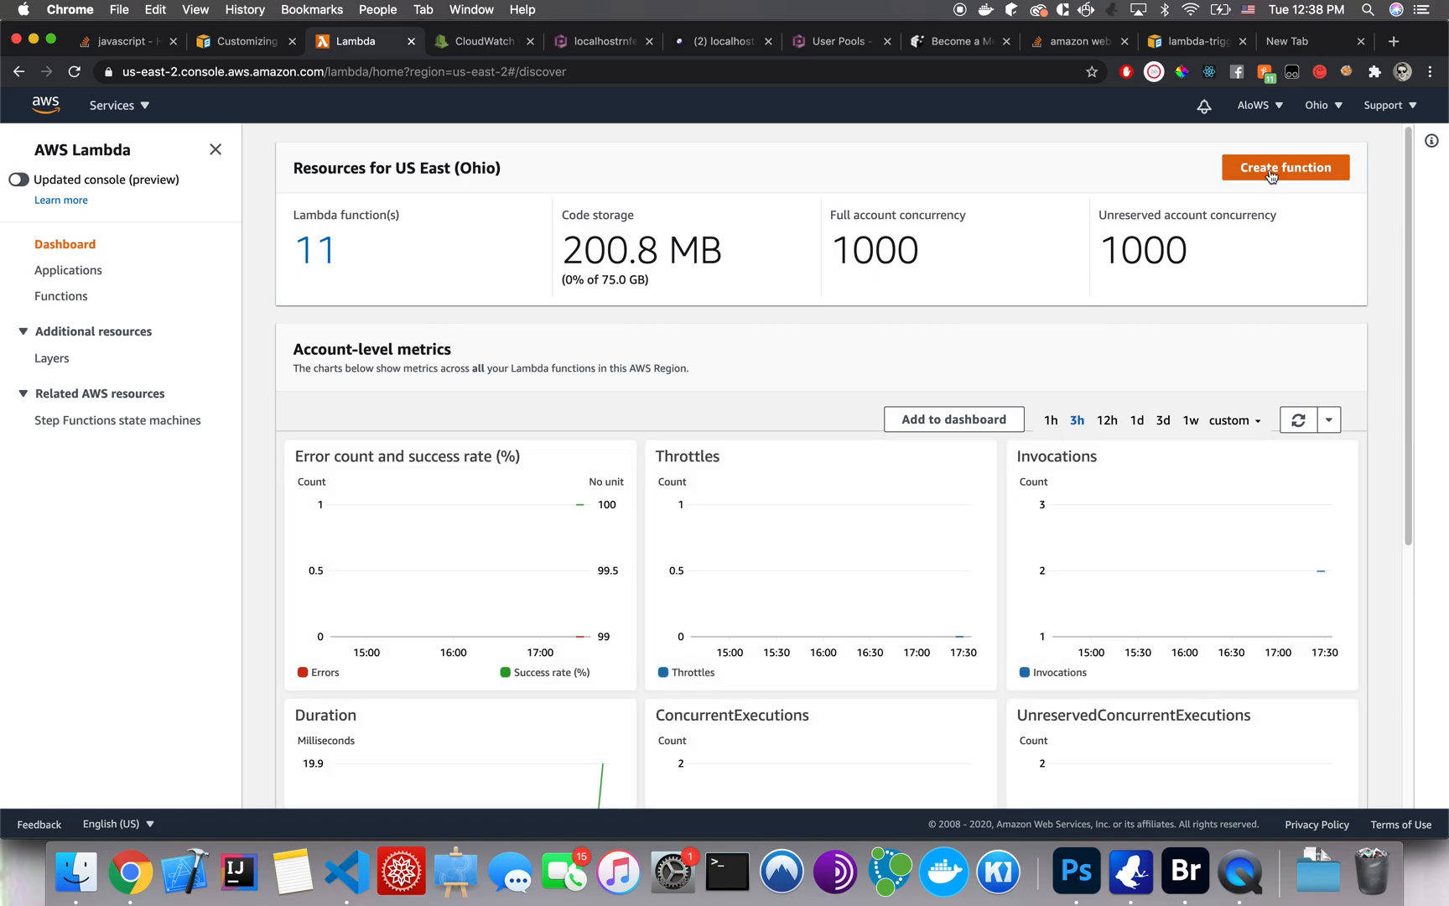
left_click(1283, 166)
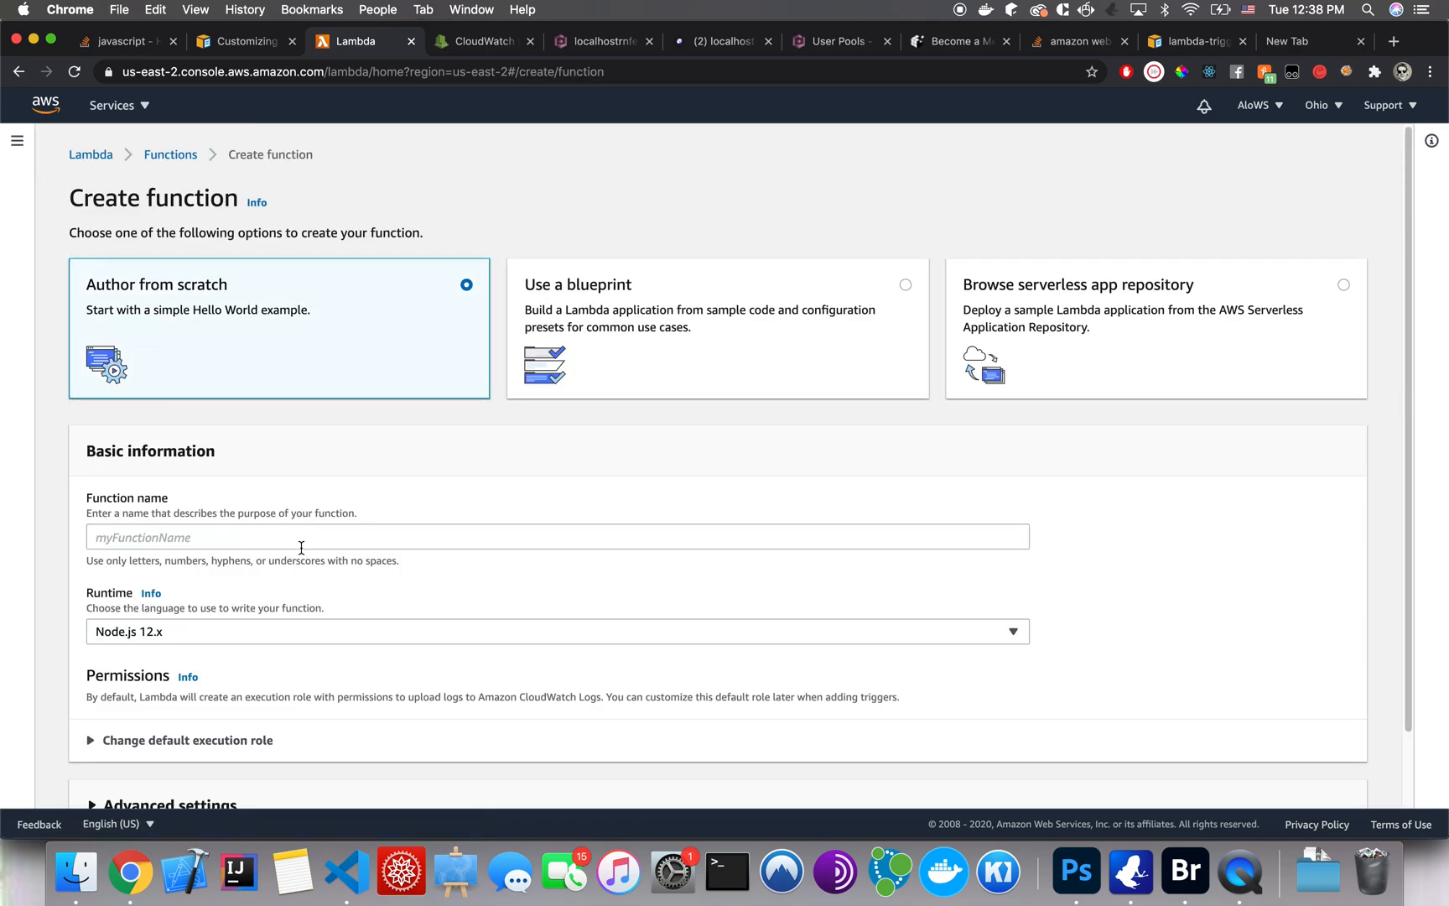
scroll("down", 3)
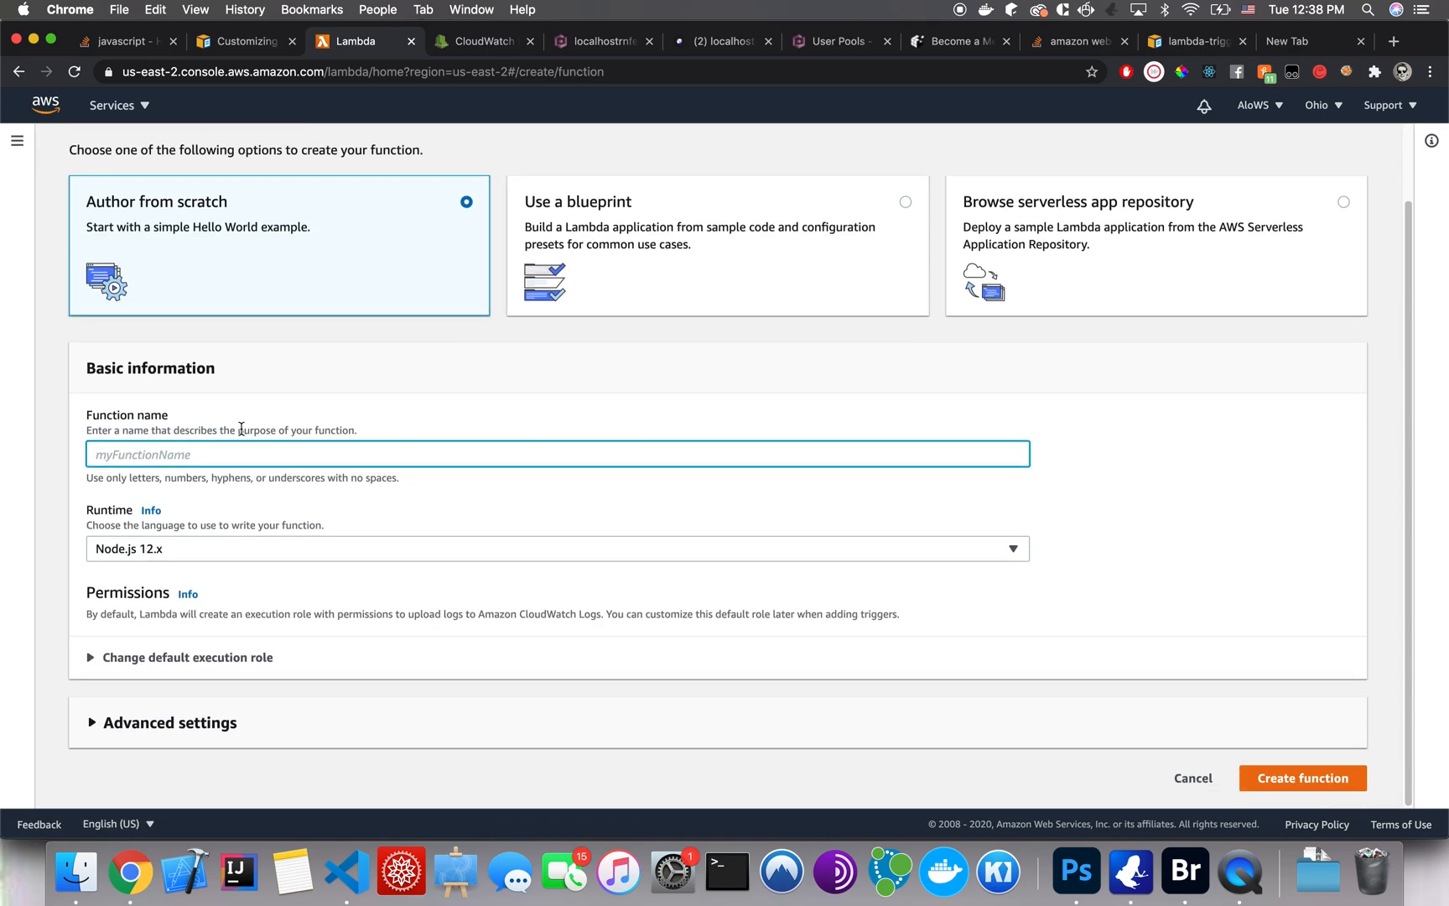
type("autoconfirm-new-")
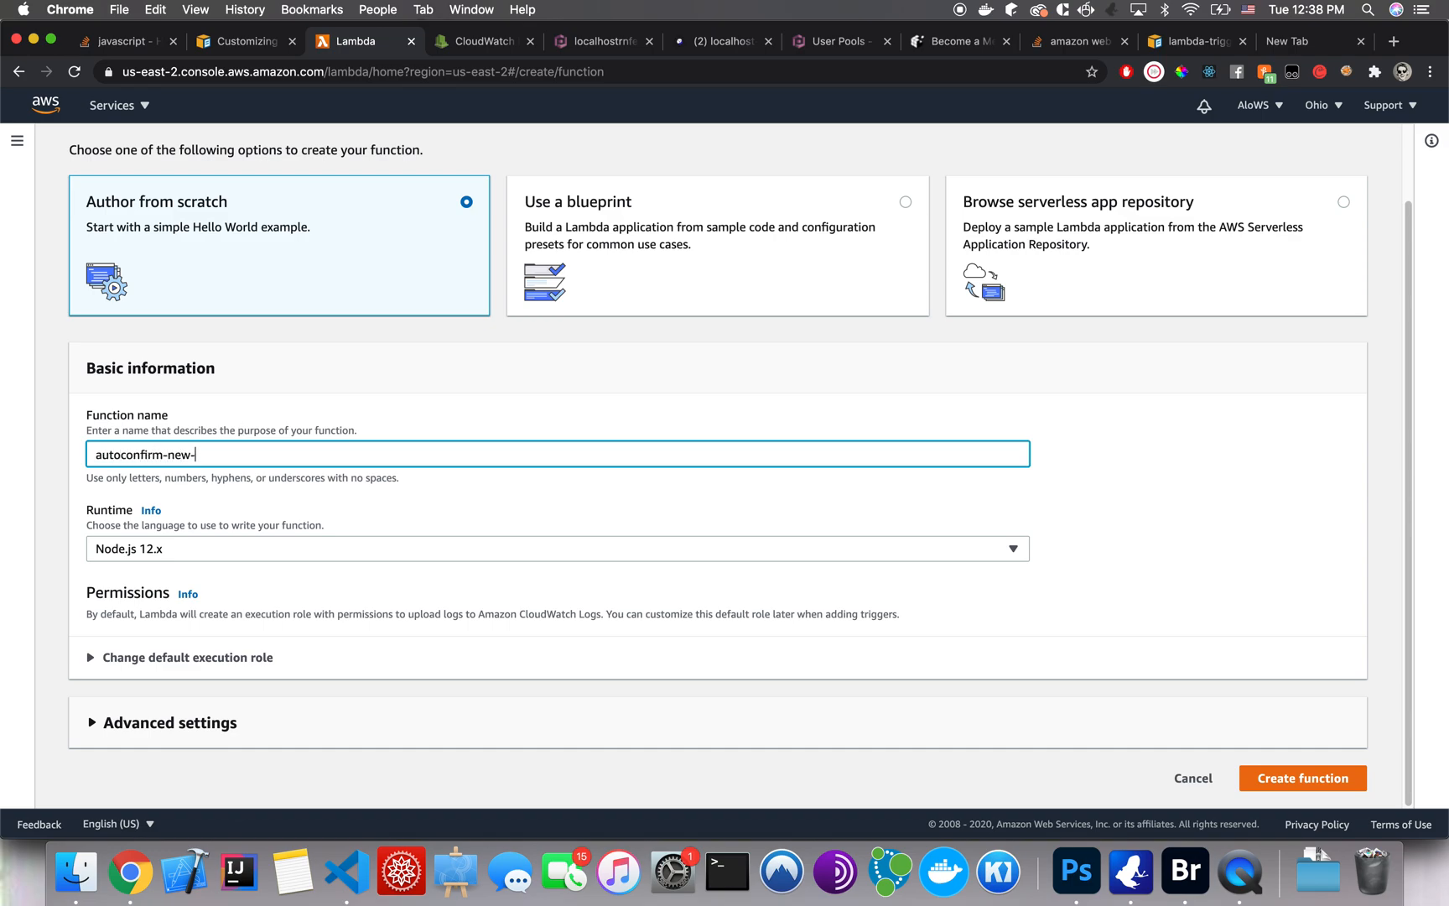
type("user")
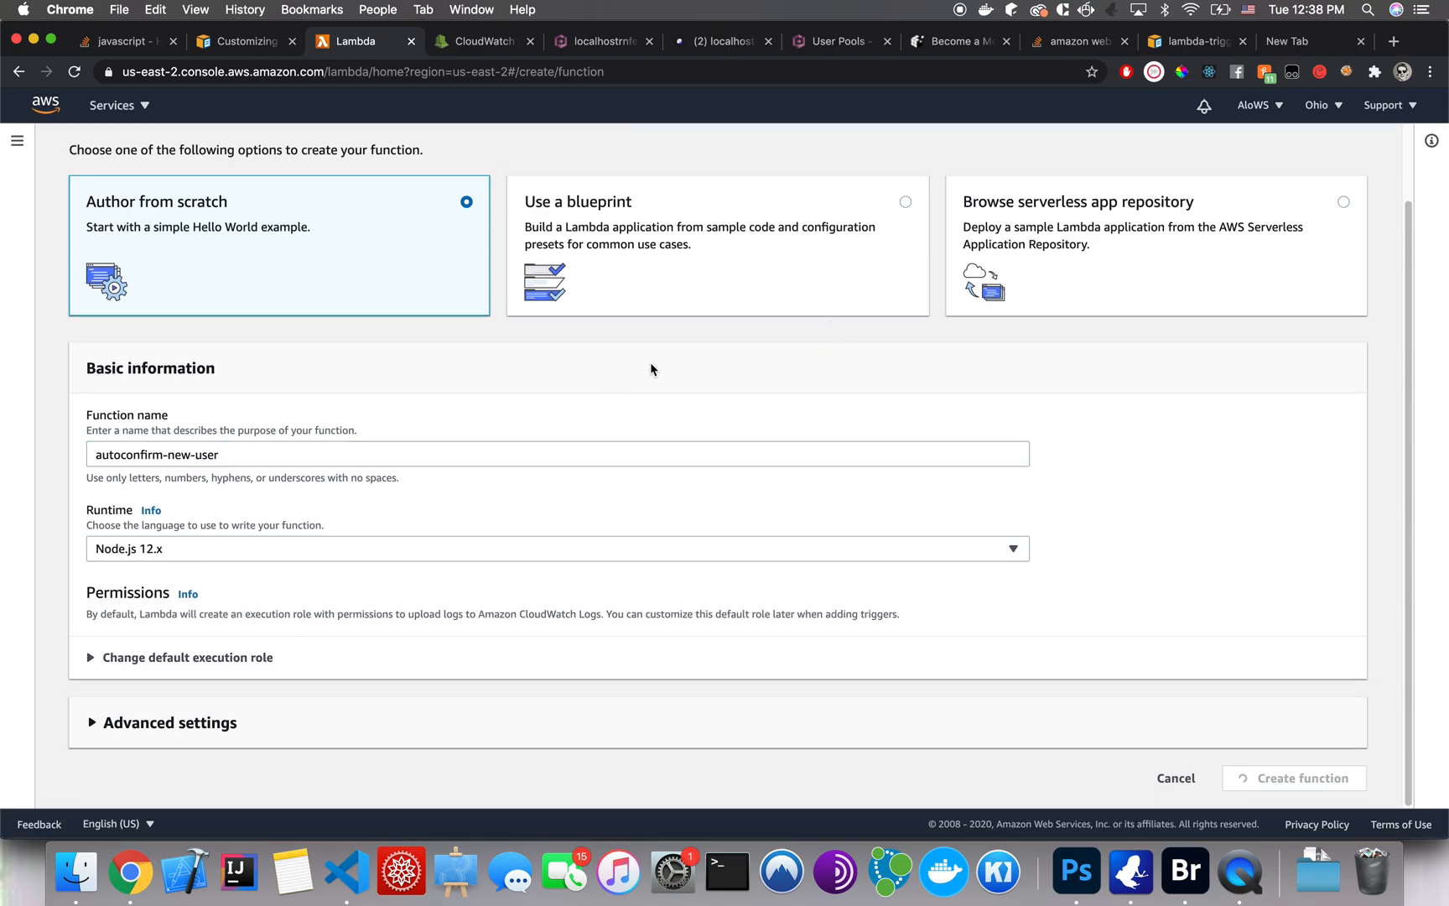
mouse_move(778, 419)
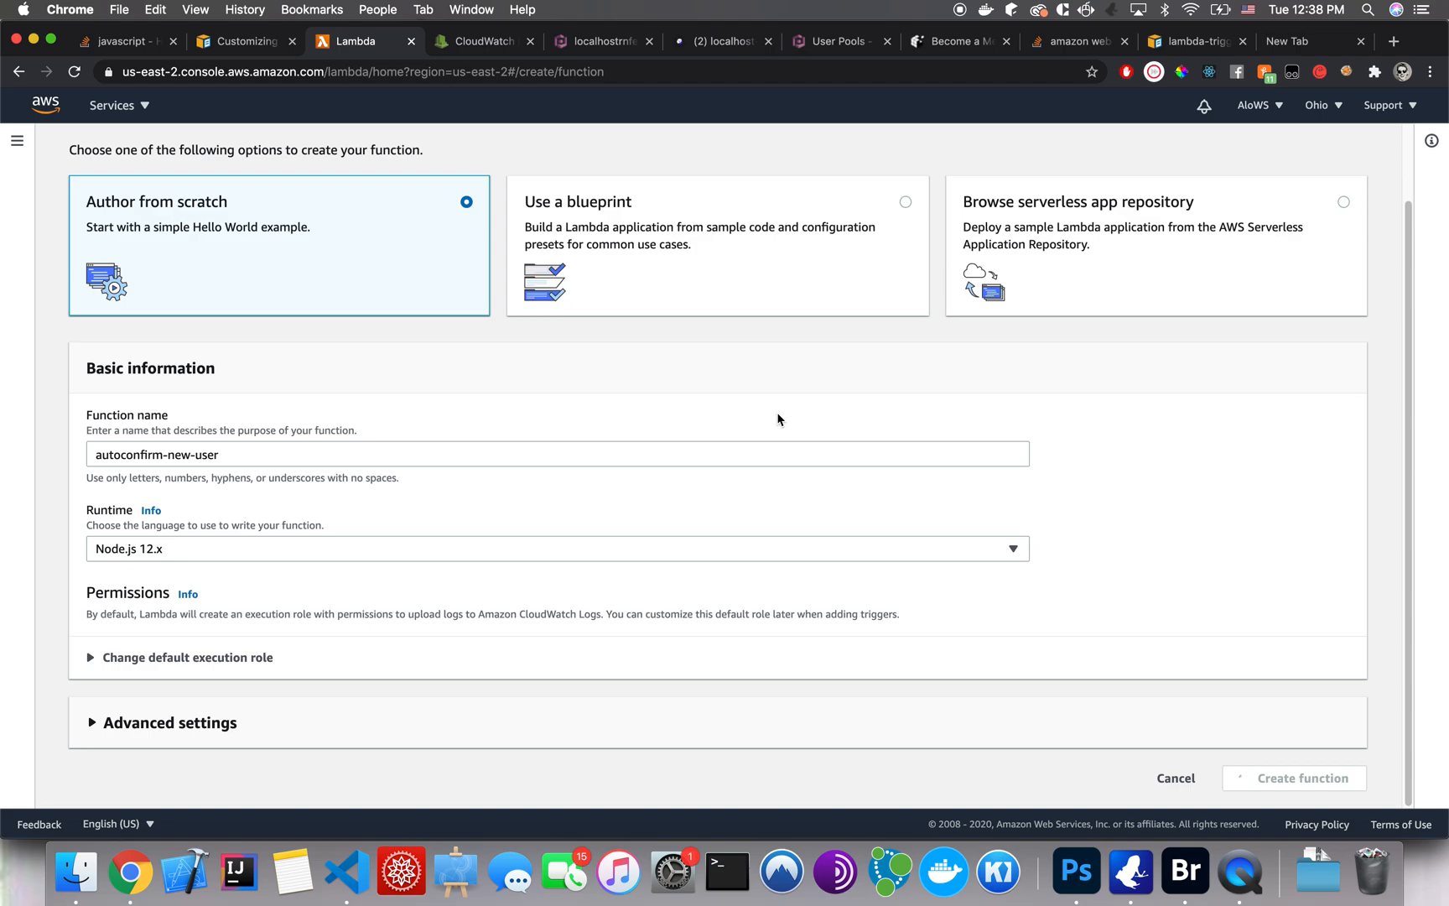
left_click(1302, 777)
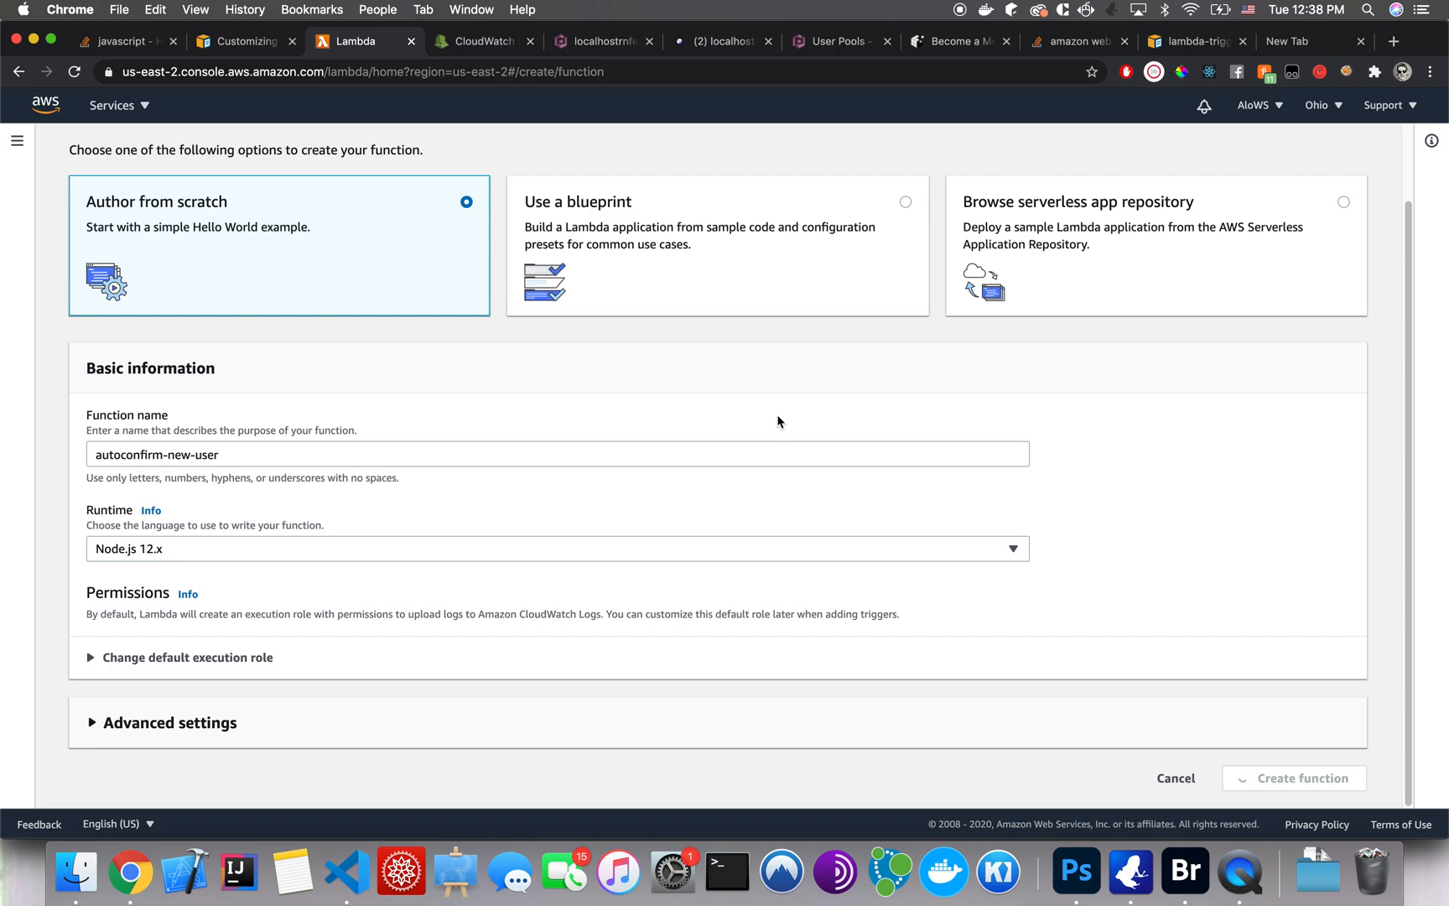
left_click(1294, 778)
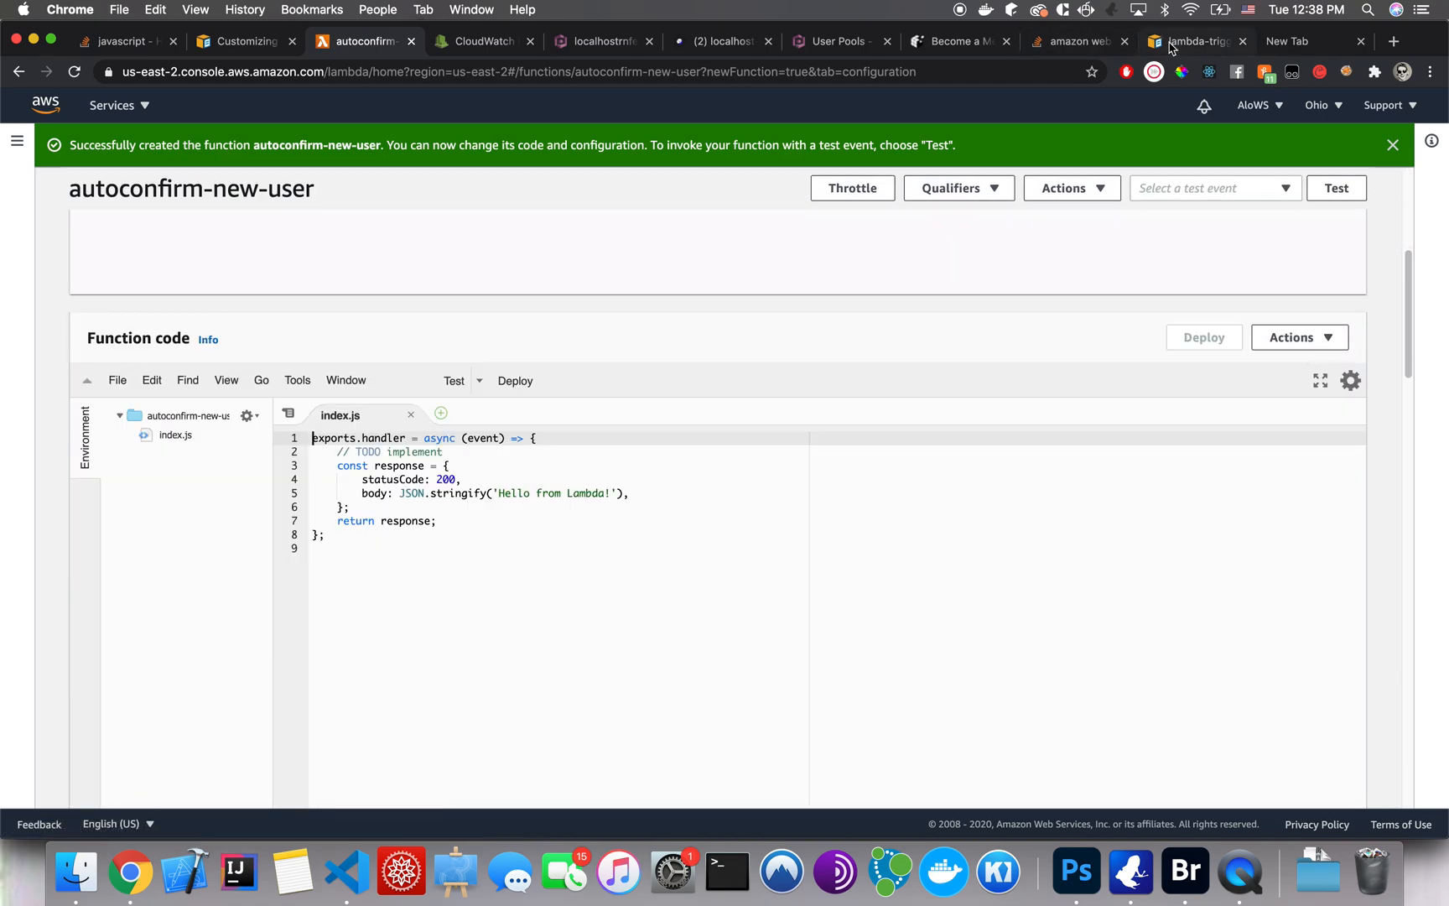
Paste the auto-confirm sample code into index.js and deploy the function
left_click(1197, 41)
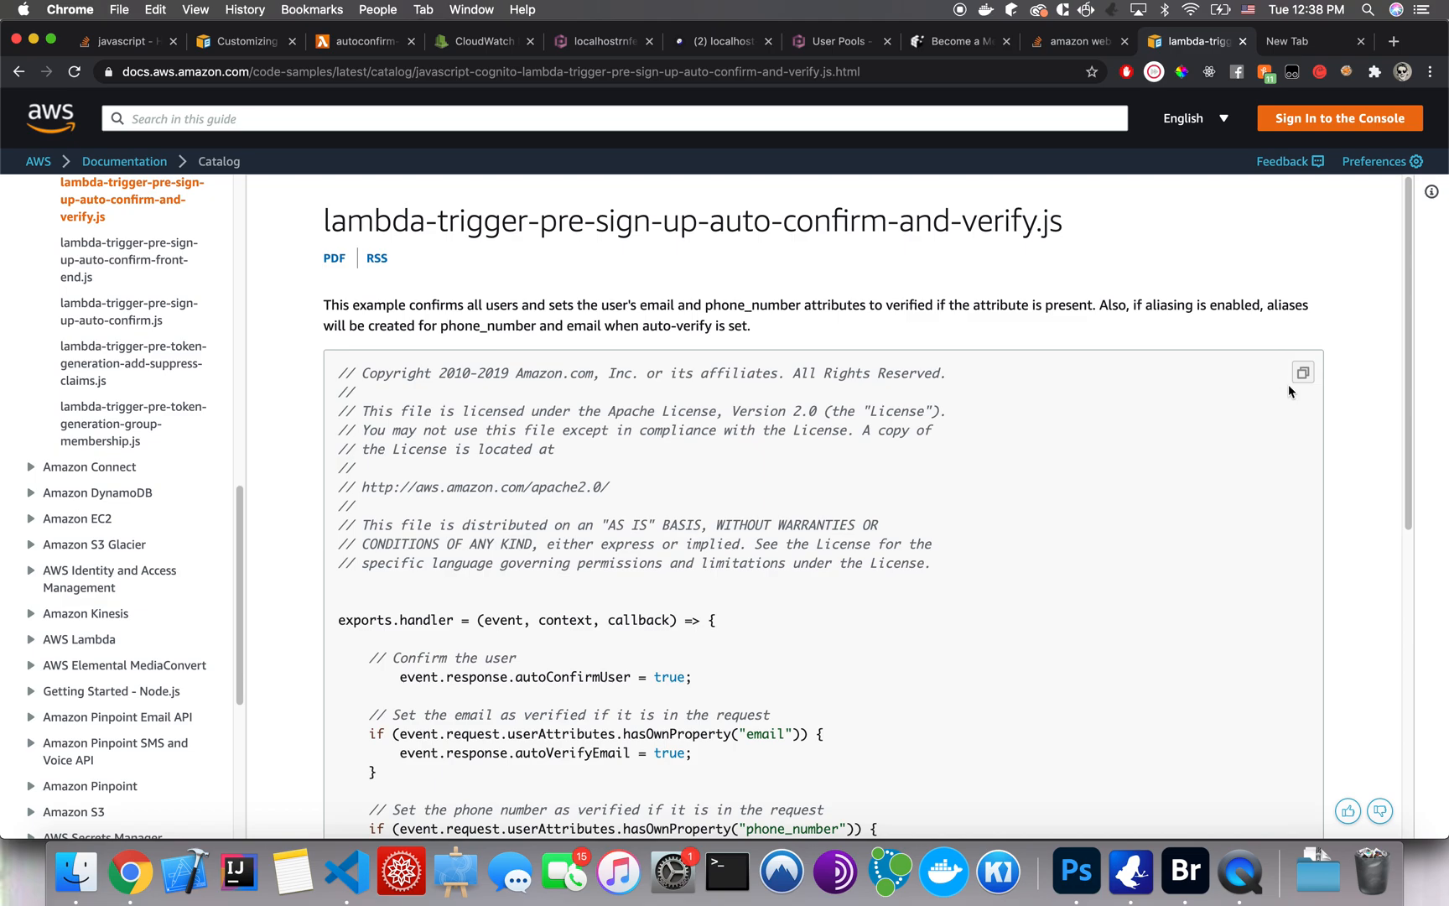
left_click(360, 41)
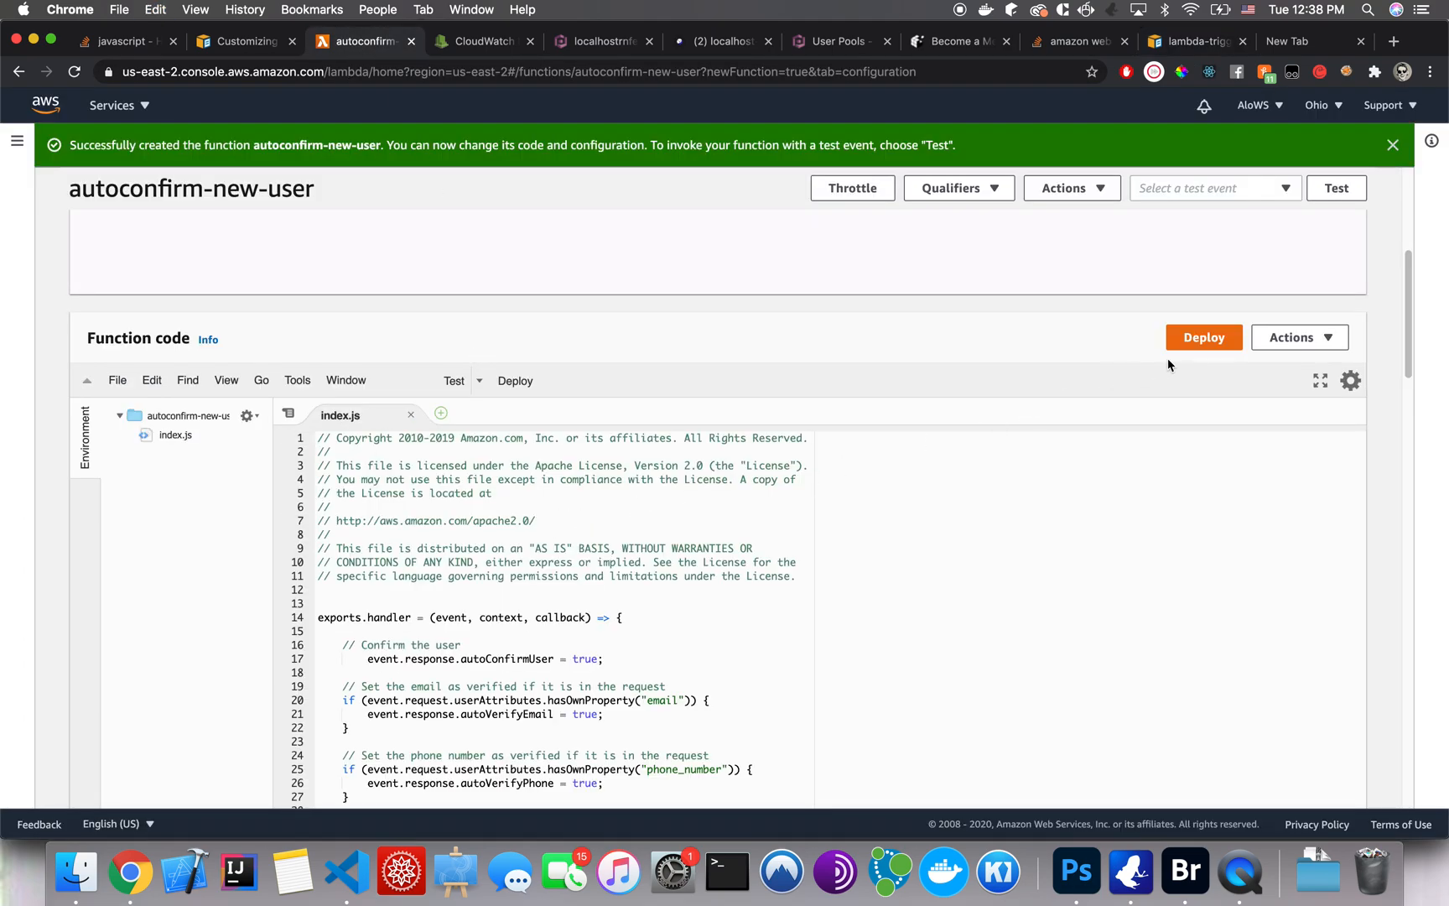
left_click(1203, 336)
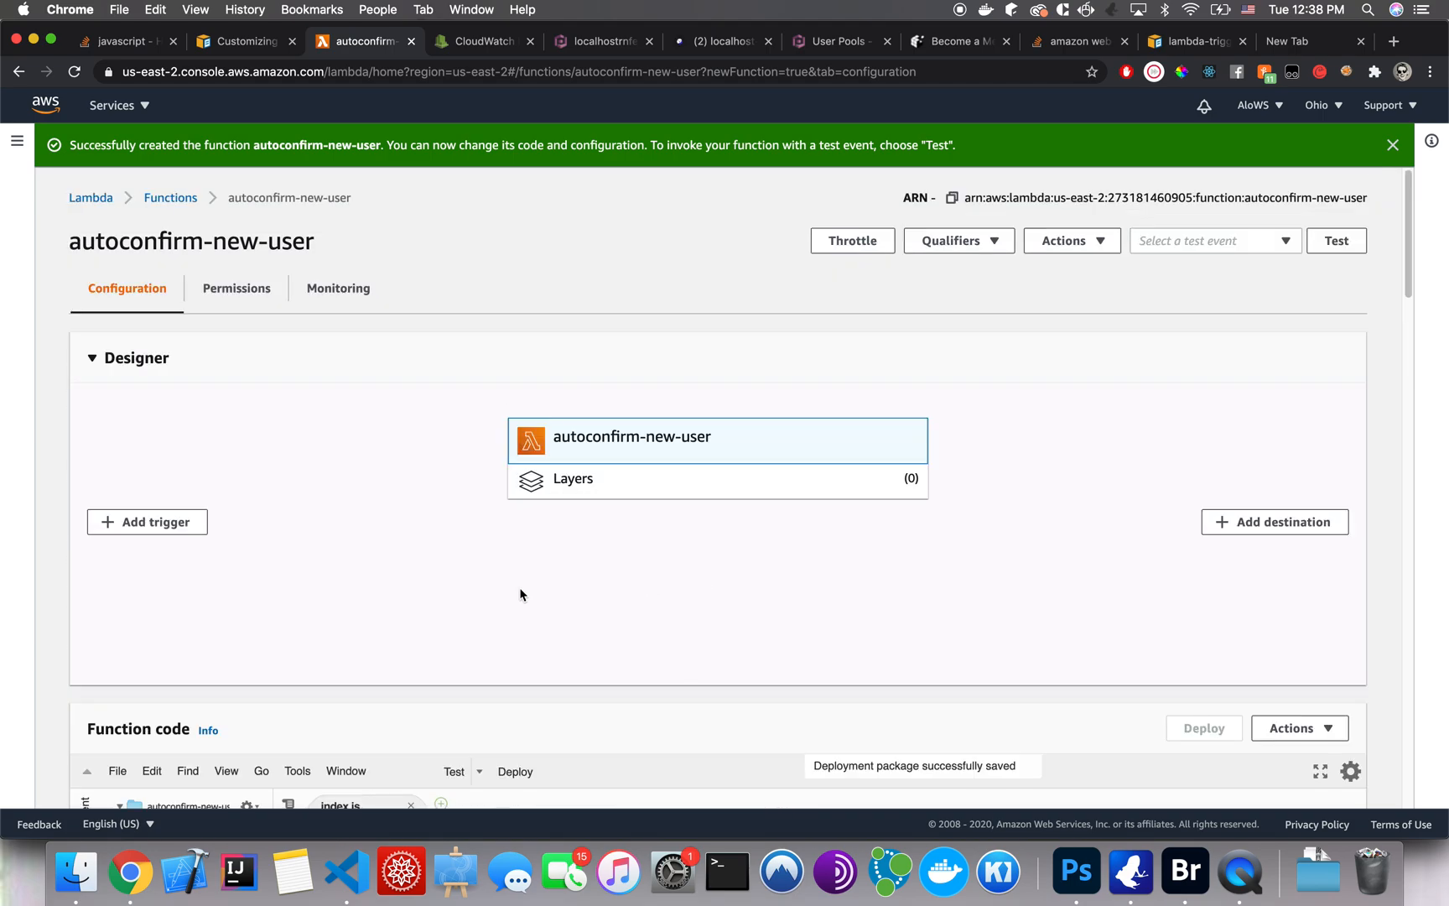
Add a Cognito Sync trigger using the localhostrnfe02559d_identitypool_fe02559d__dev identity pool
left_click(146, 522)
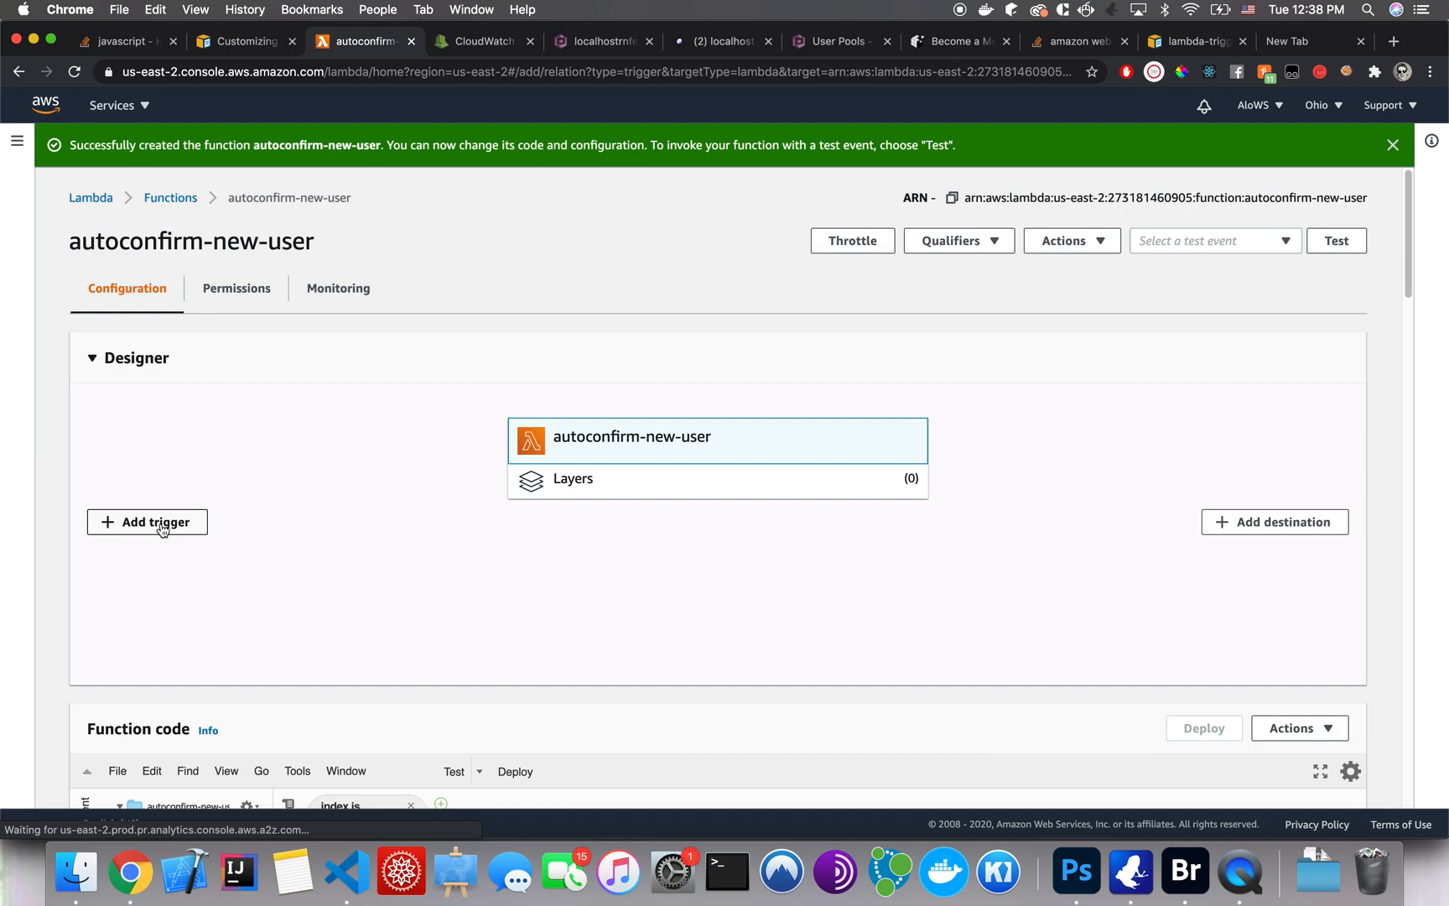
left_click(147, 522)
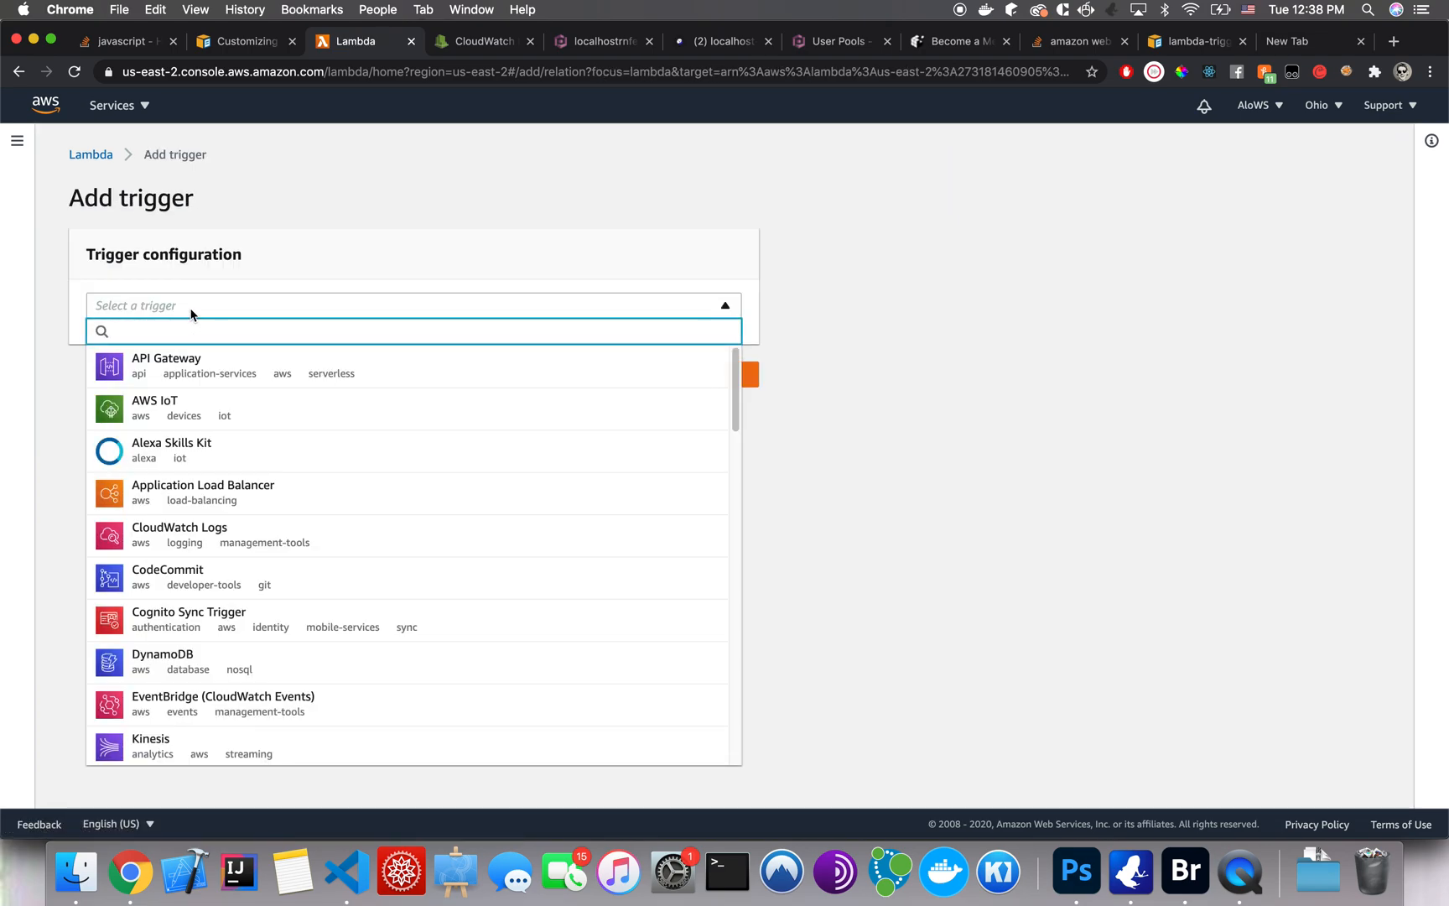
type("cognt")
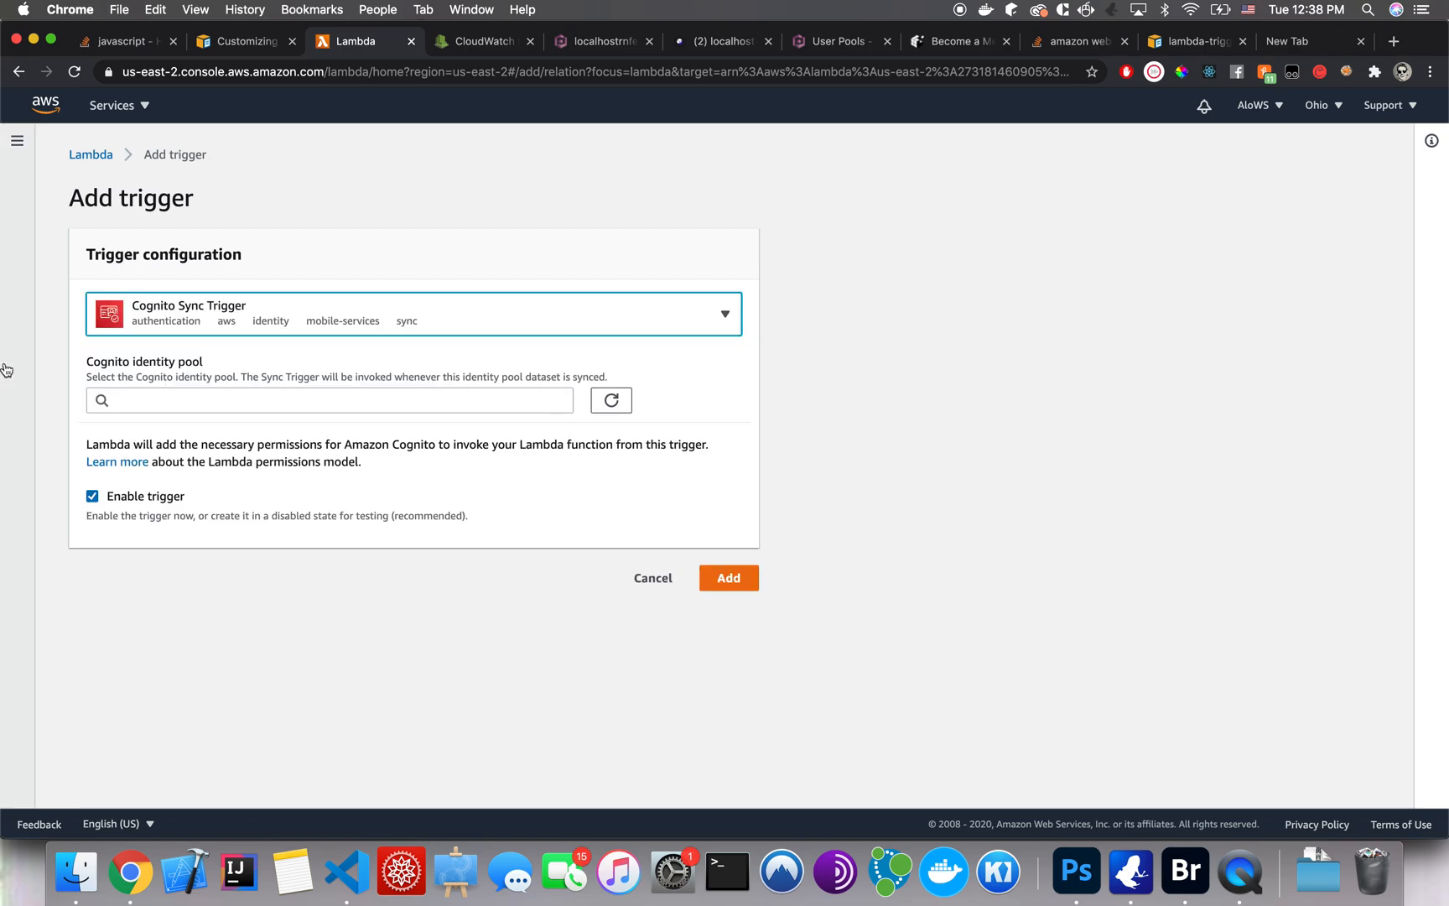
left_click(329, 399)
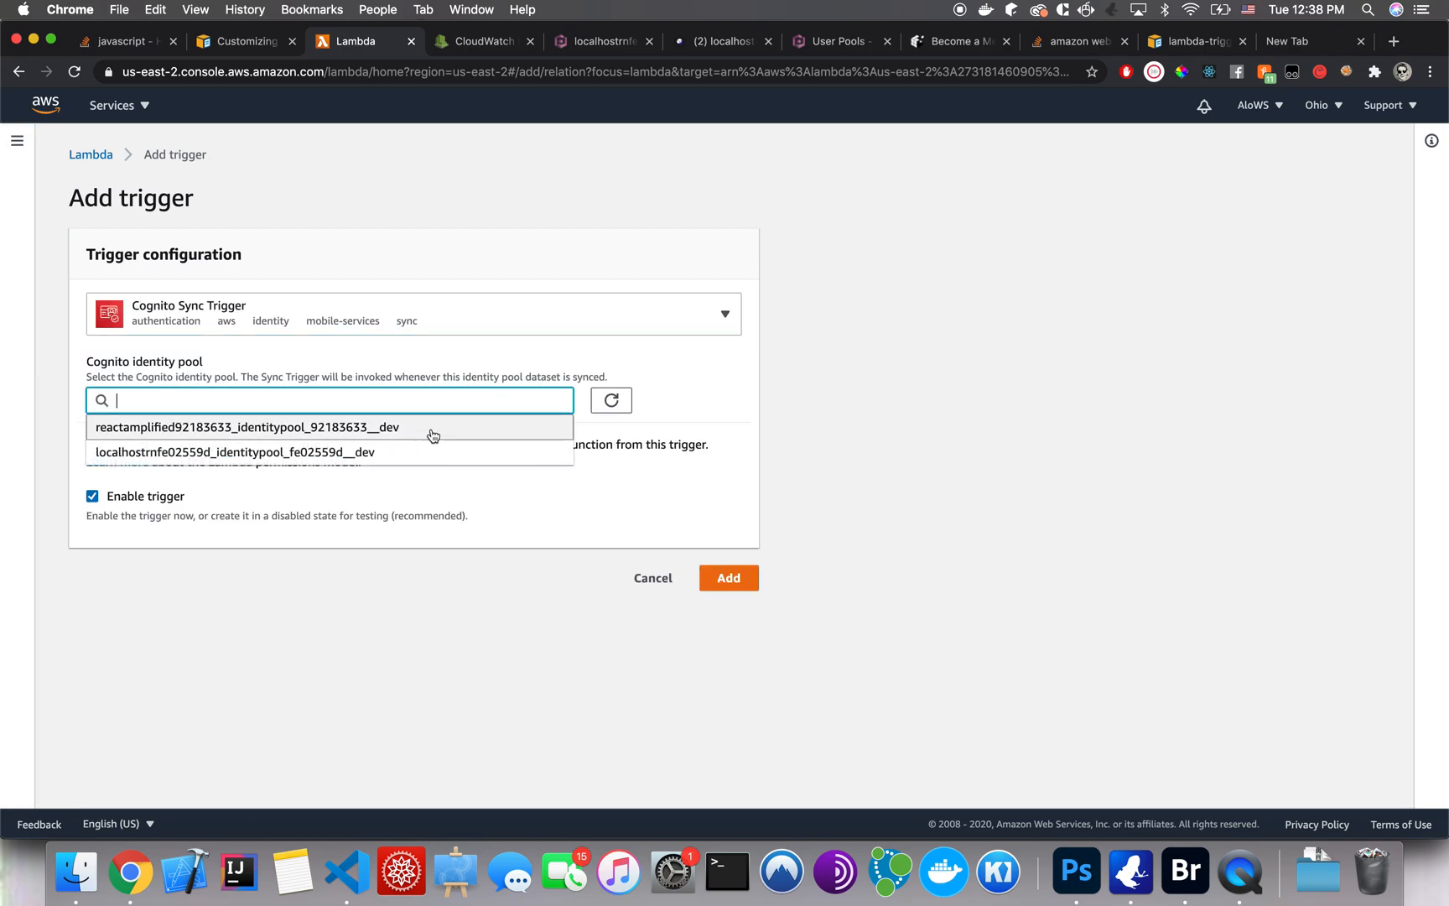
mouse_move(334, 452)
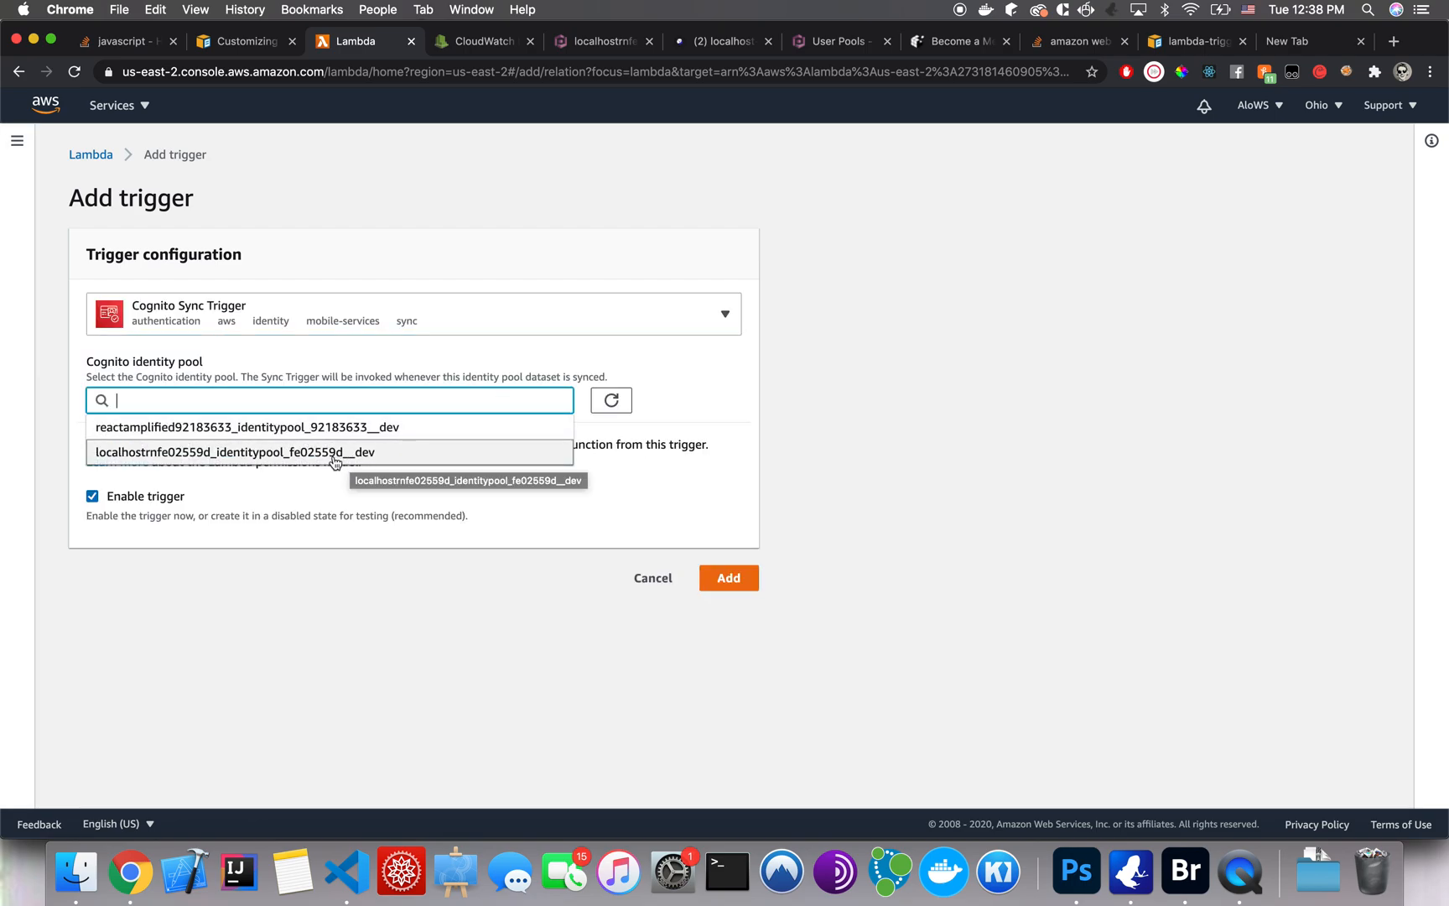
left_click(235, 452)
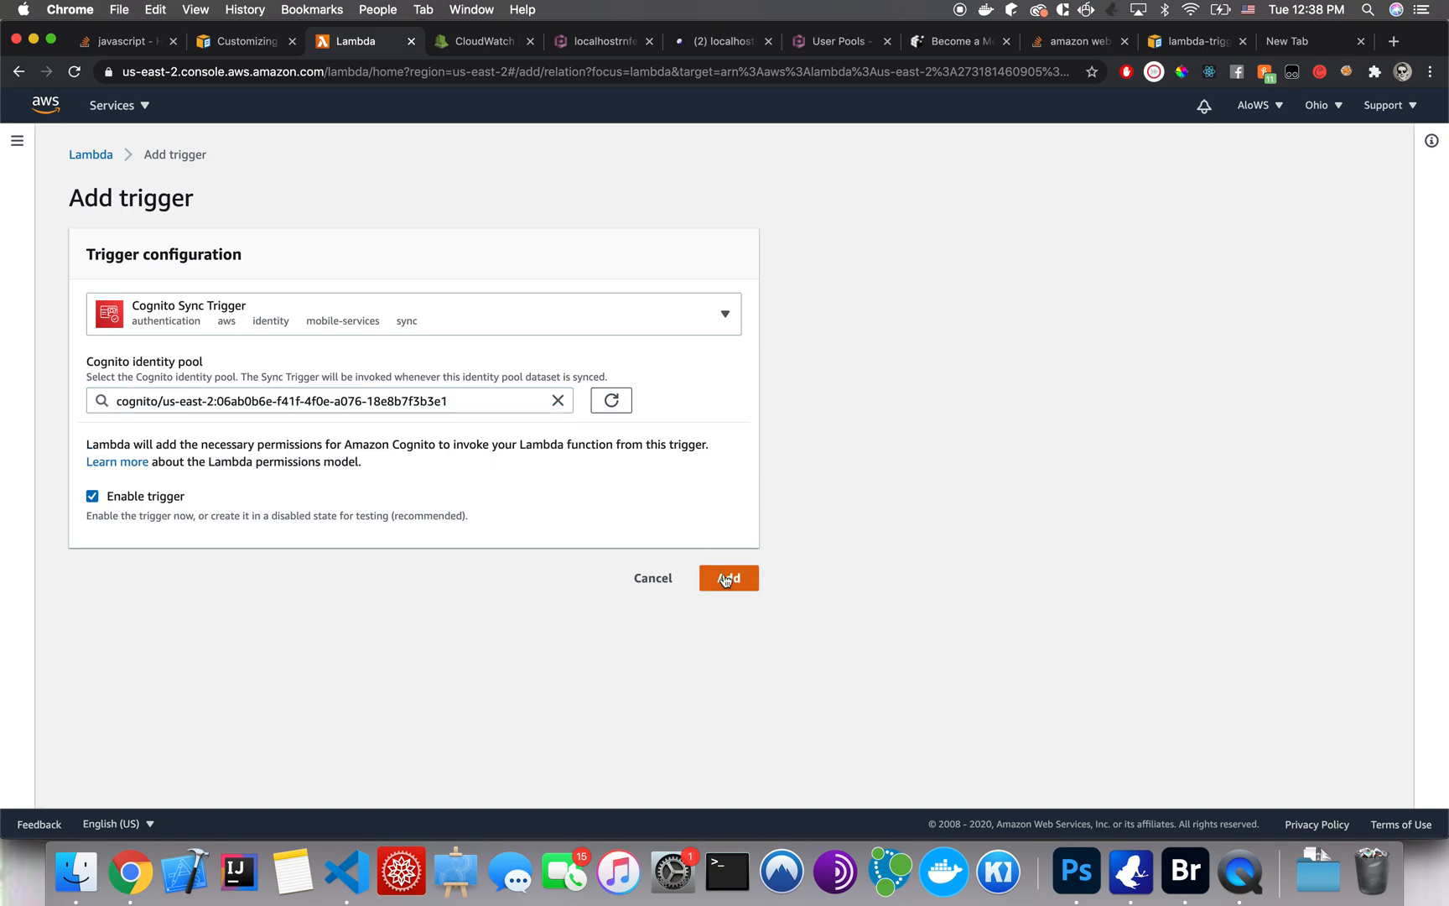
left_click(727, 578)
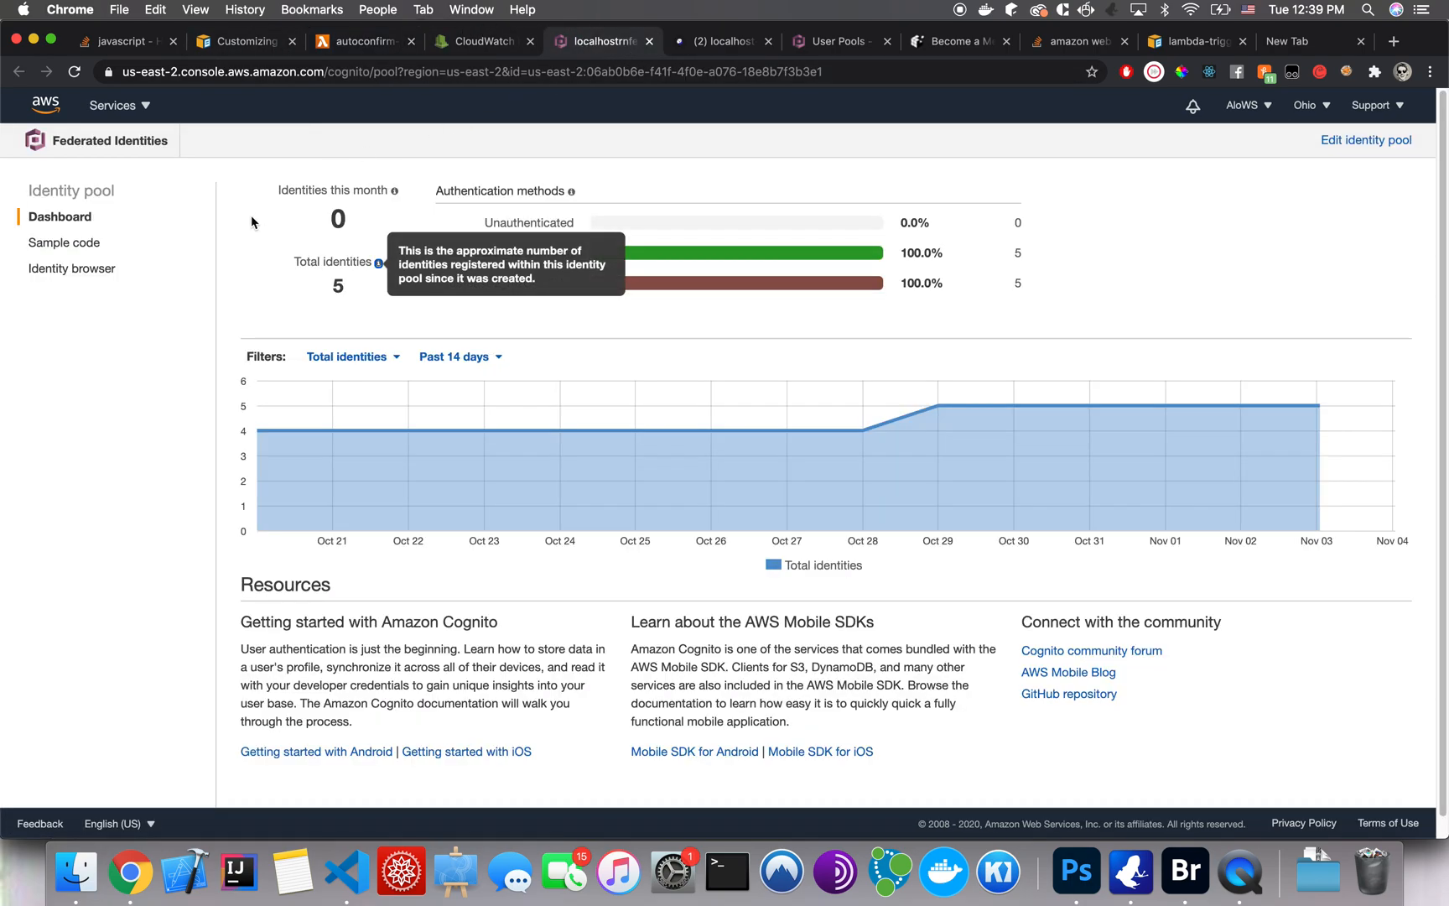
left_click(836, 40)
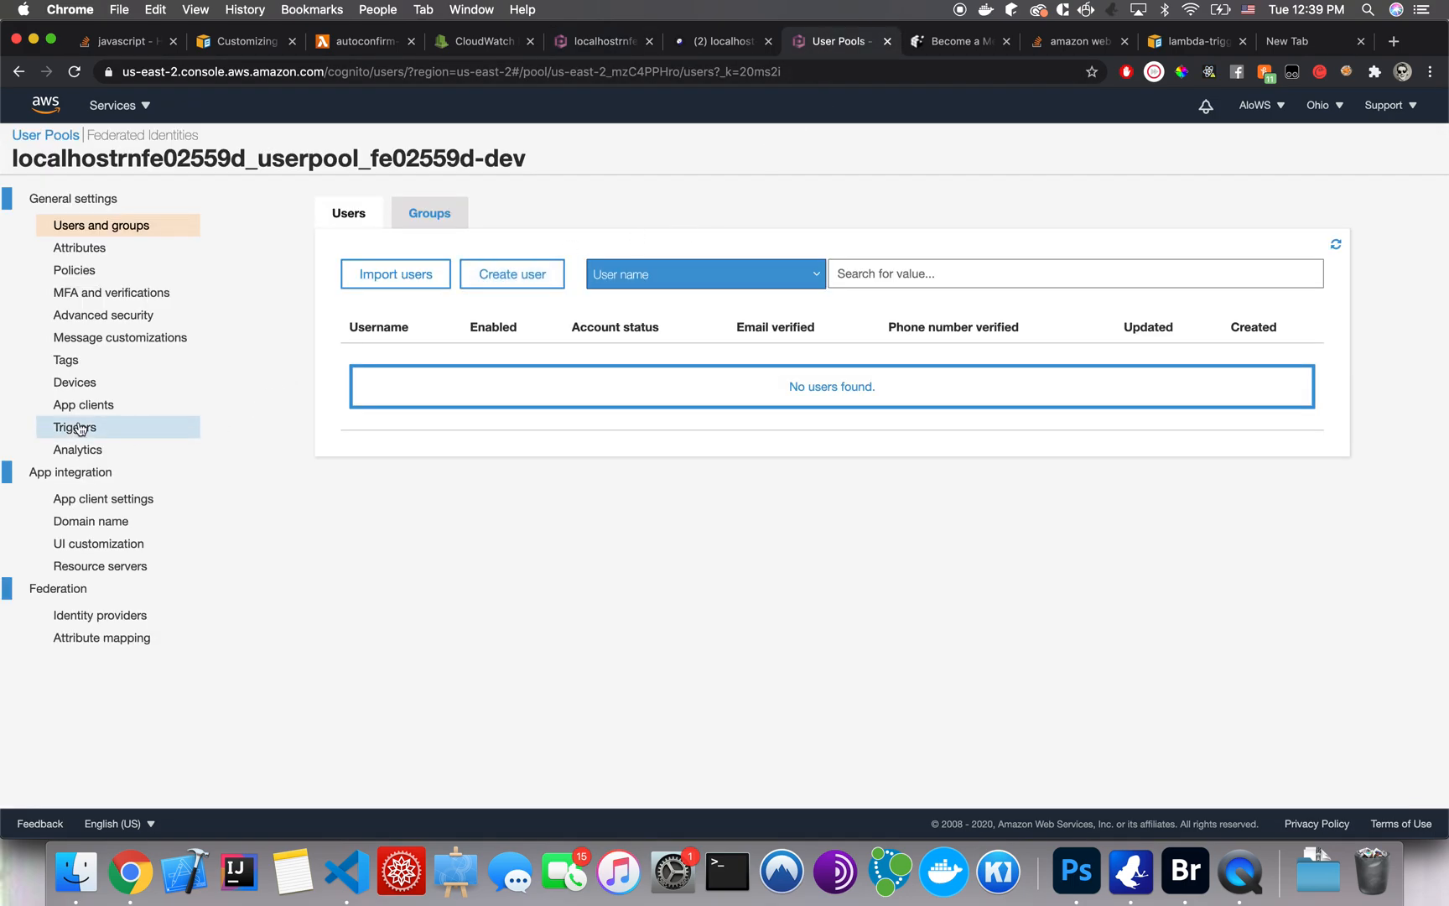
left_click(75, 427)
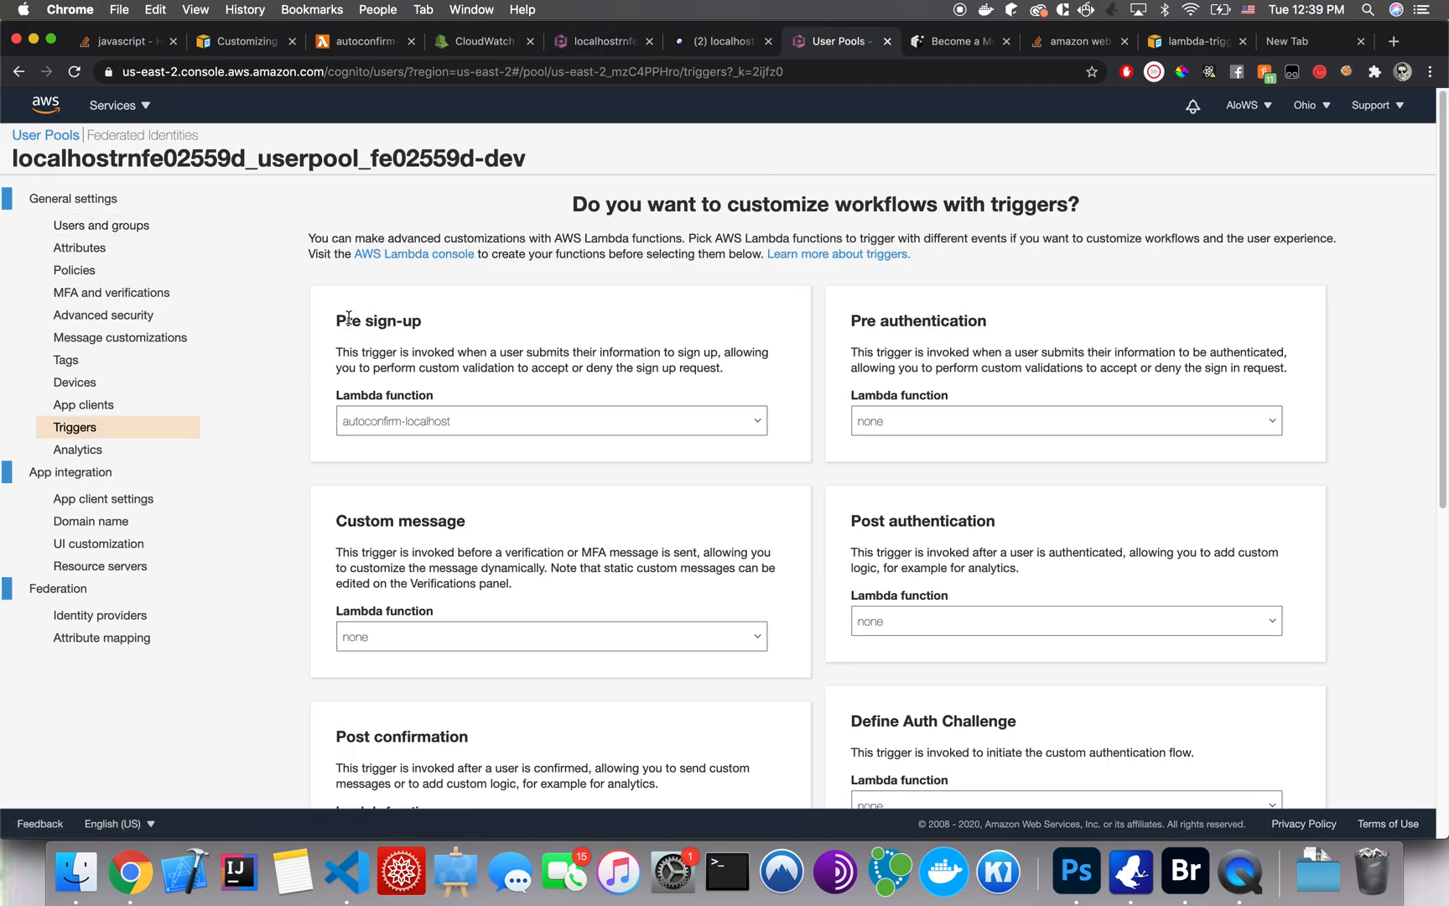
double_click(377, 320)
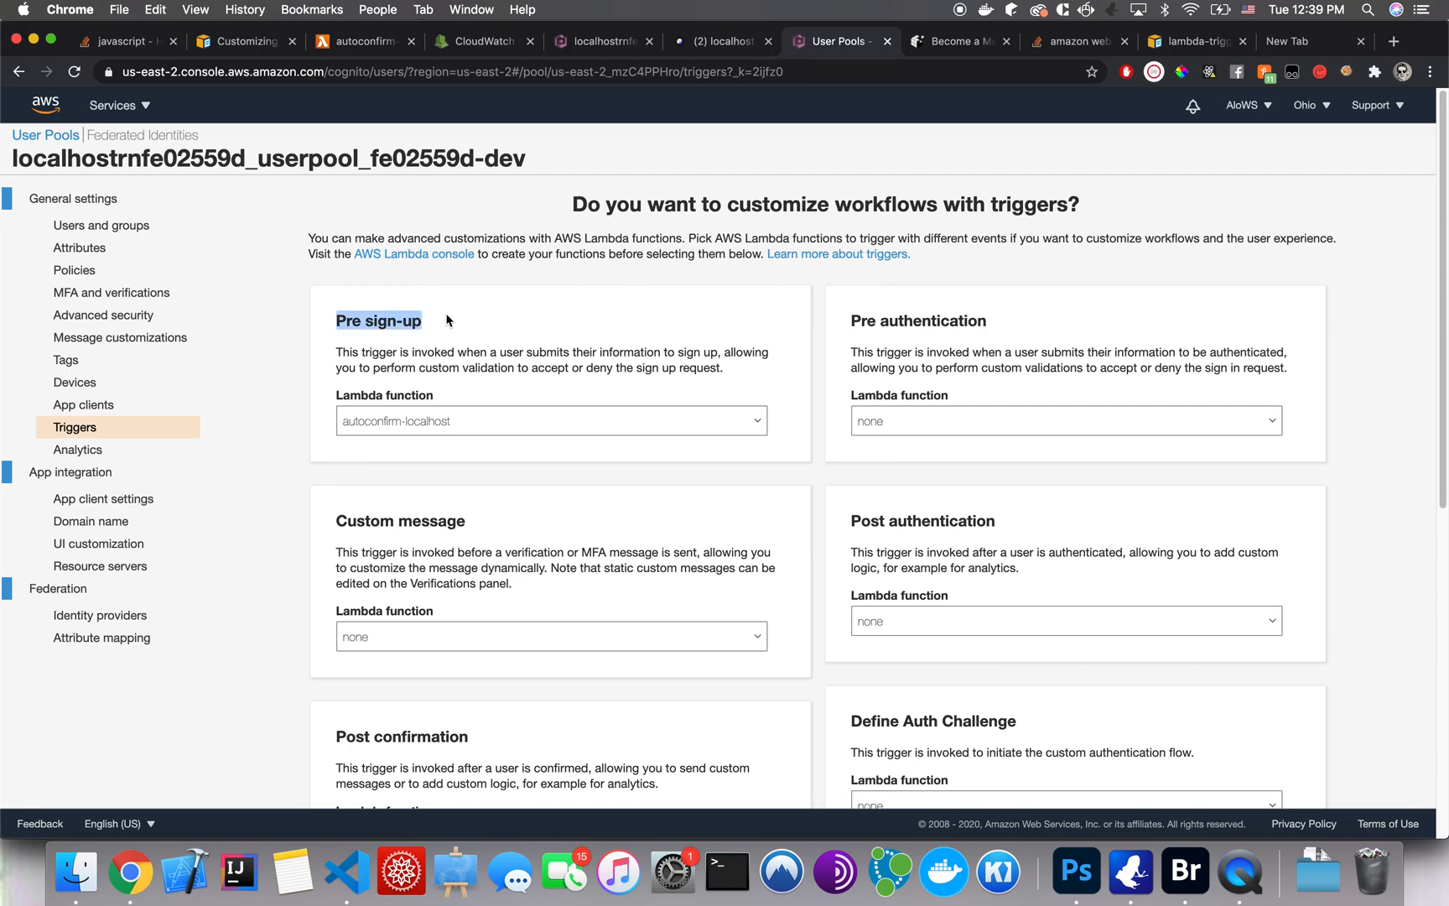
mouse_move(513, 332)
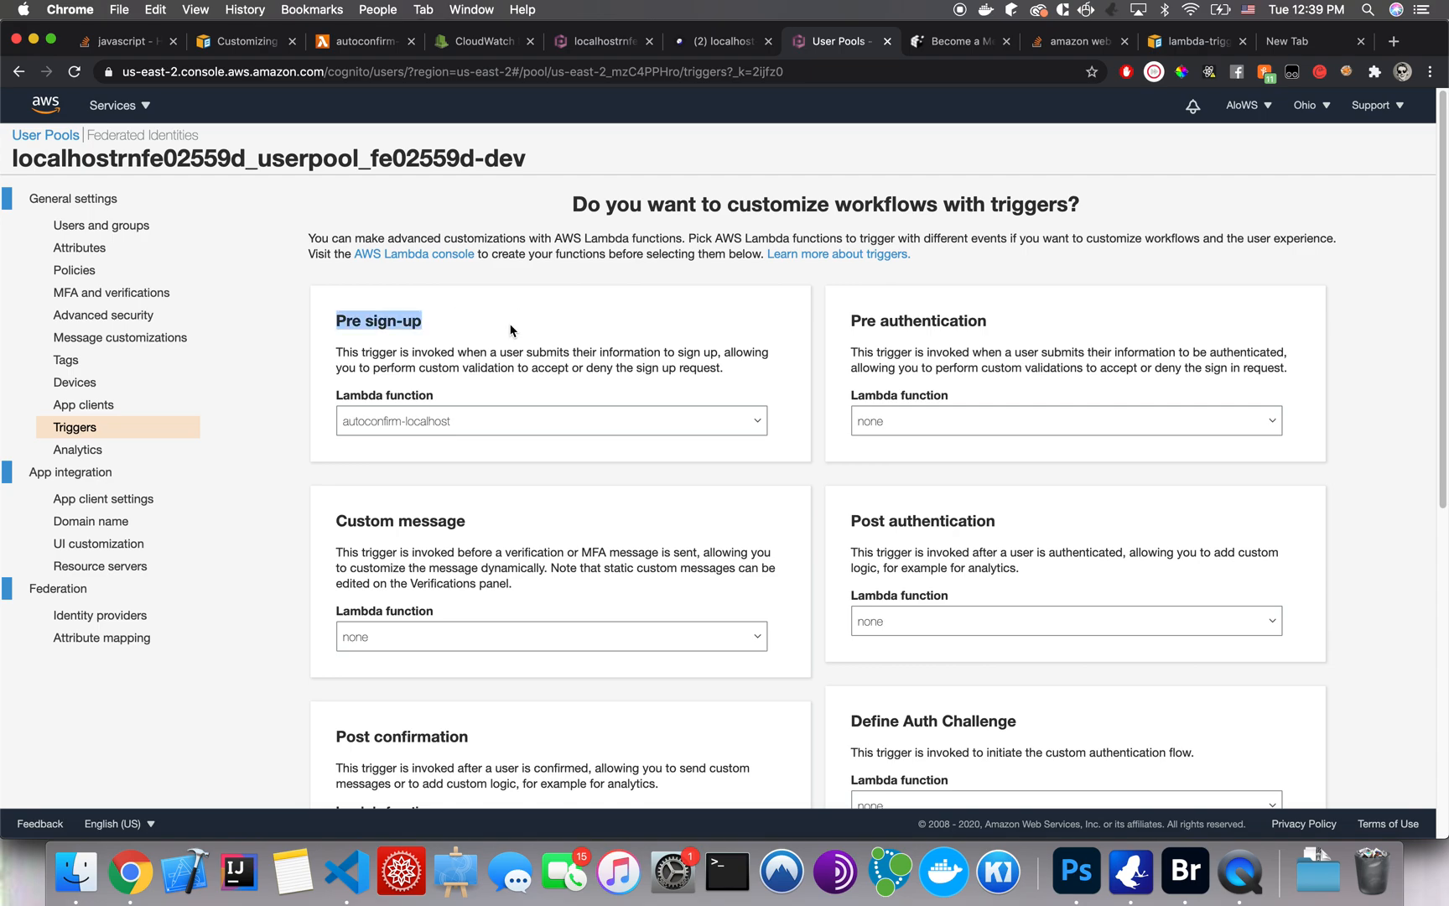
mouse_move(494, 373)
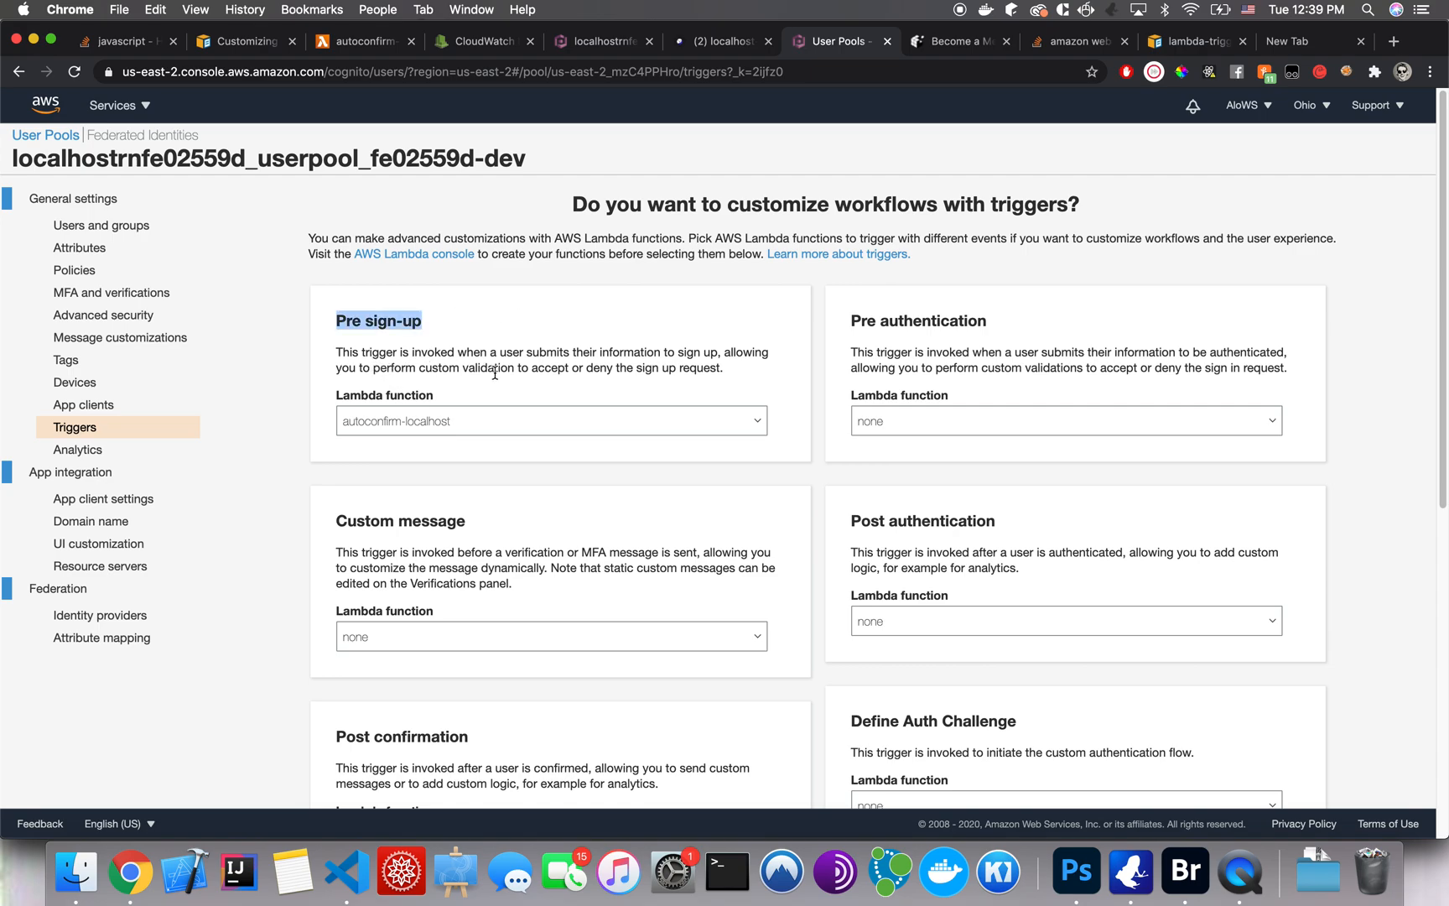
left_click(550, 420)
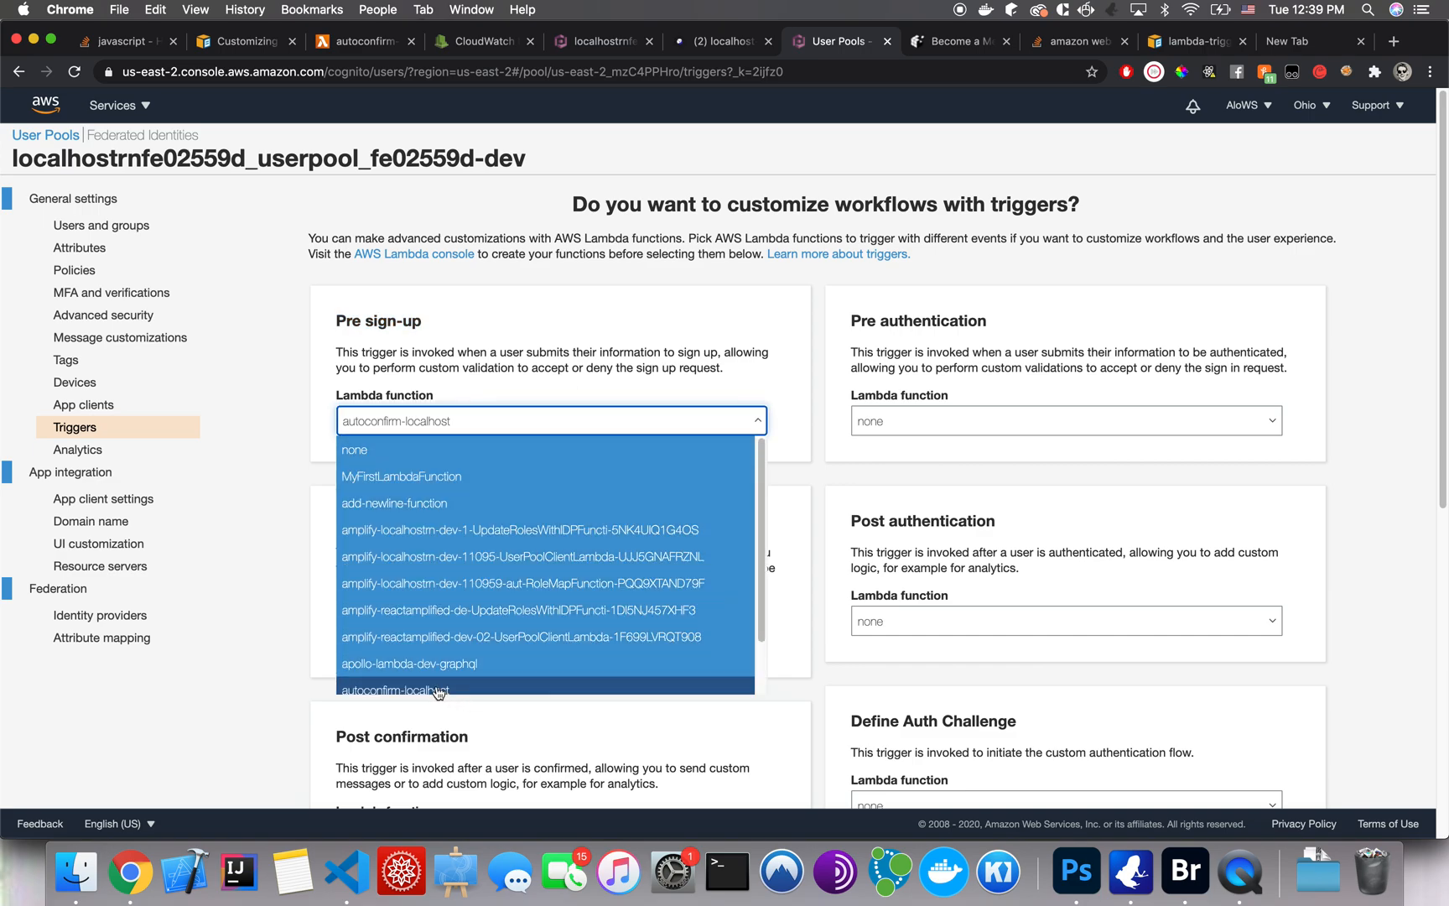
scroll("down", 3)
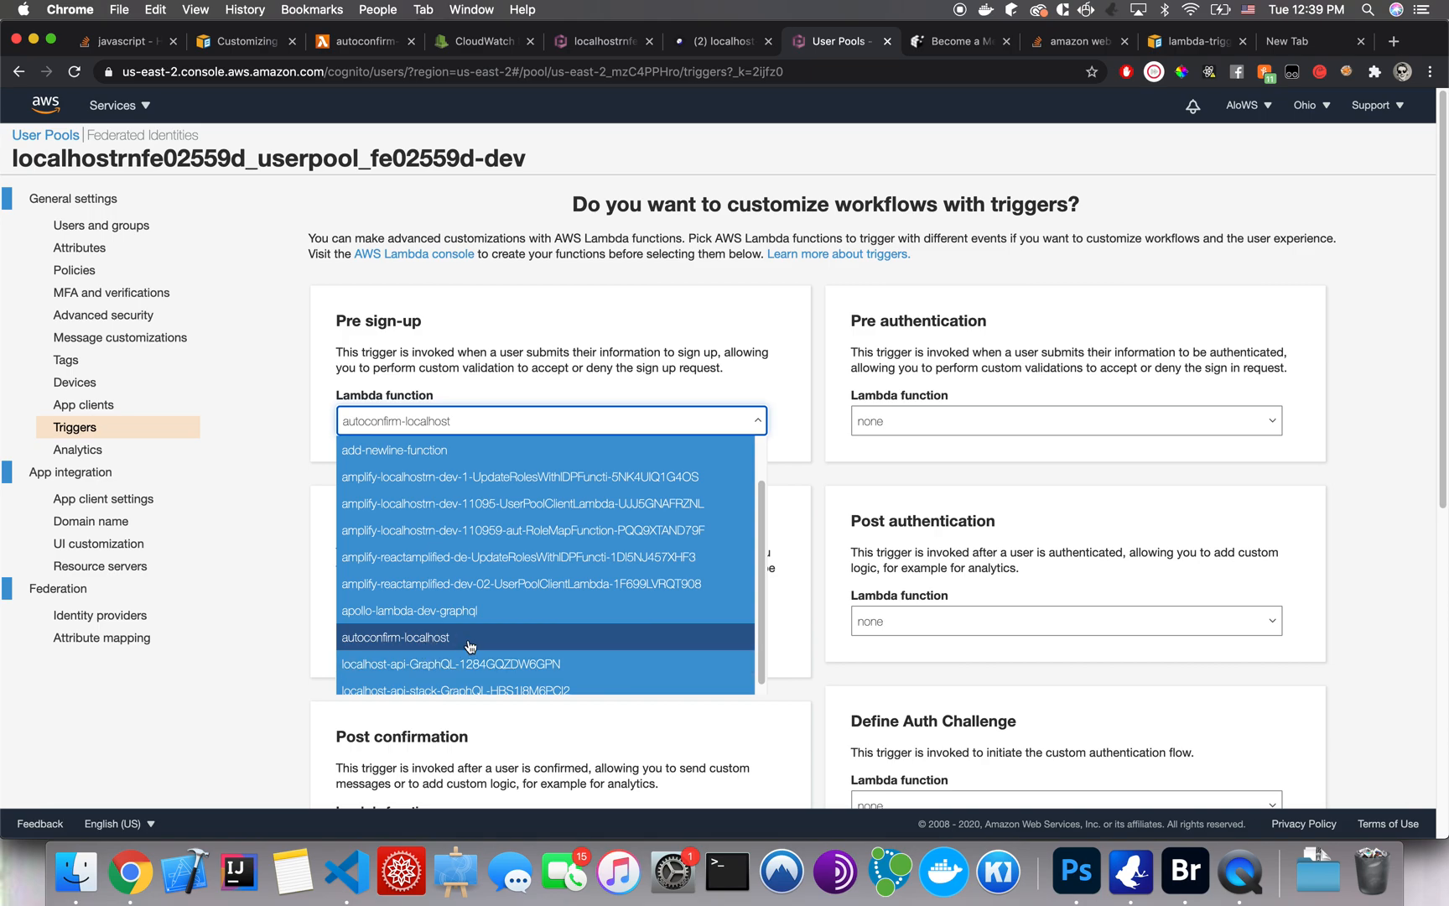
left_click(396, 636)
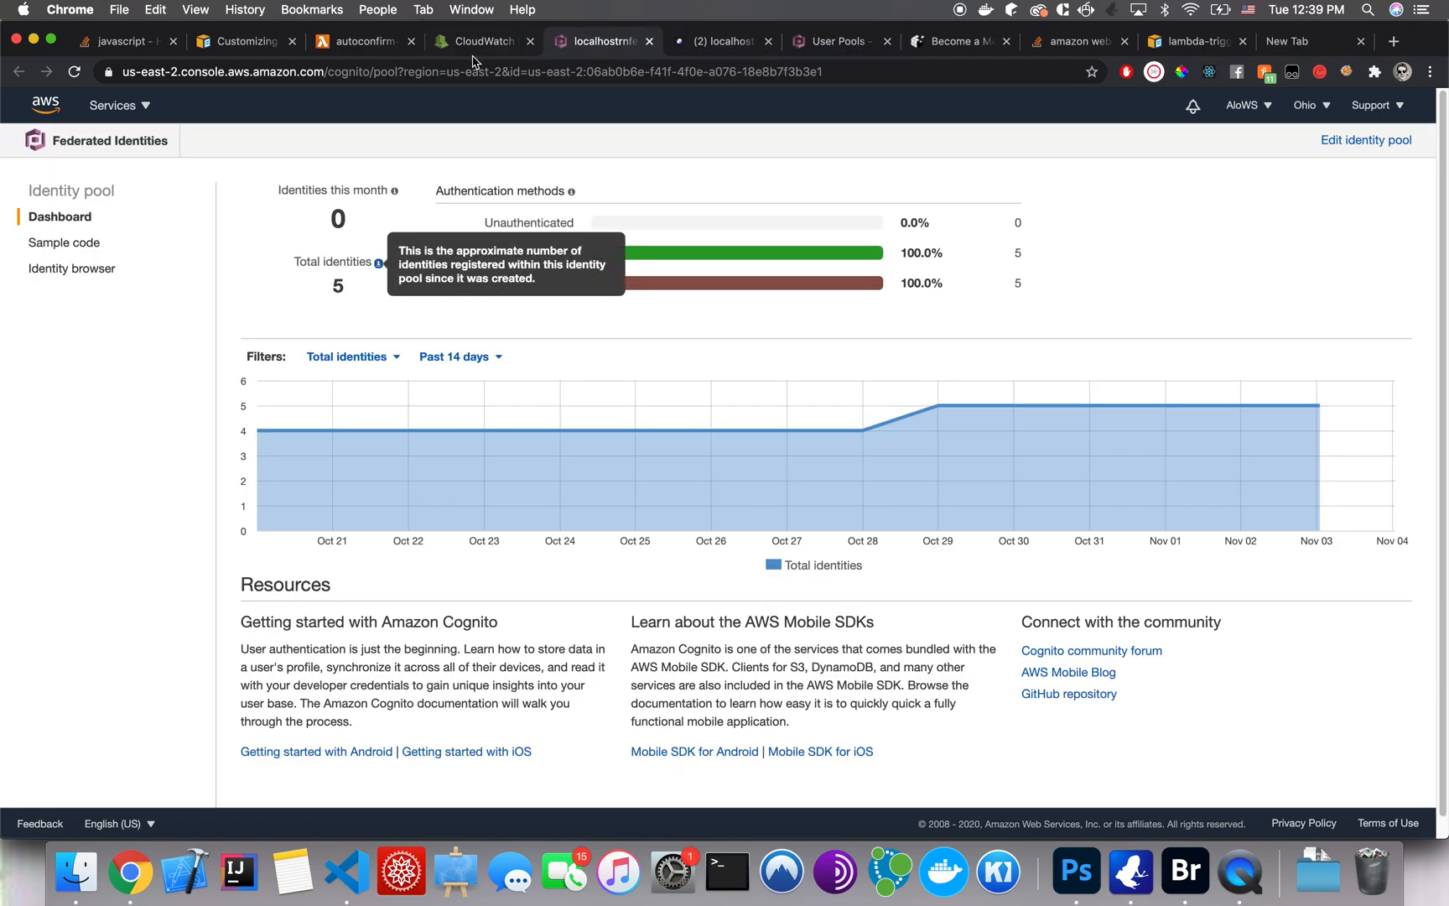
Review autoconfirm-localhost's CloudWatch log events and its Monitoring tab metrics
left_click(479, 40)
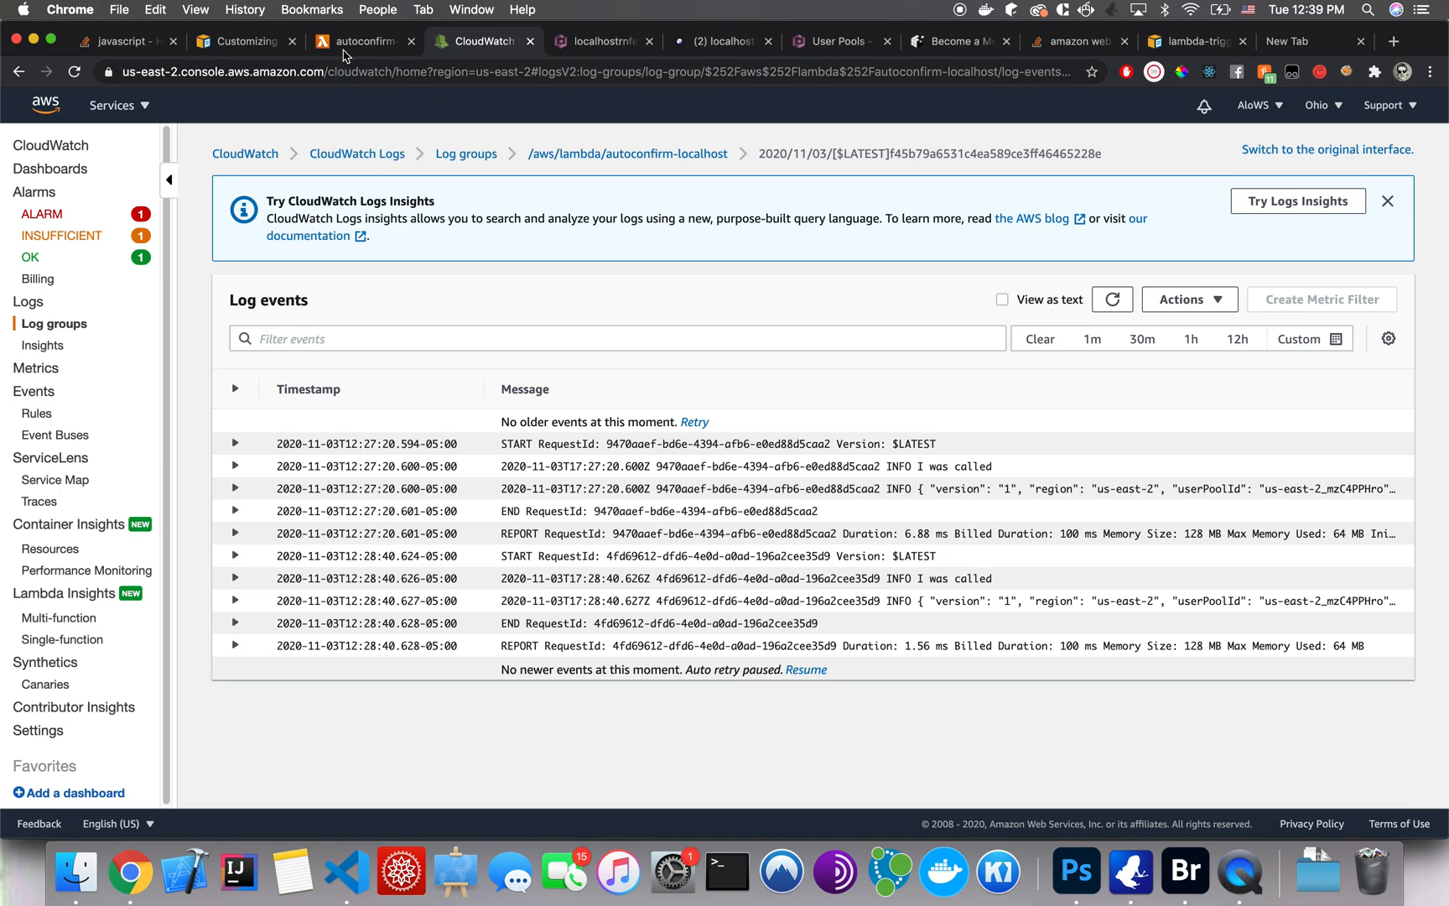
left_click(363, 40)
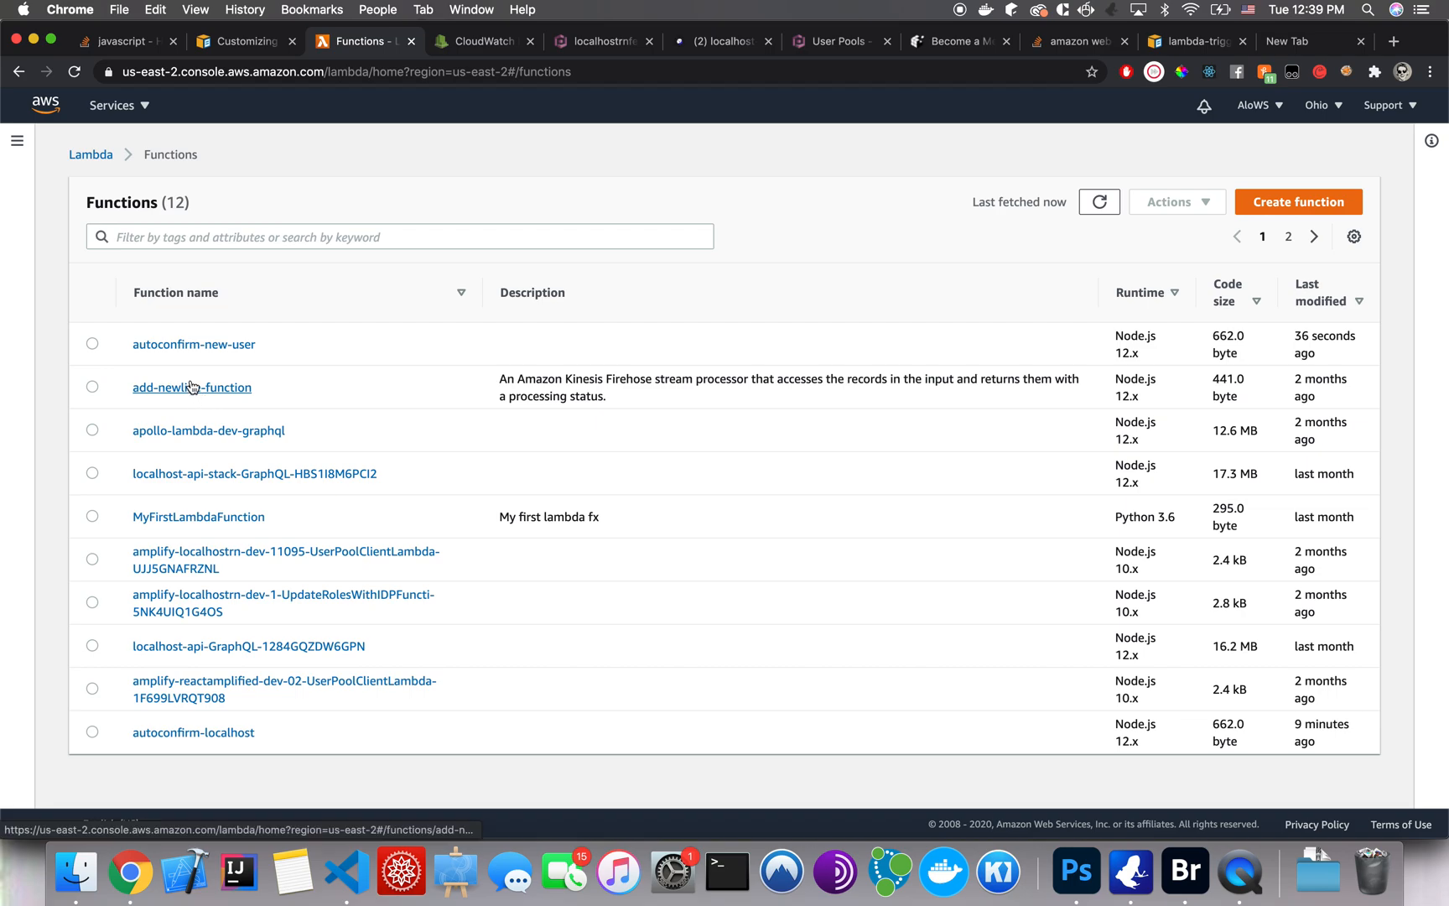
left_click(193, 732)
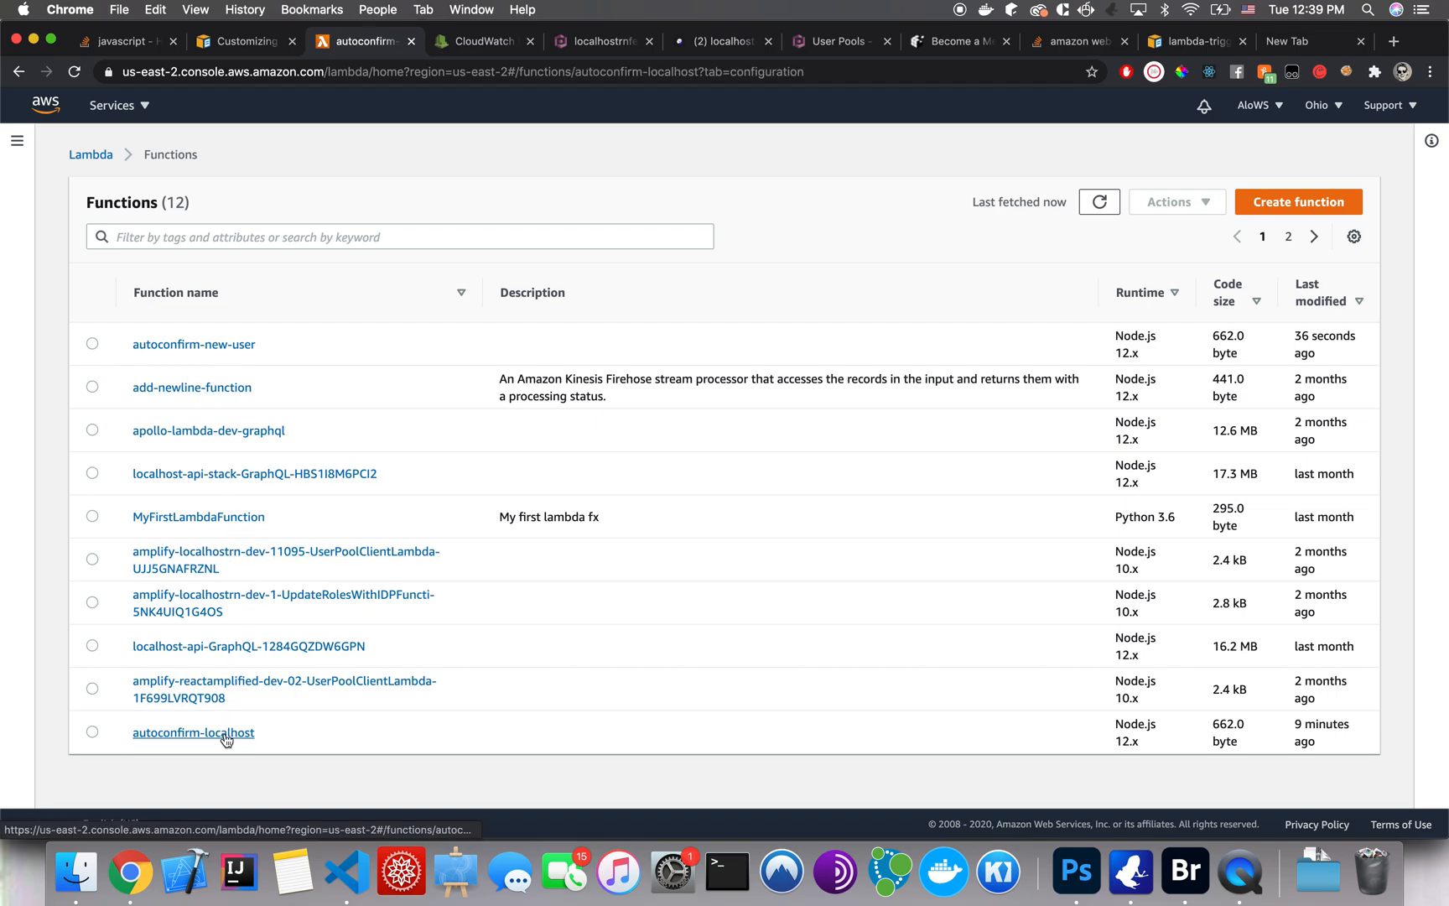
left_click(193, 732)
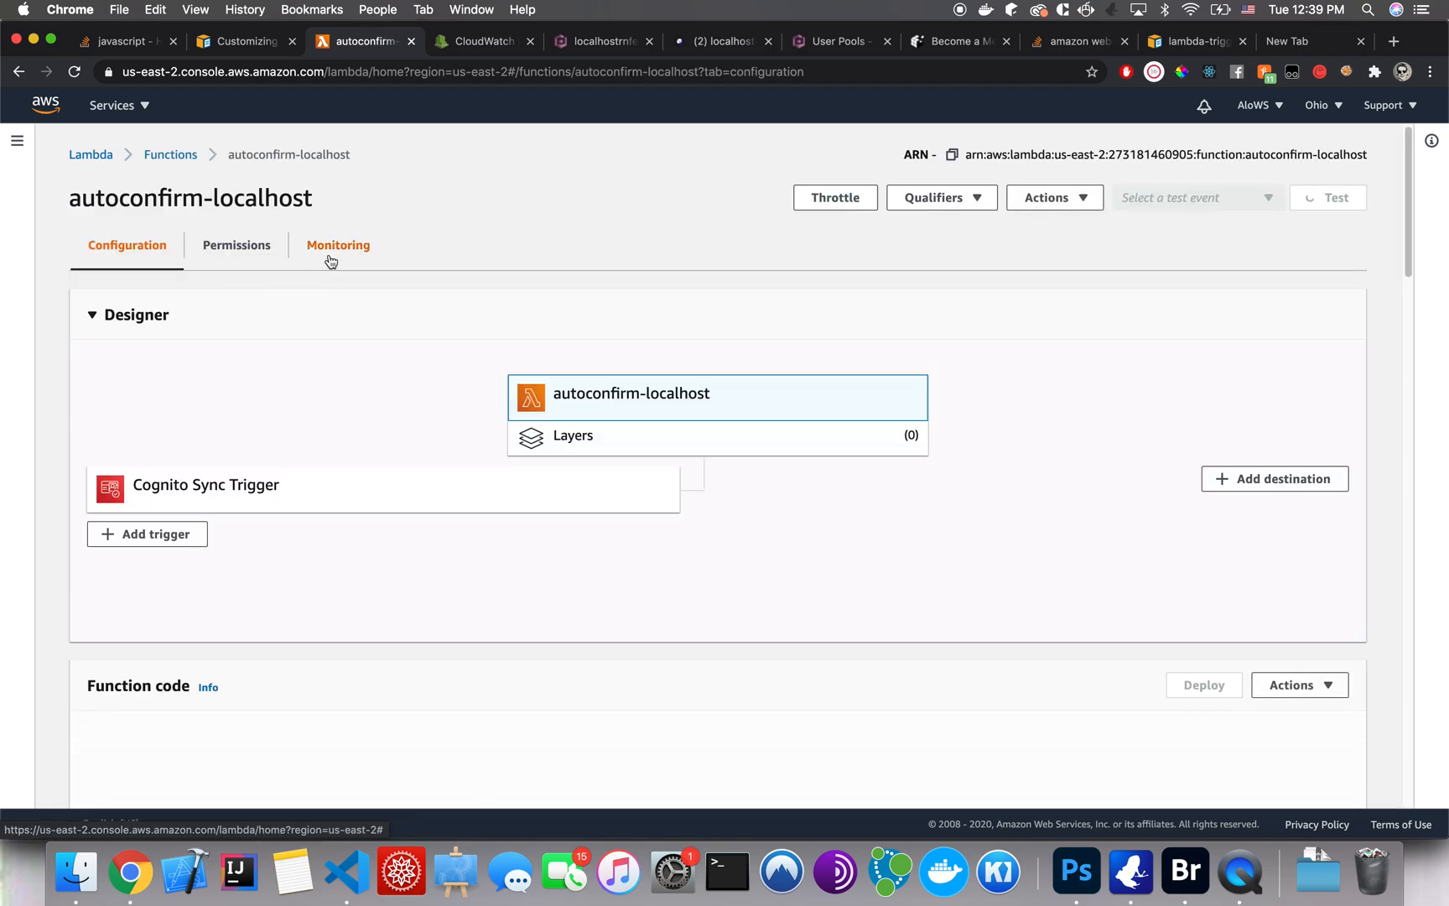
left_click(337, 245)
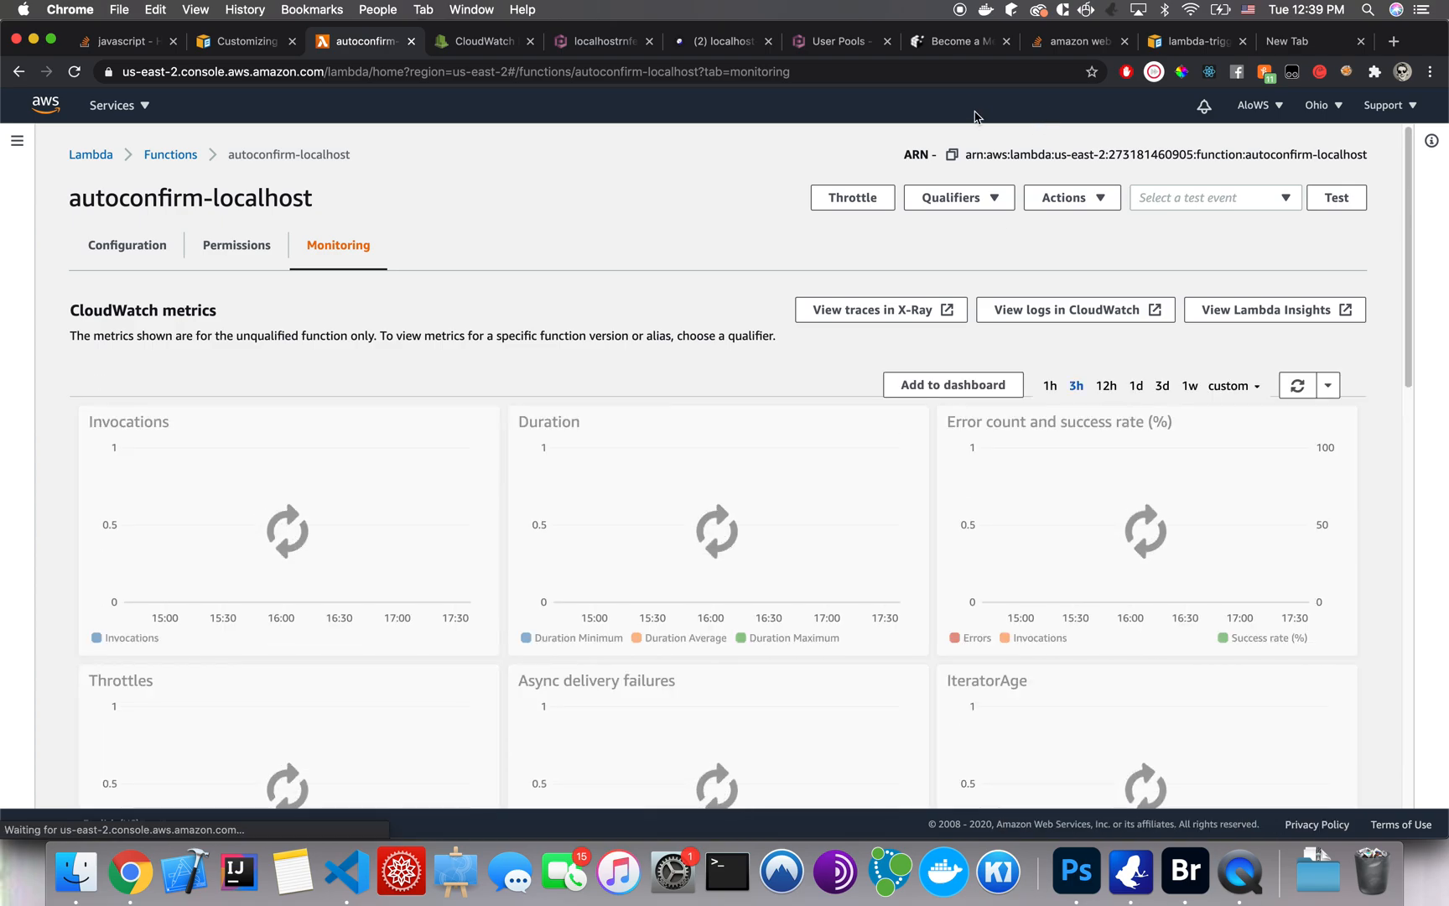
left_click(958, 40)
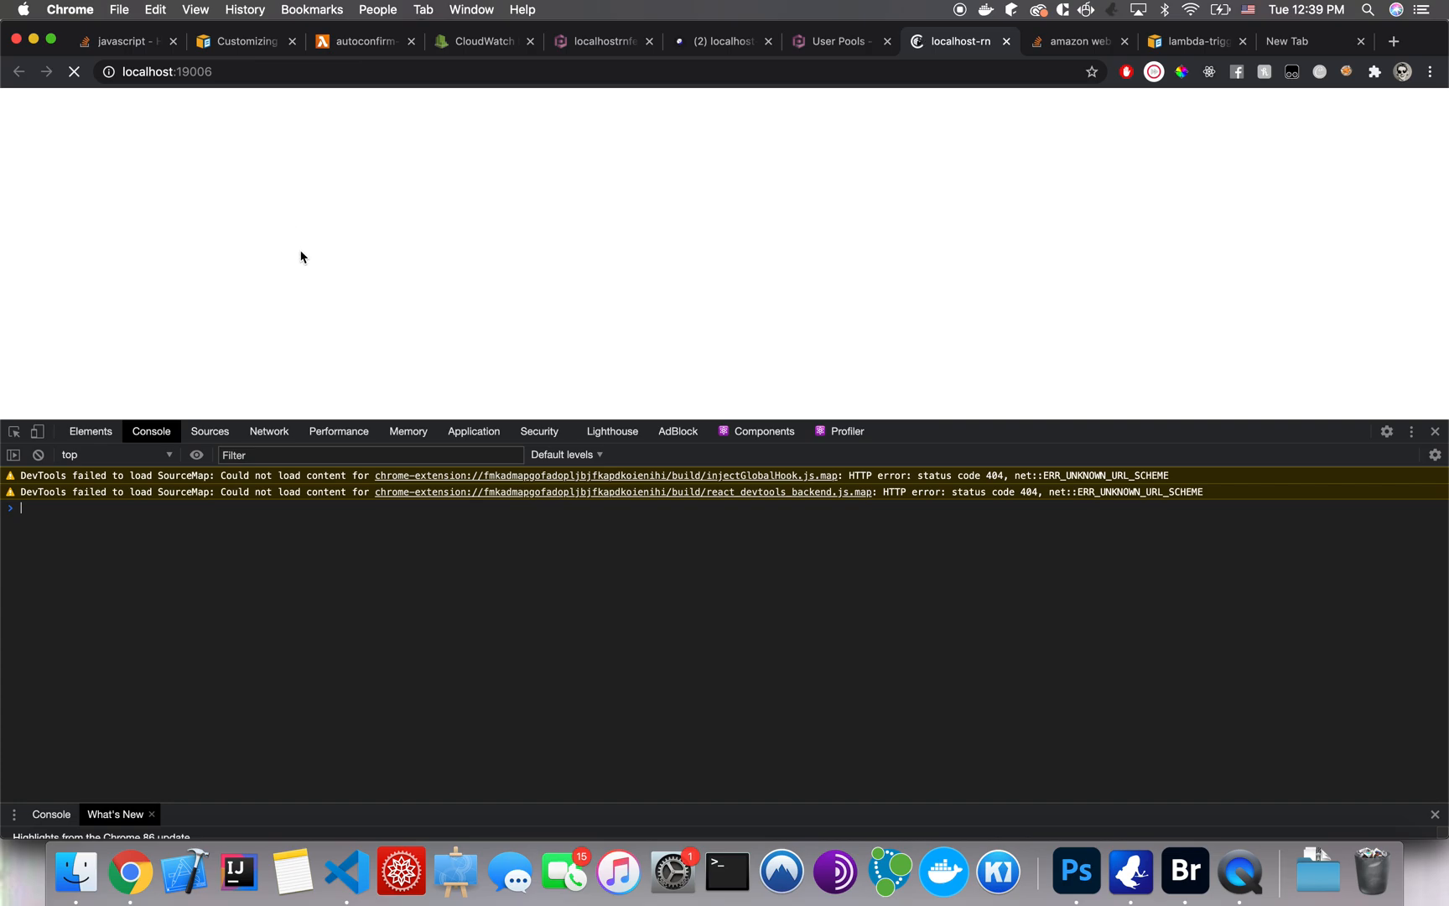
left_click(473, 432)
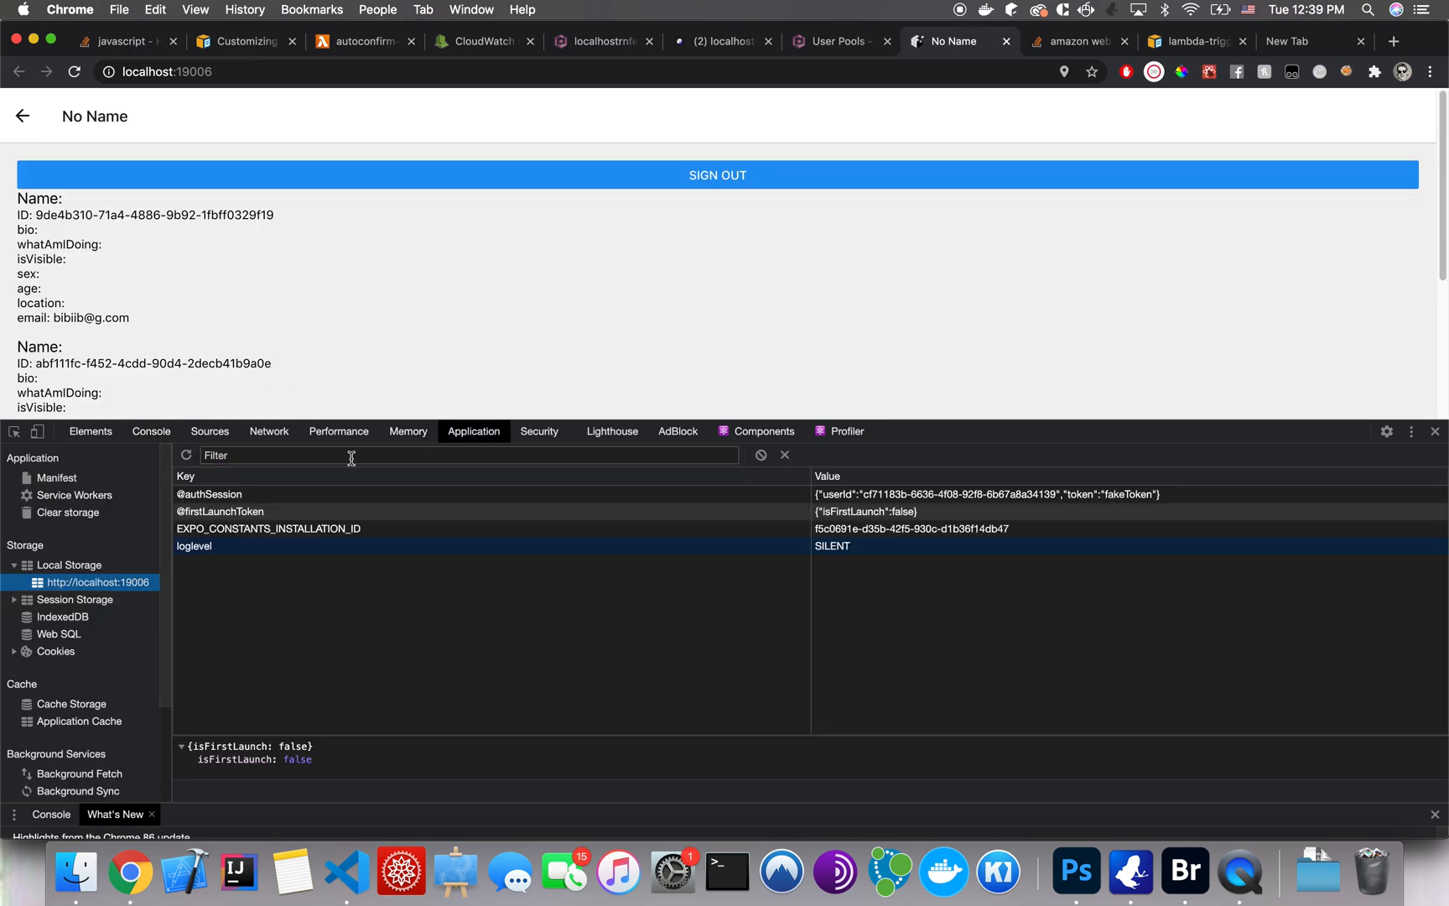
left_click(208, 493)
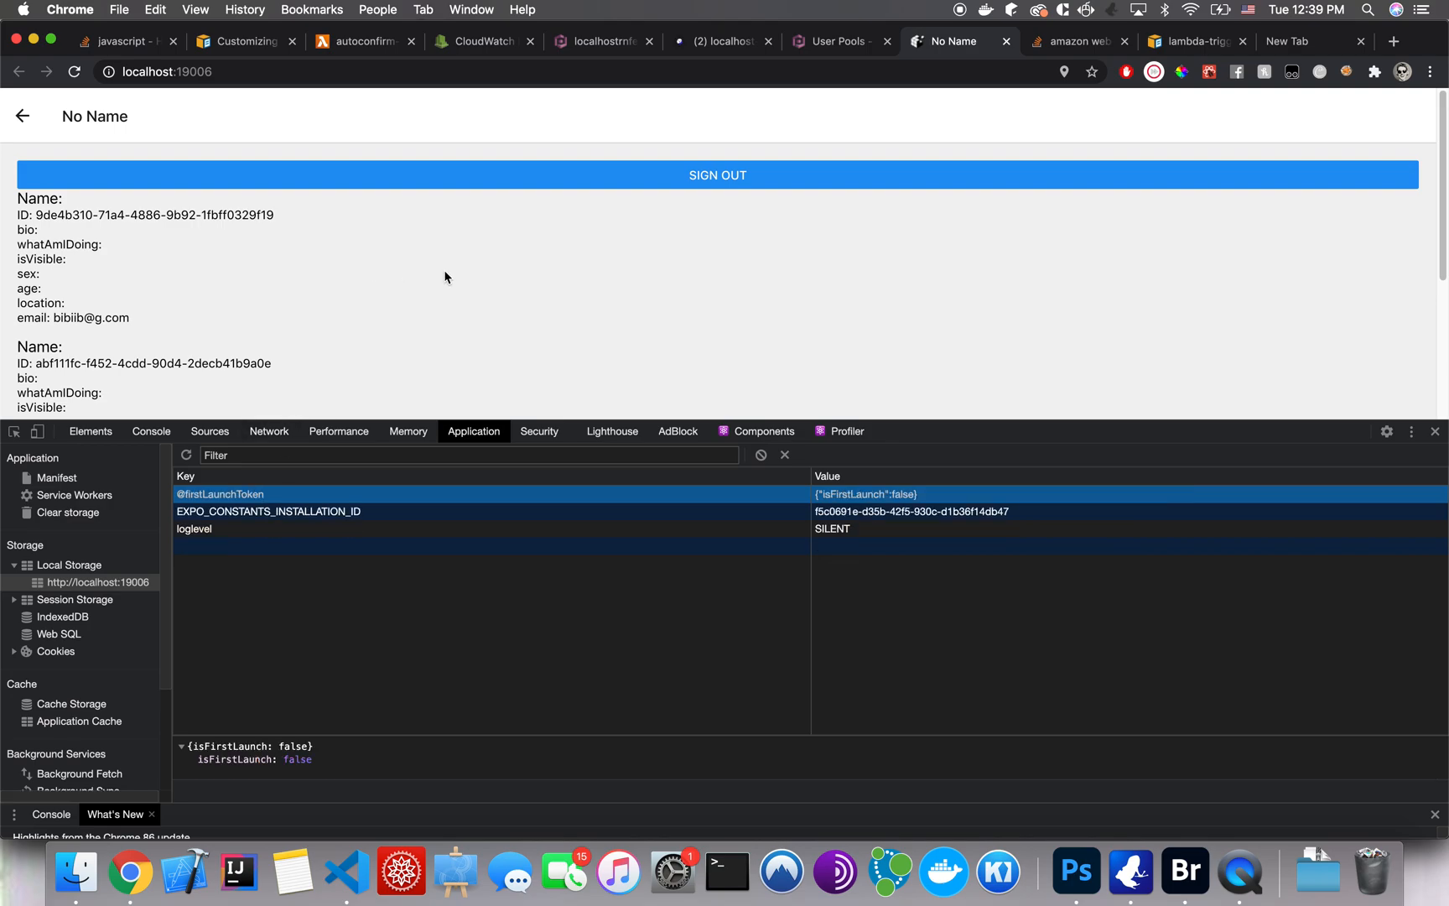
left_click(718, 175)
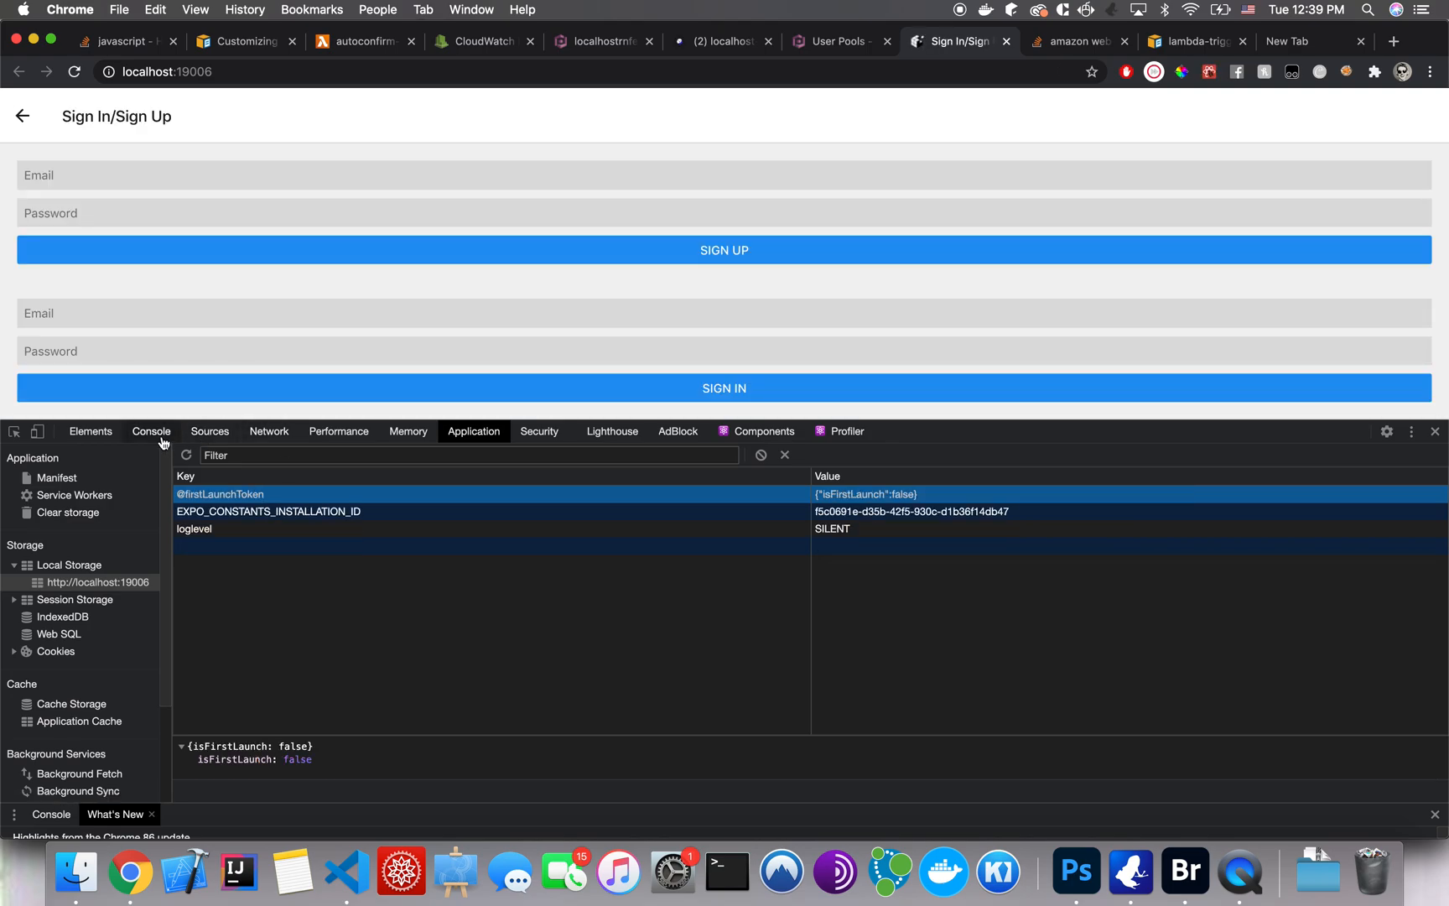
type("bibbidy@")
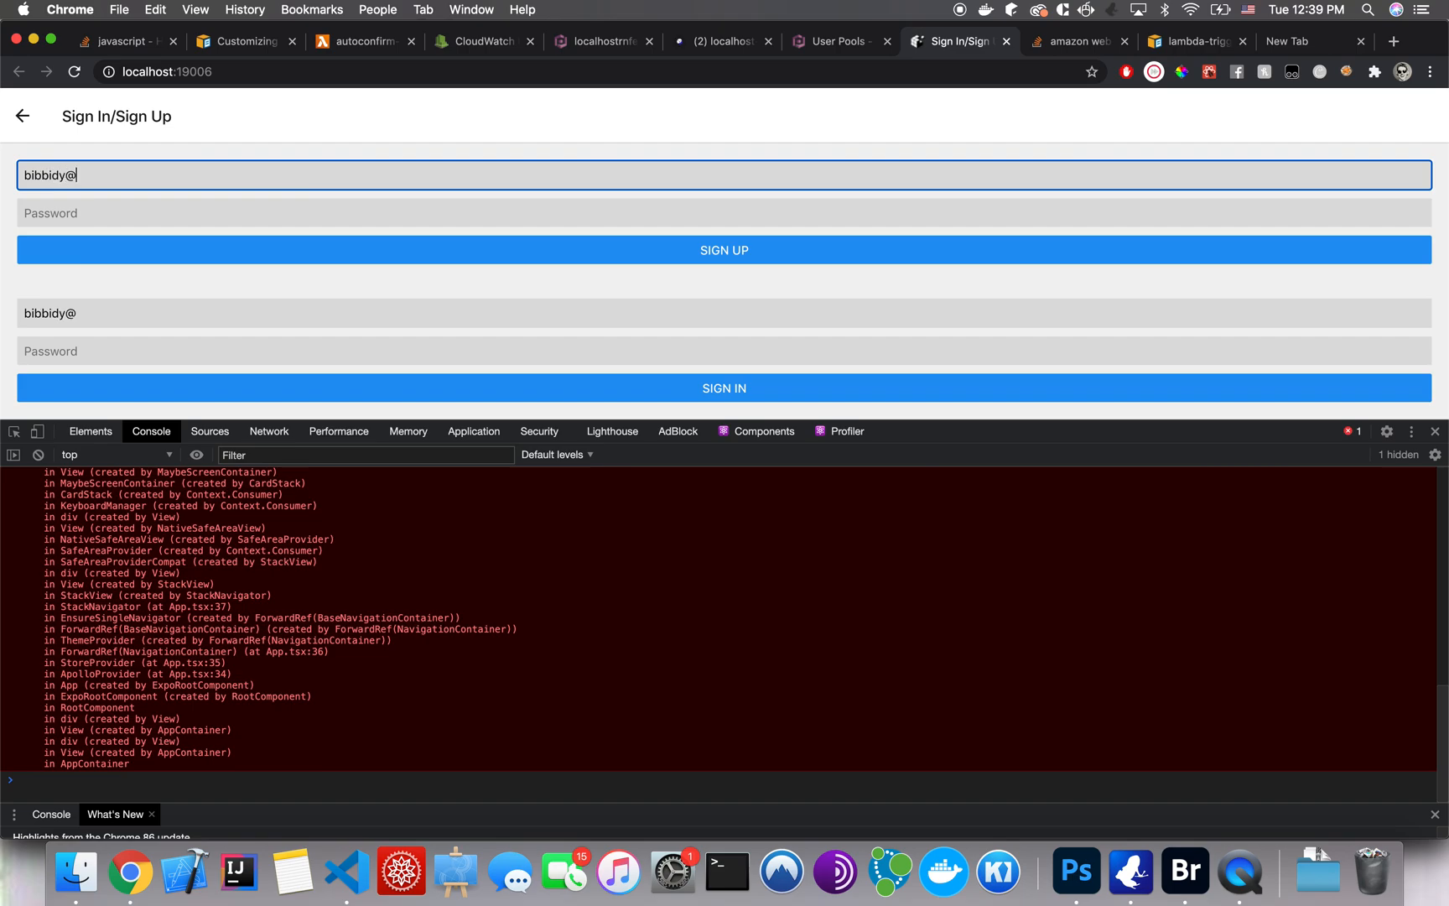
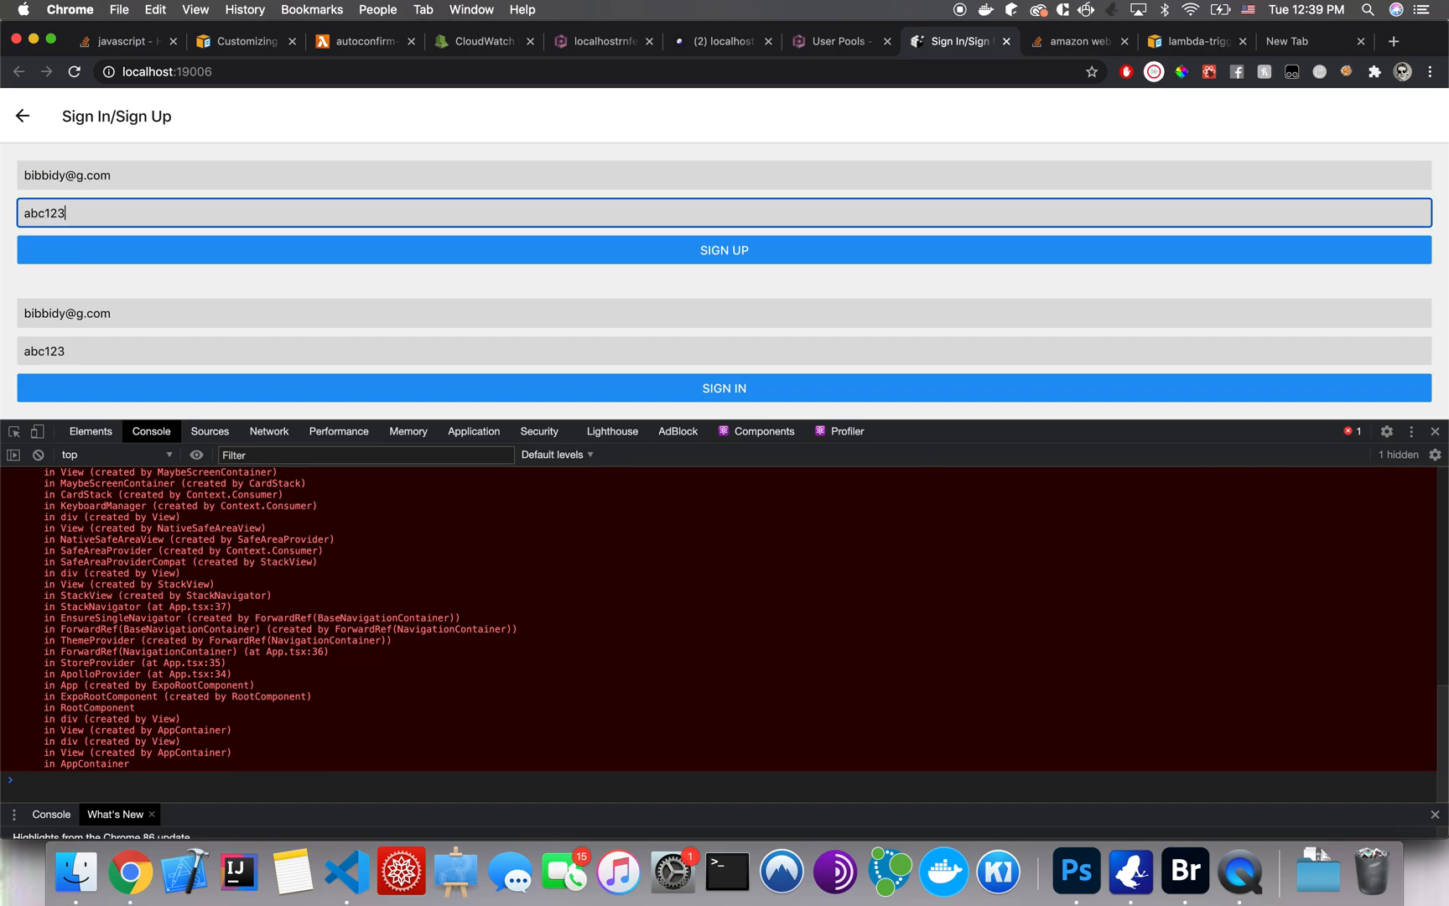
left_click(724, 250)
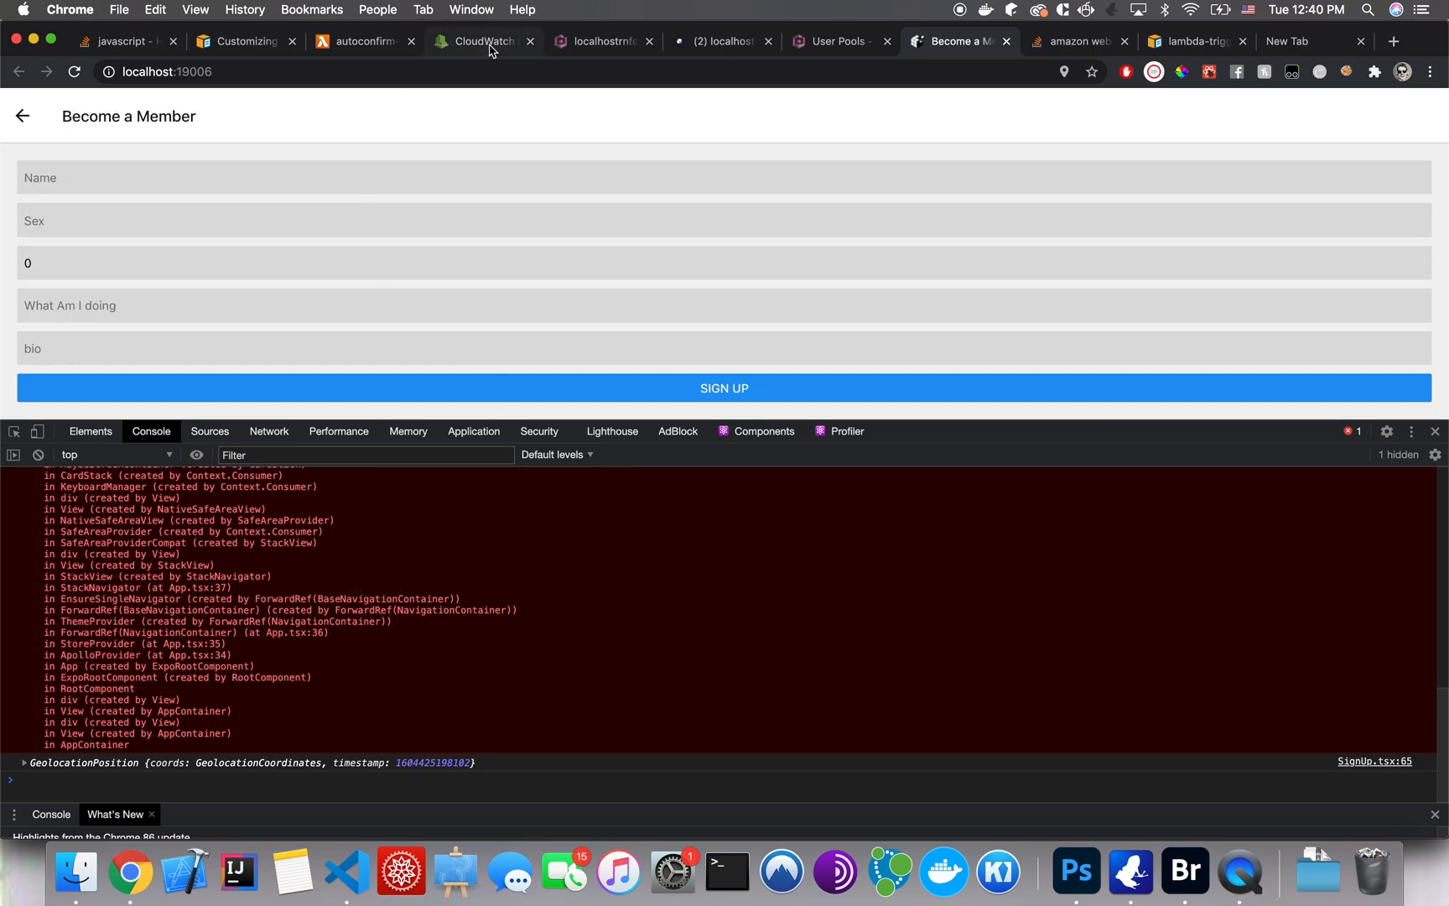
left_click(836, 40)
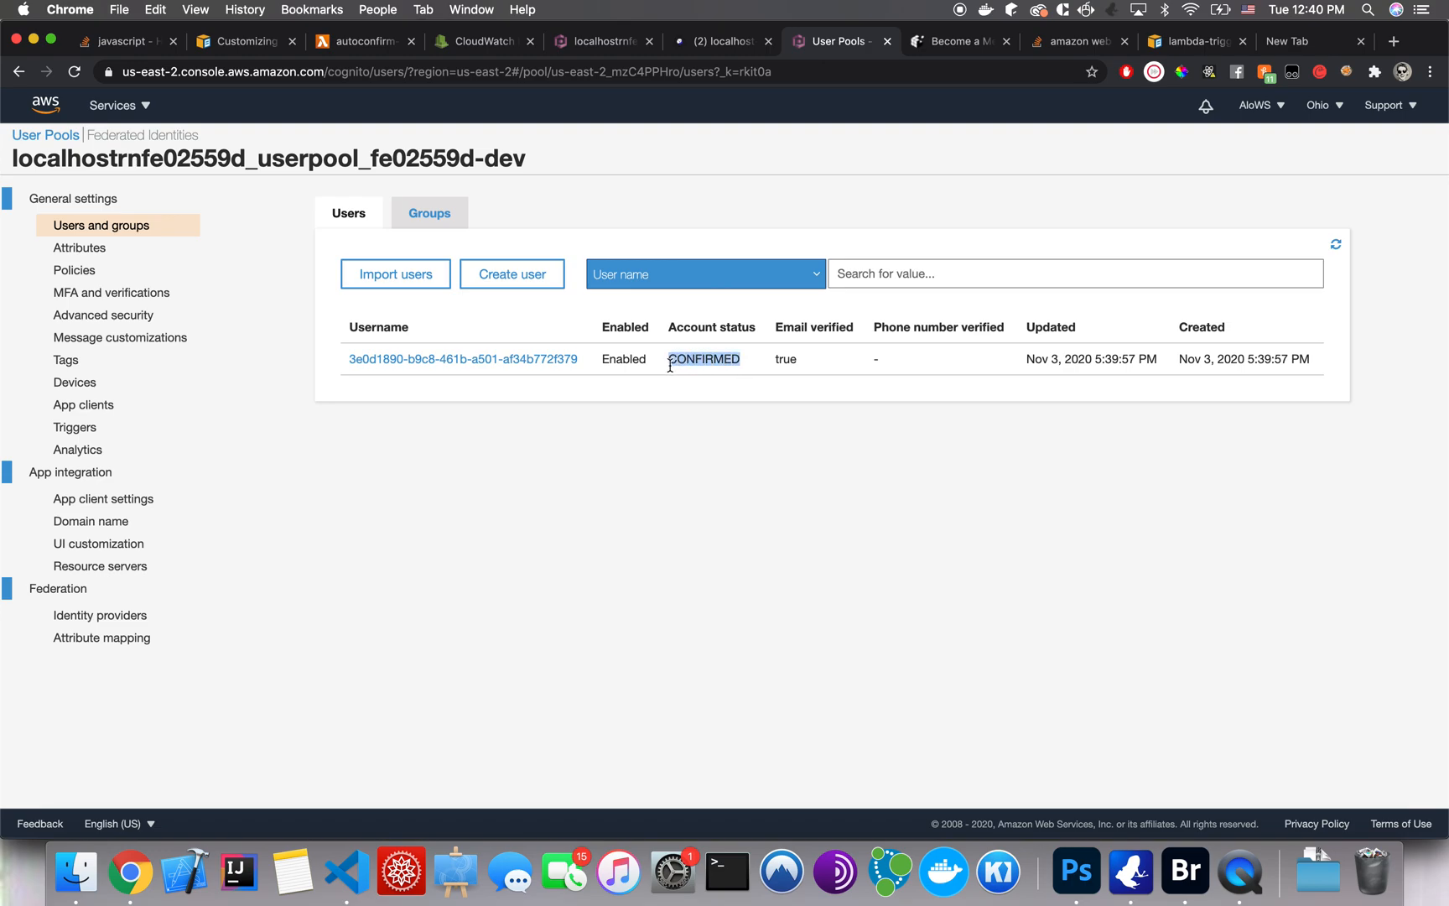
mouse_move(709, 413)
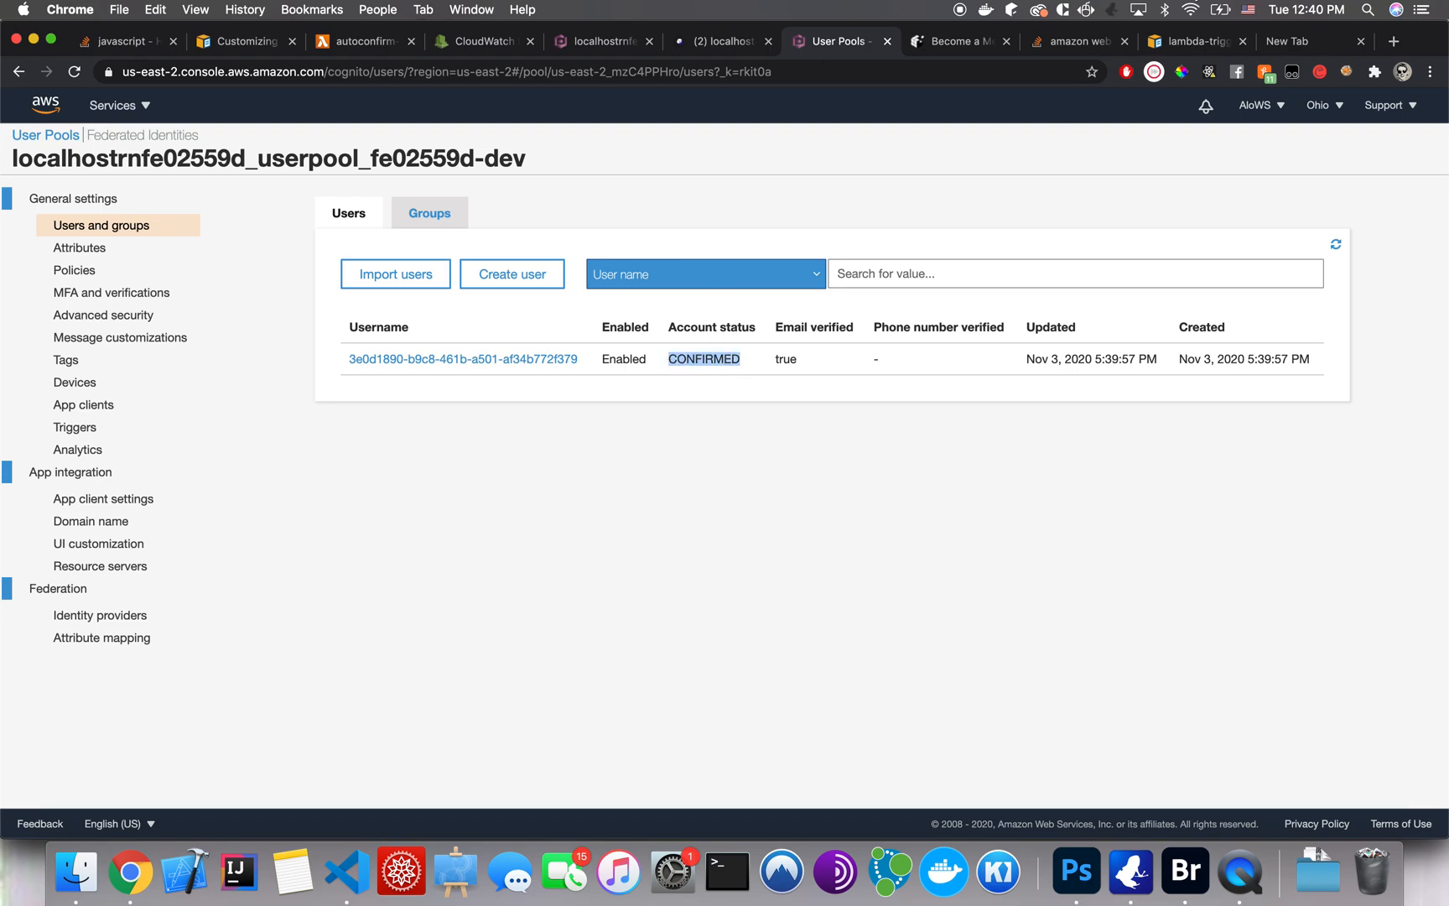
Check the sample code and metrics, then open the Pre sign-up trigger dropdown
left_click(1192, 40)
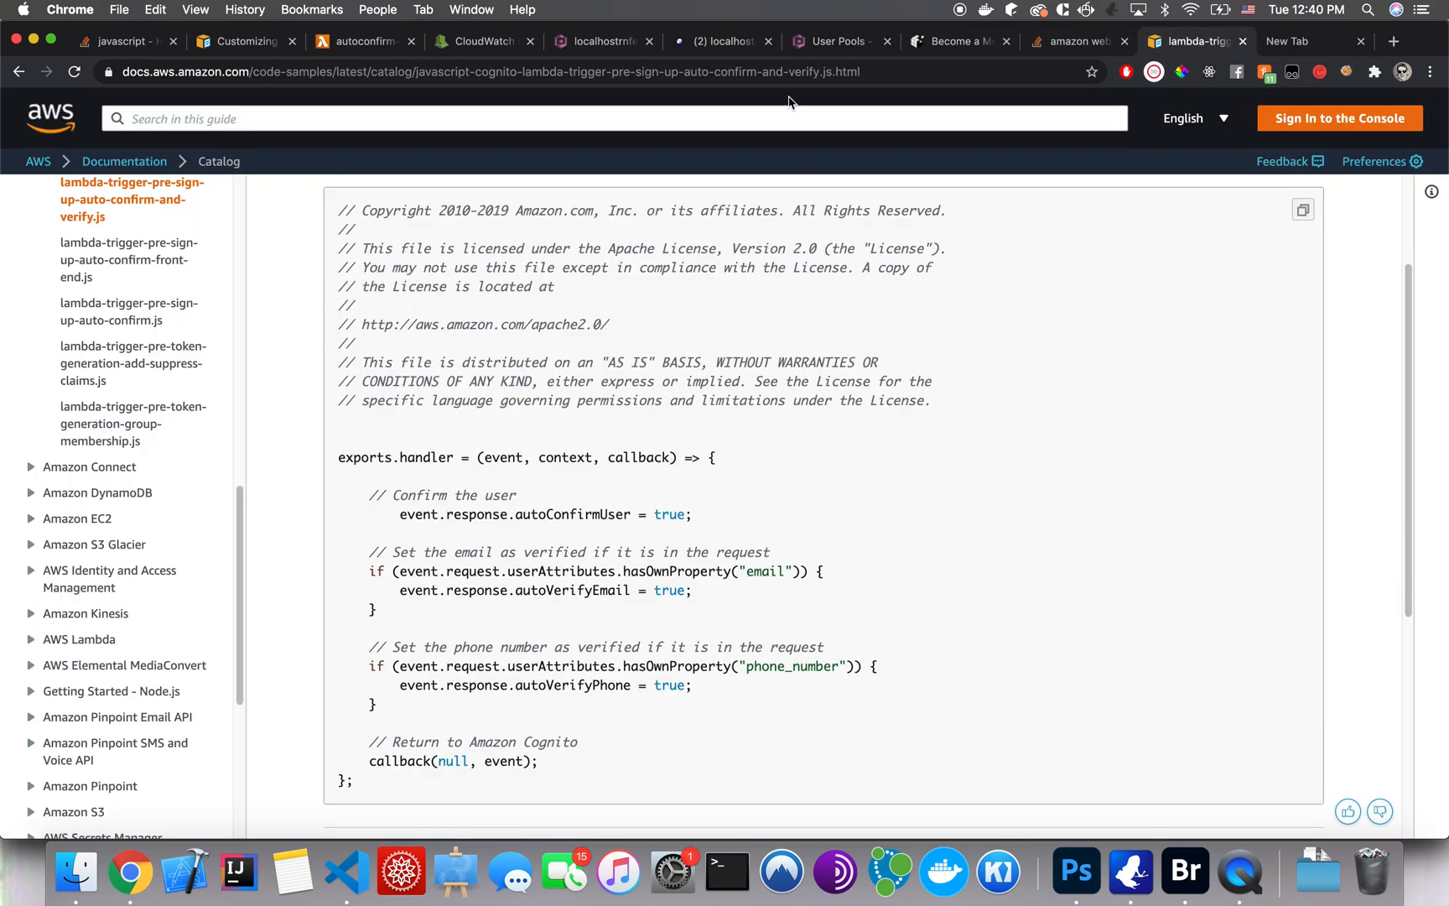
left_click(361, 40)
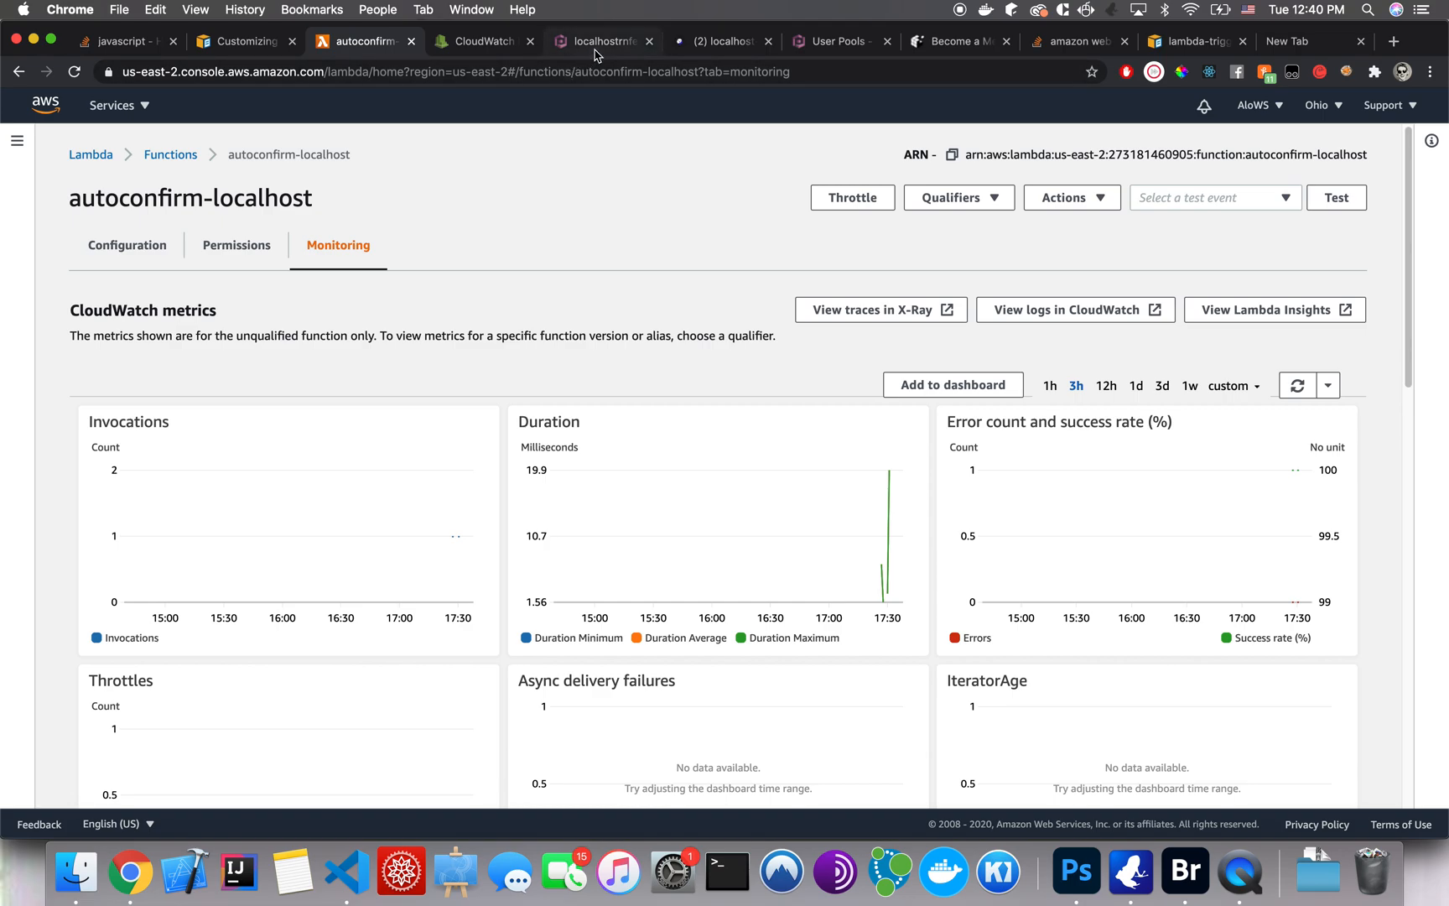
mouse_move(603, 40)
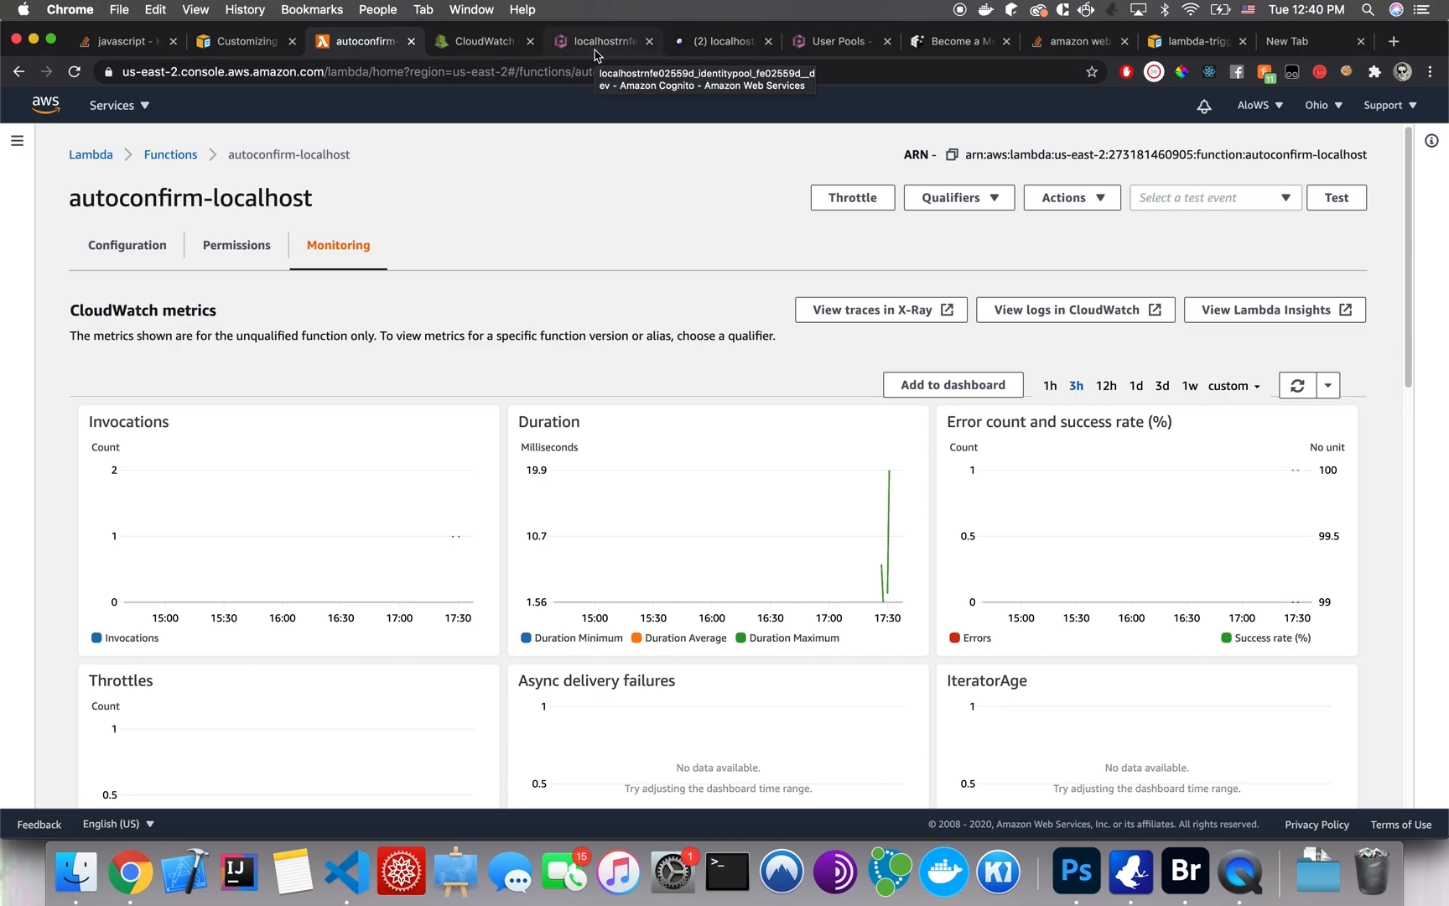
mouse_move(831, 41)
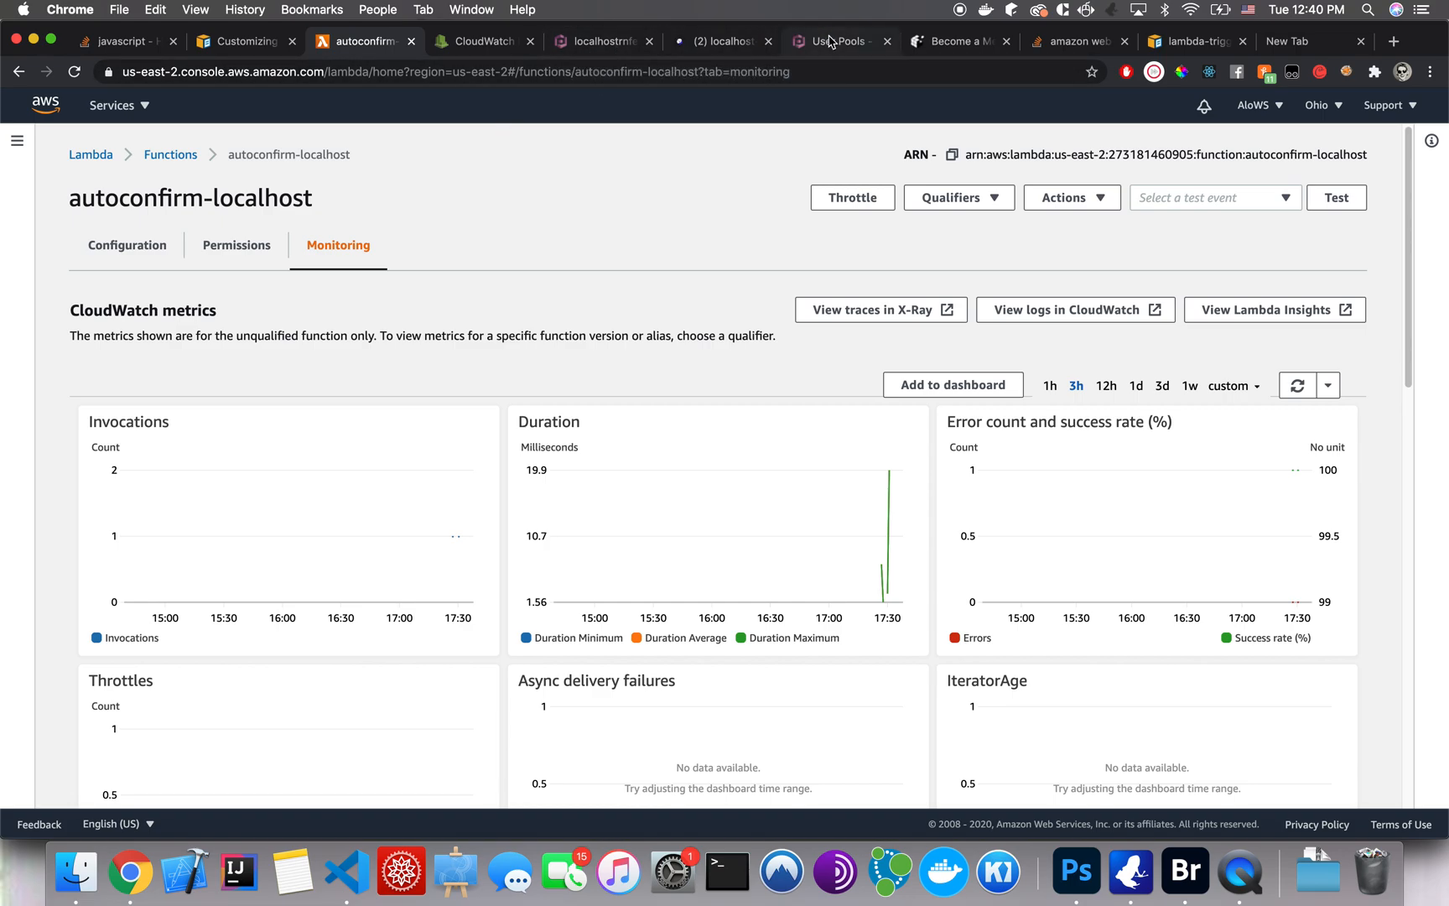
left_click(836, 41)
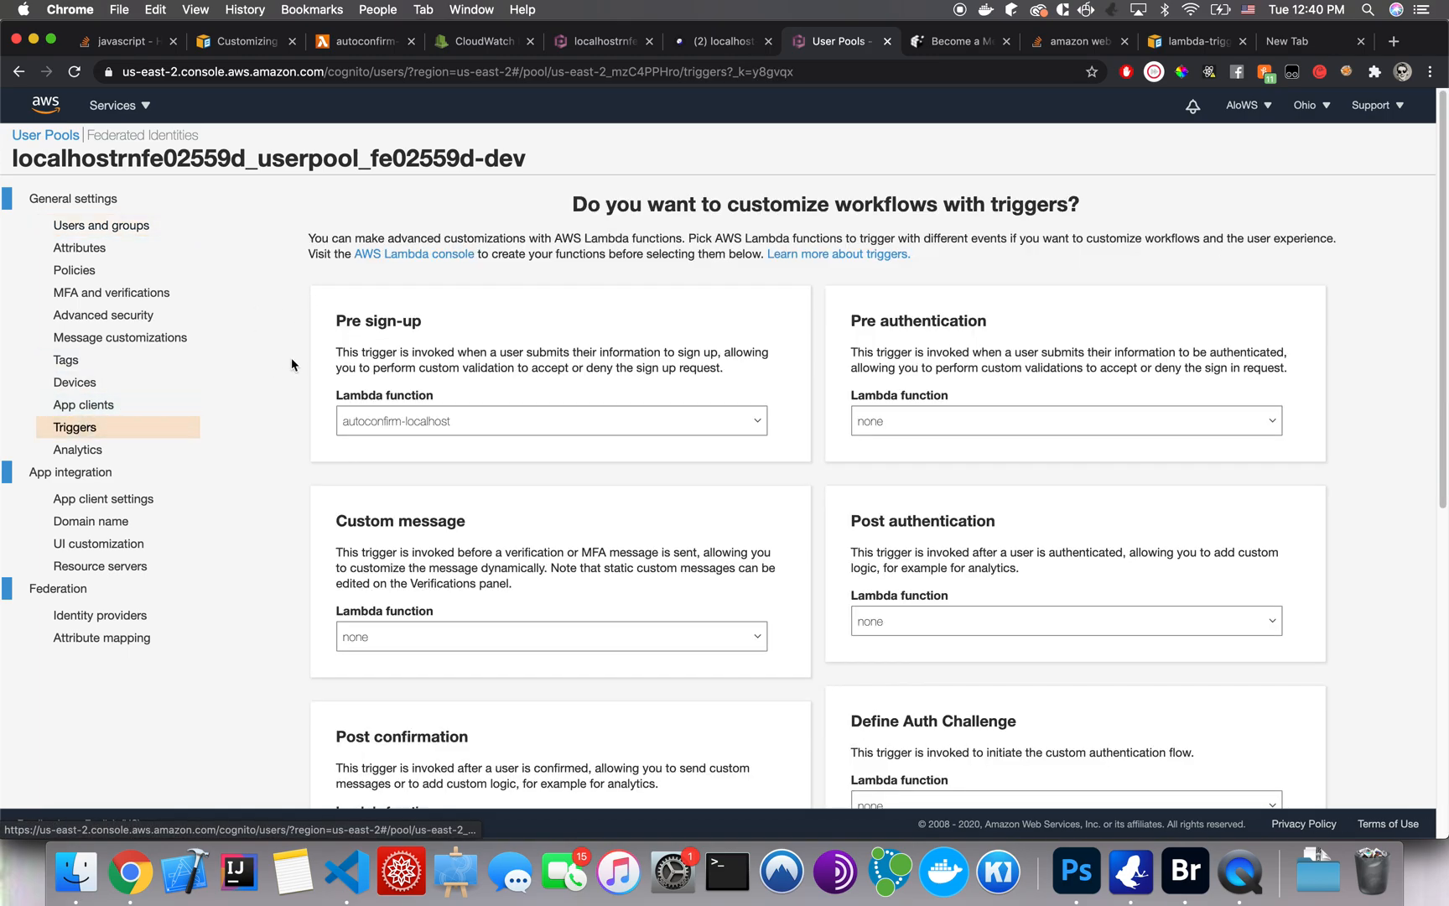
left_click(550, 420)
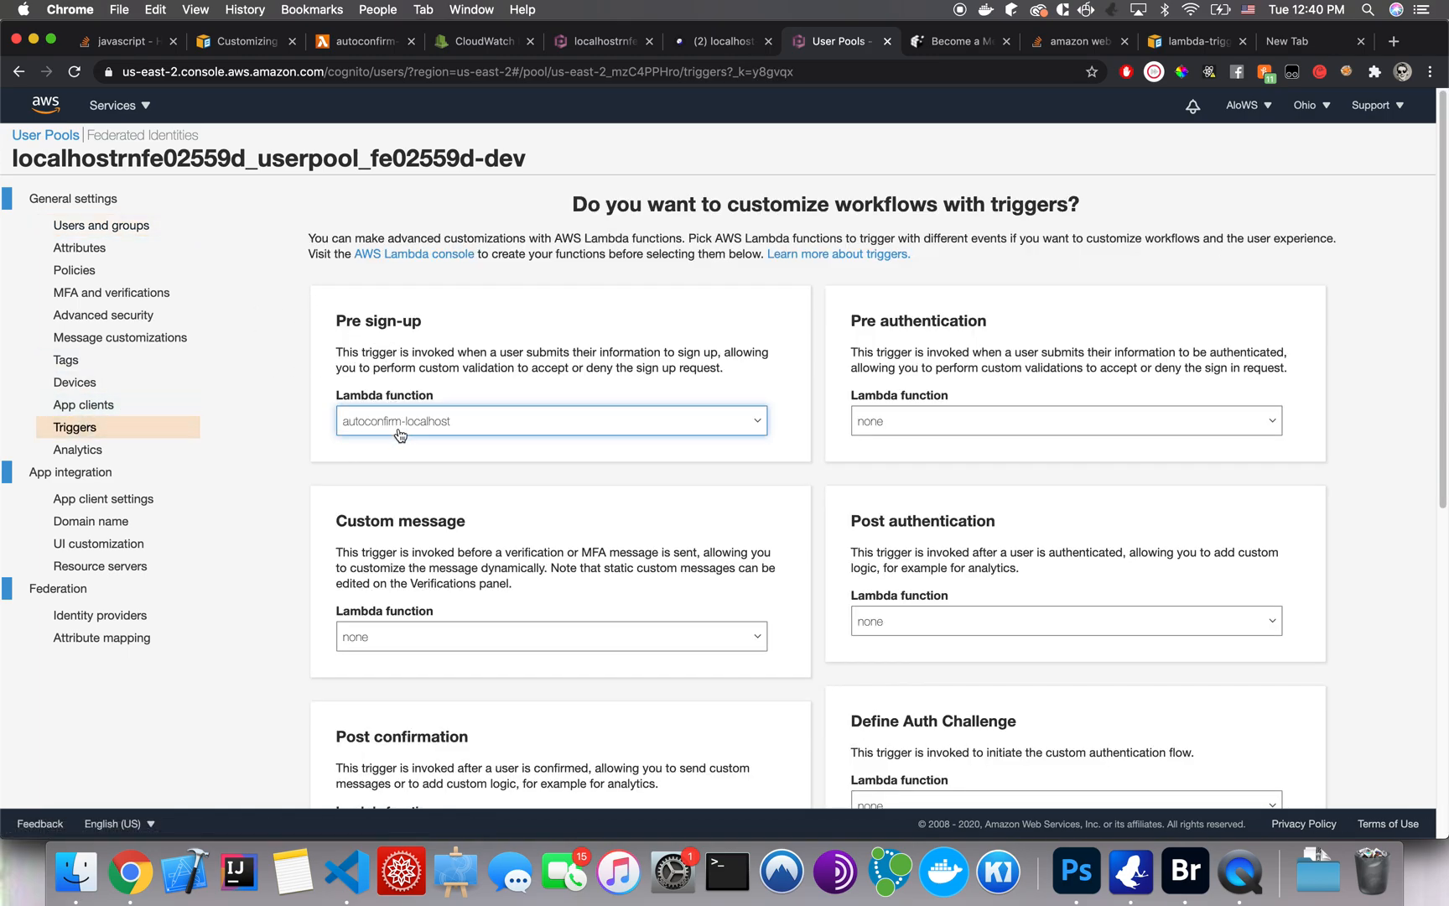